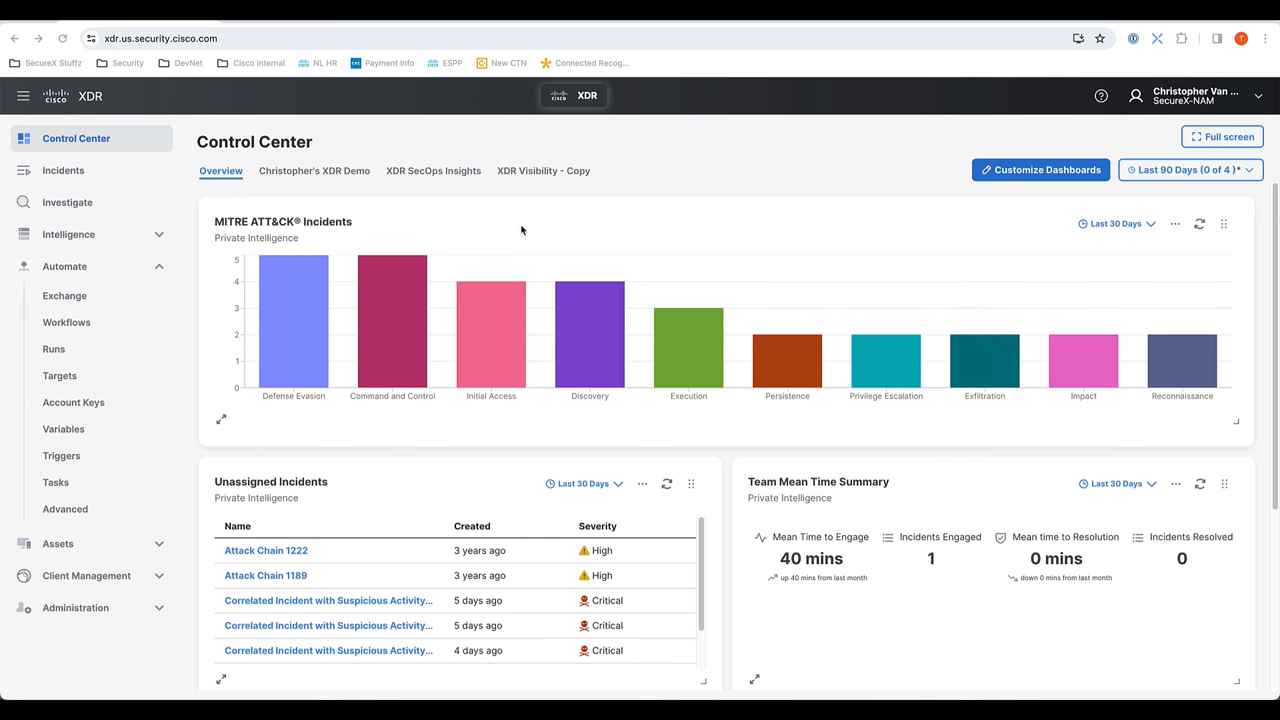
mouse_move(363, 261)
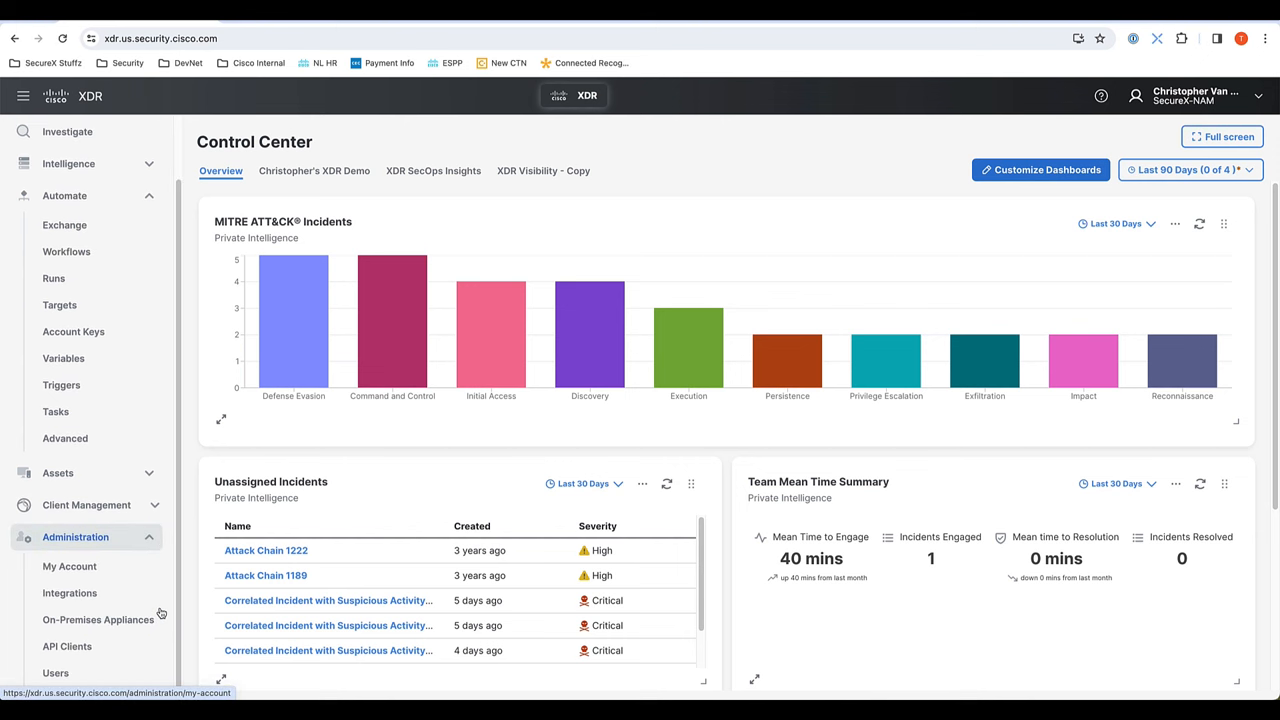
Step: Show the expanded My Integrations list with connected integrations and several in error
left_click(70, 593)
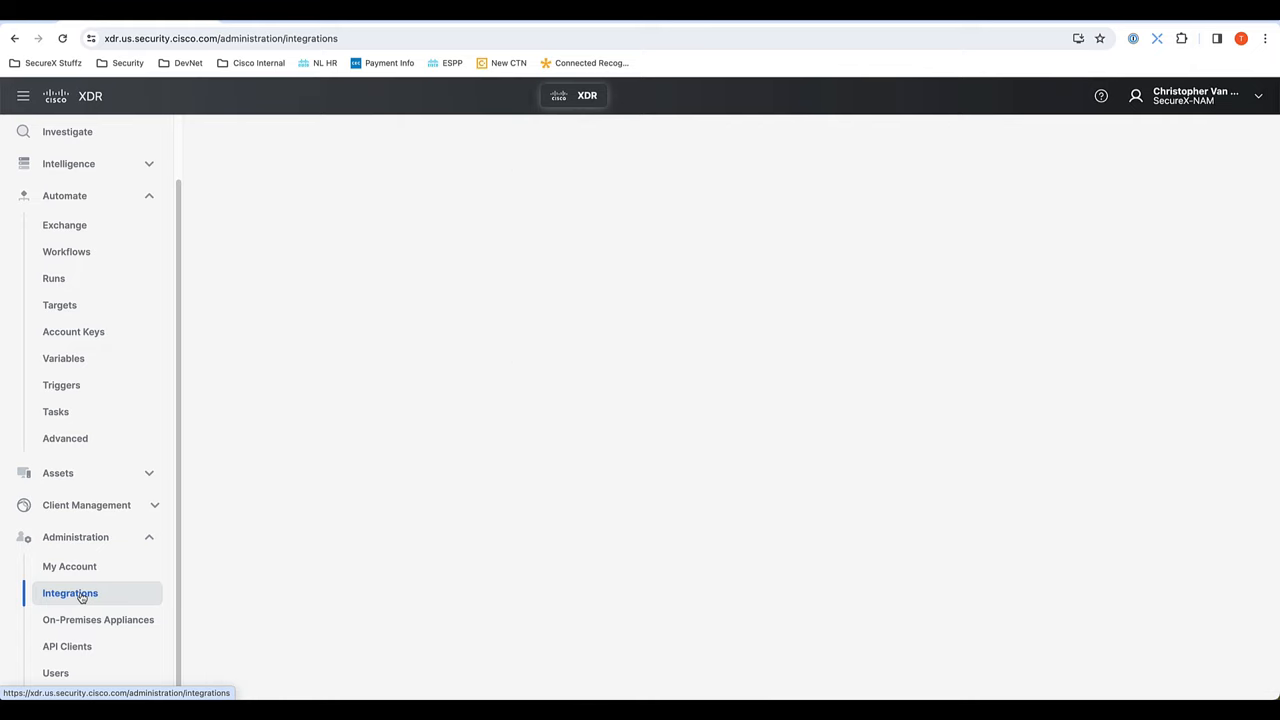
left_click(70, 593)
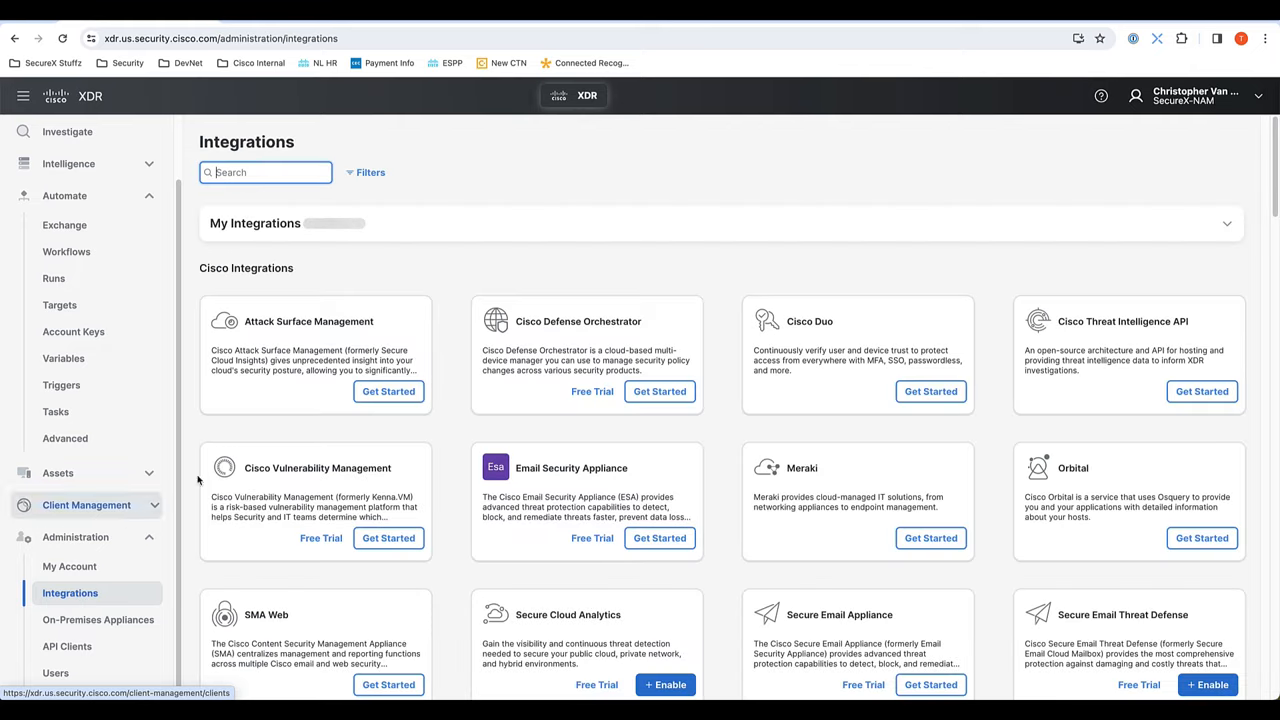
mouse_move(259, 406)
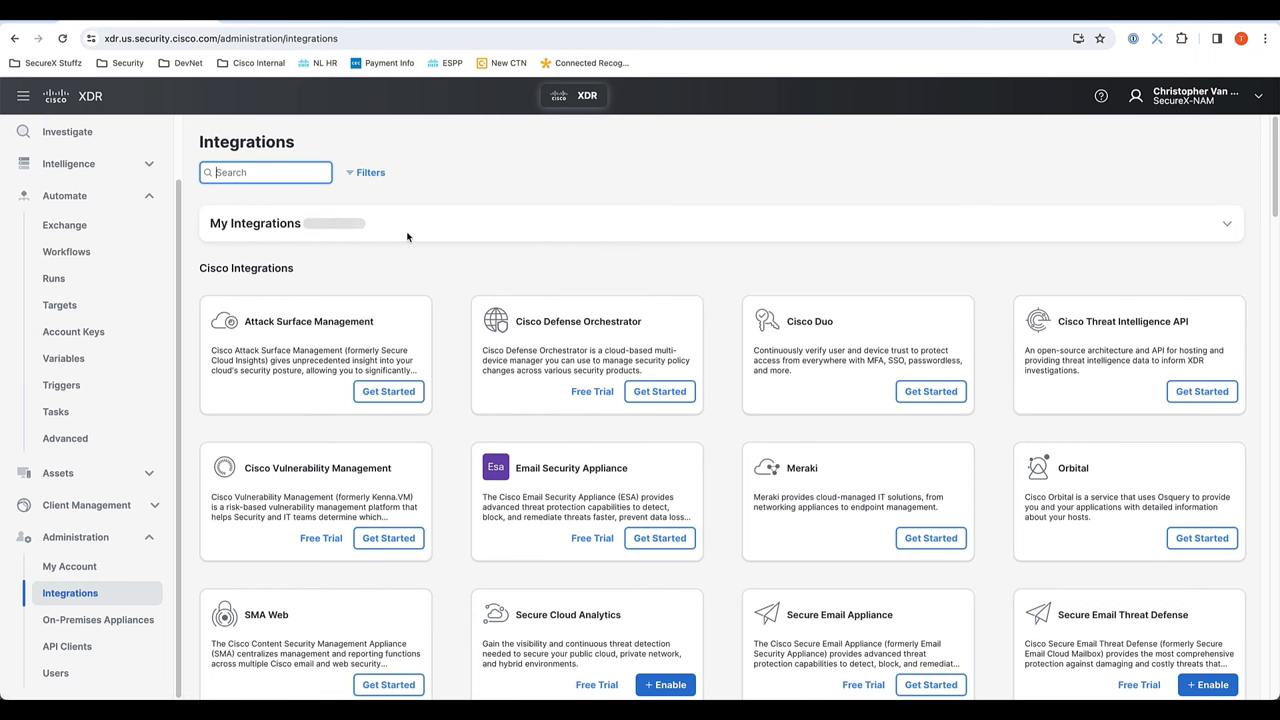
left_click(1224, 223)
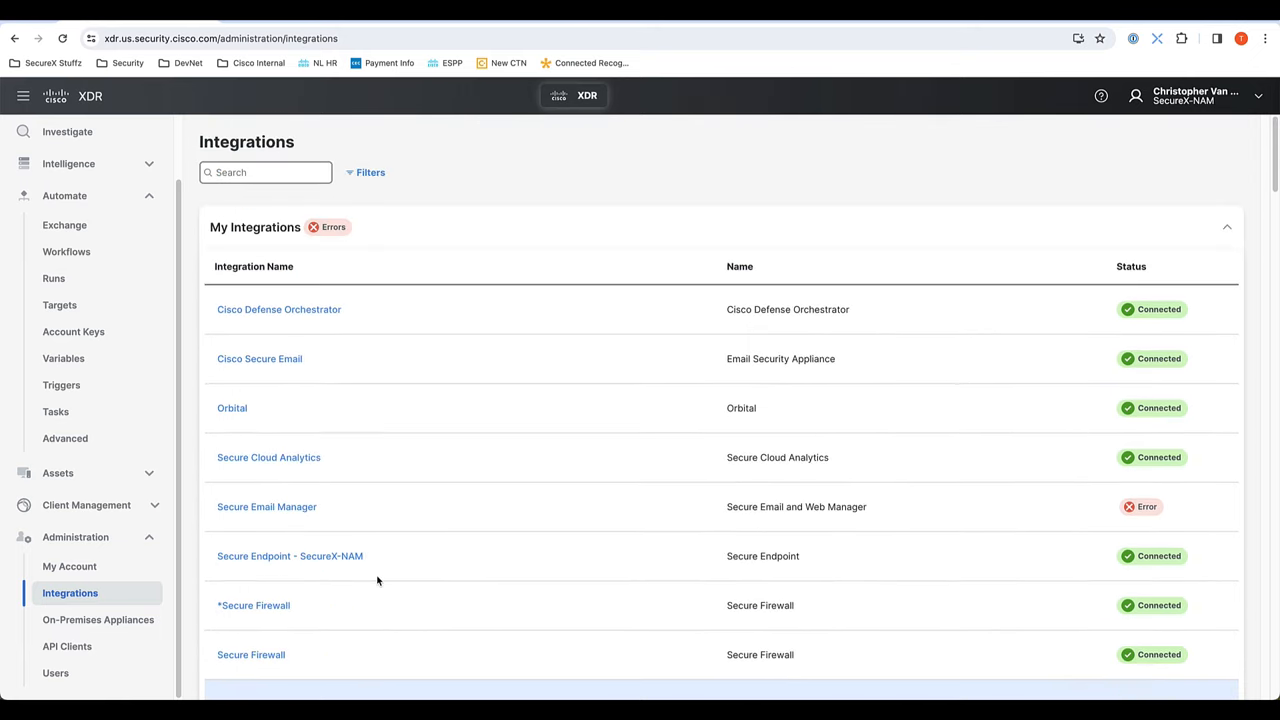
scroll("down", 3)
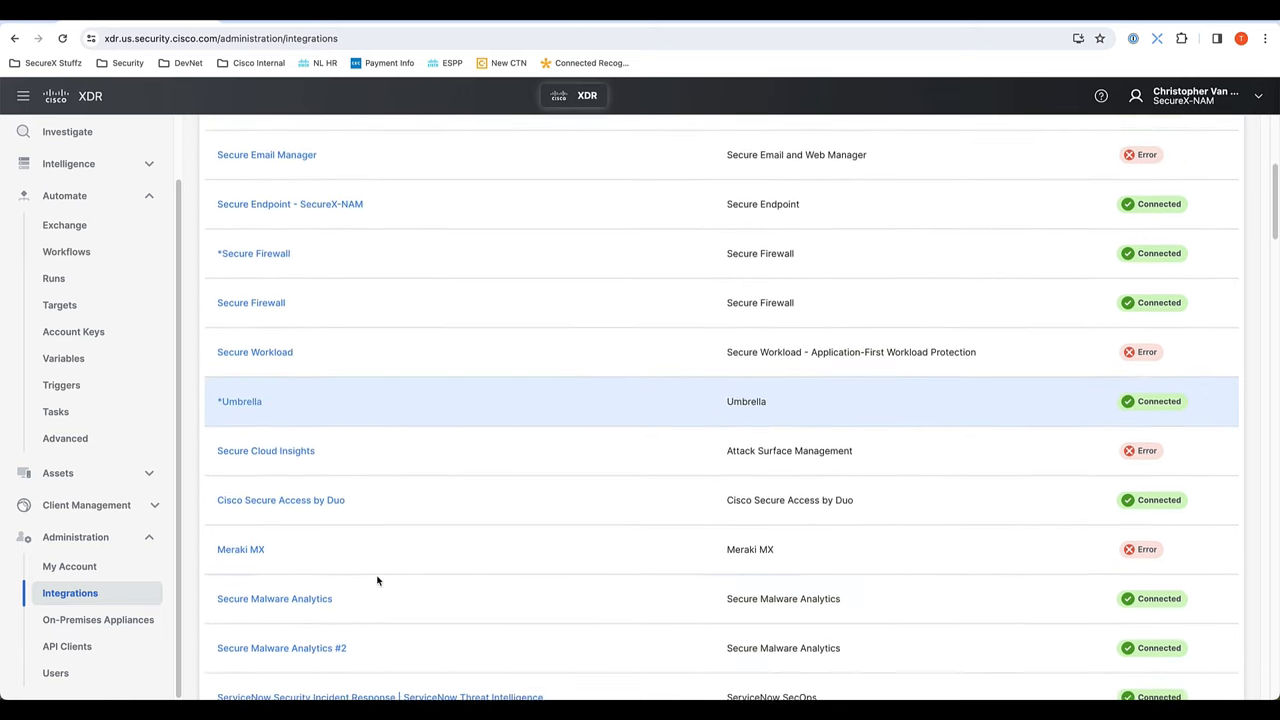
scroll("up", 3)
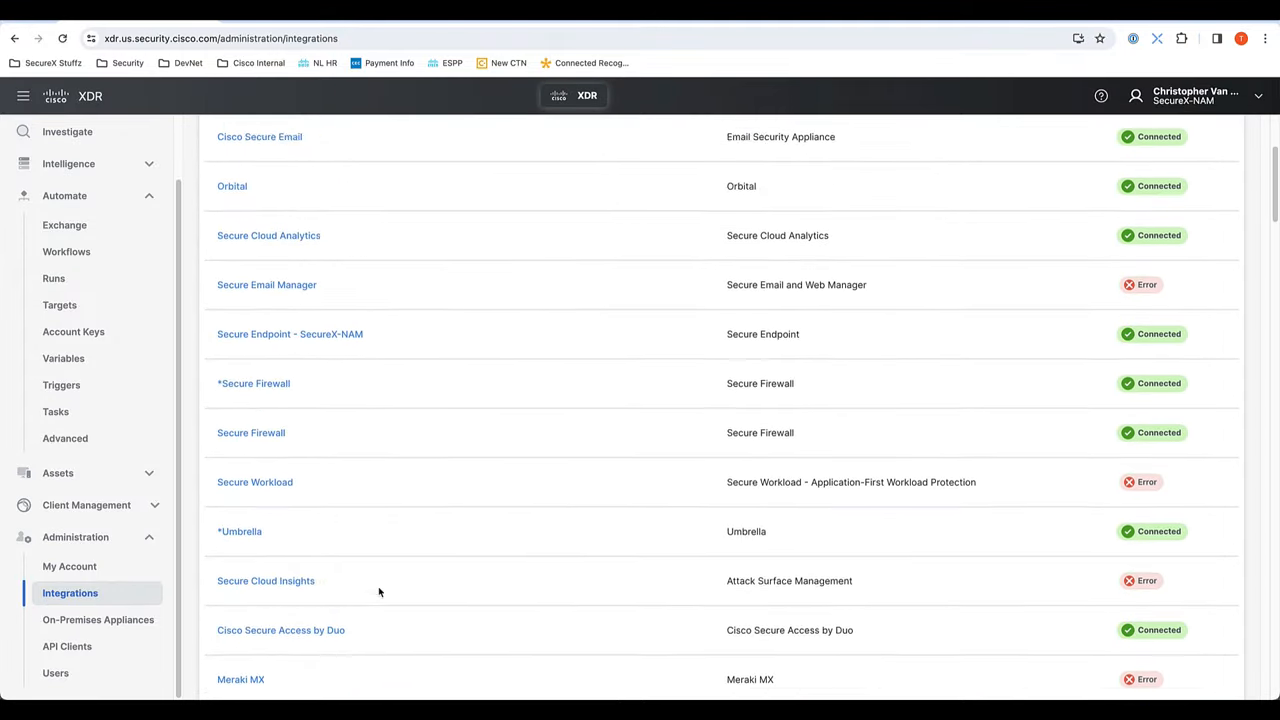
scroll("up", 3)
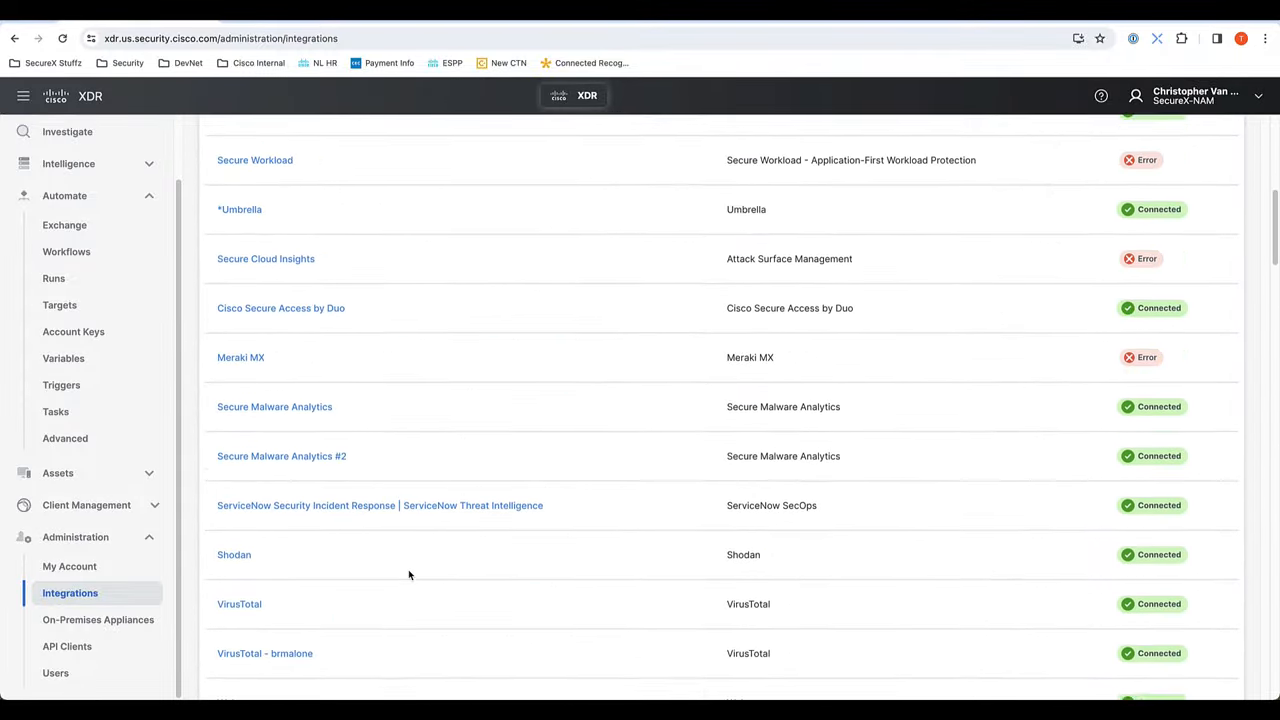
scroll("up", 3)
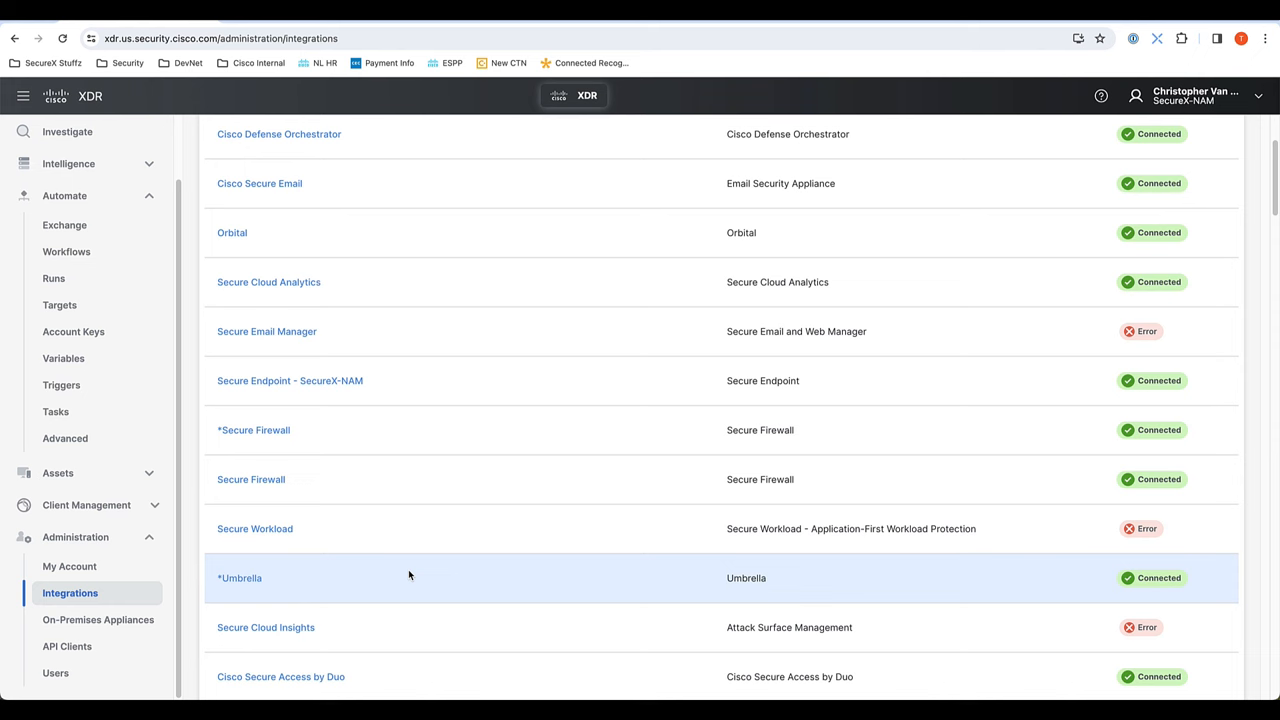
scroll("up", 3)
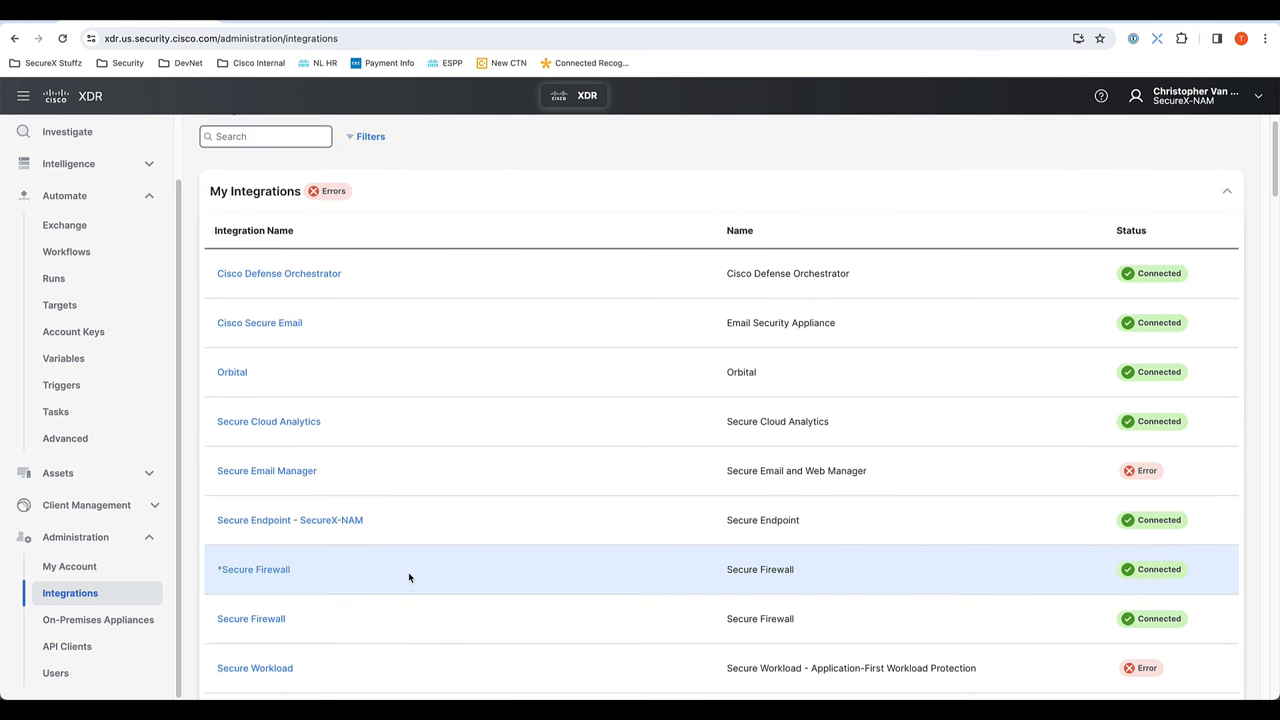
scroll("up", 3)
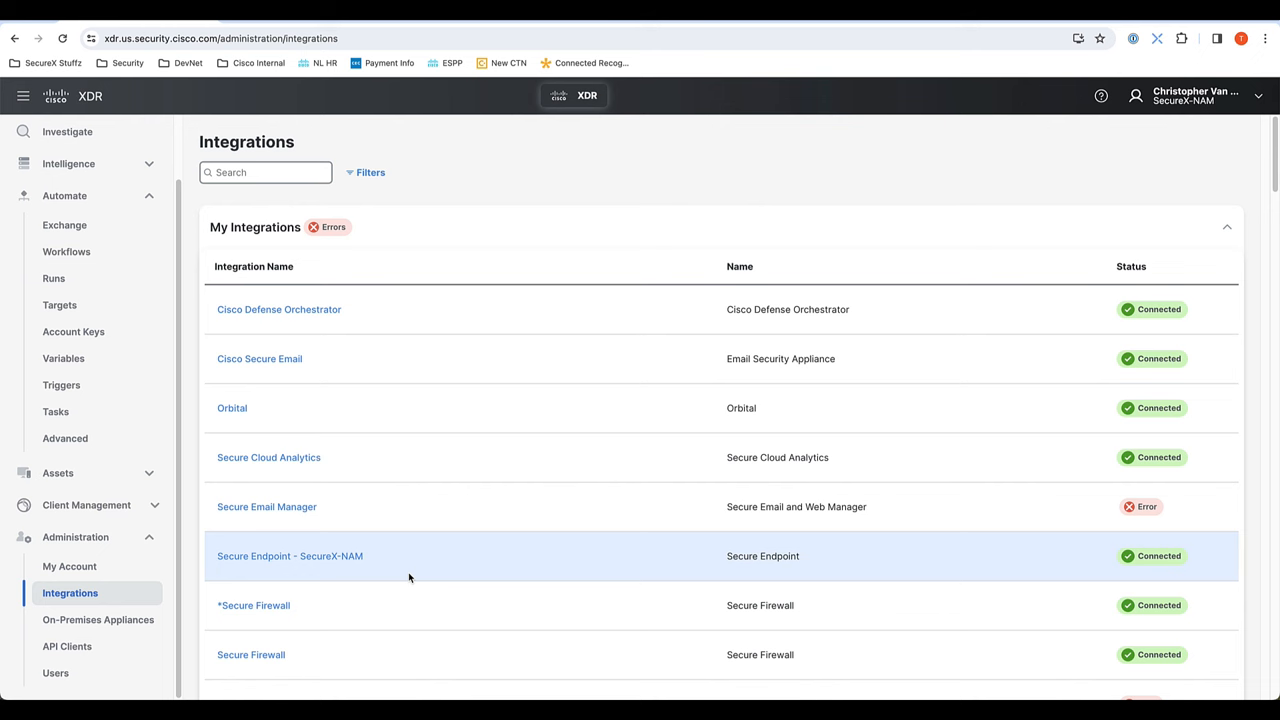
mouse_move(59, 305)
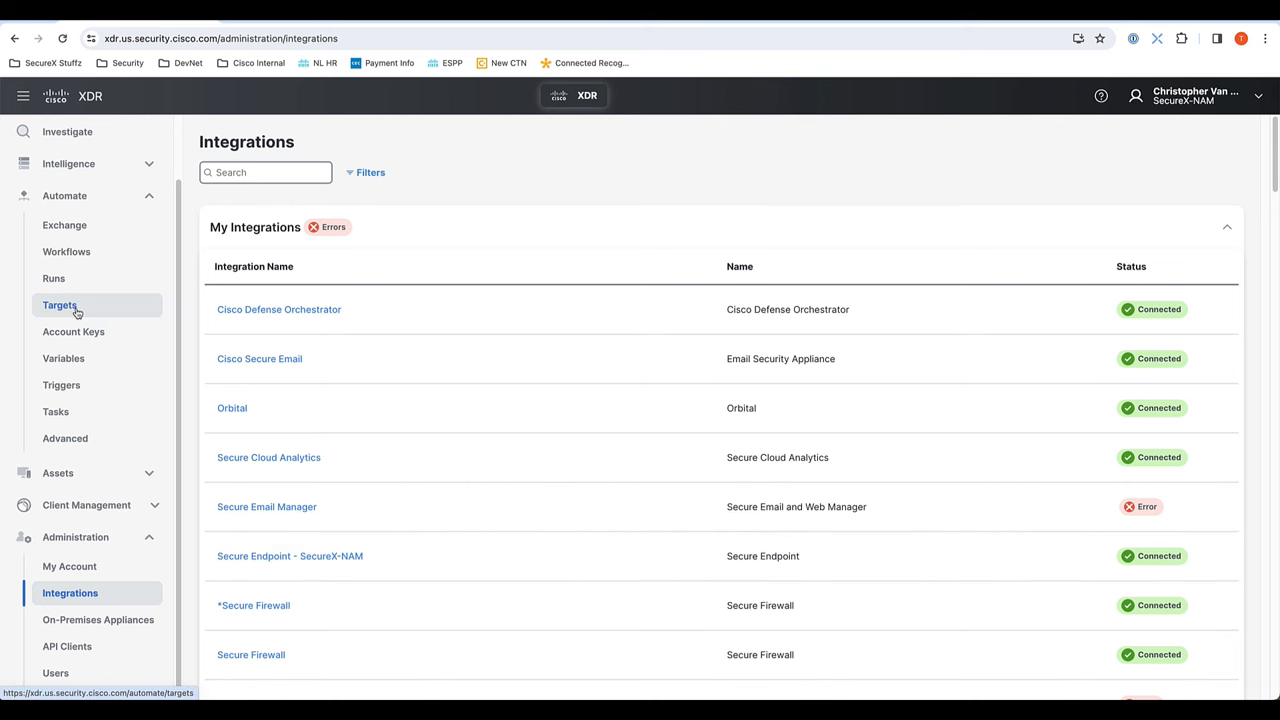
Step: List the Automate Targets and review the target types in the Type filter
left_click(60, 305)
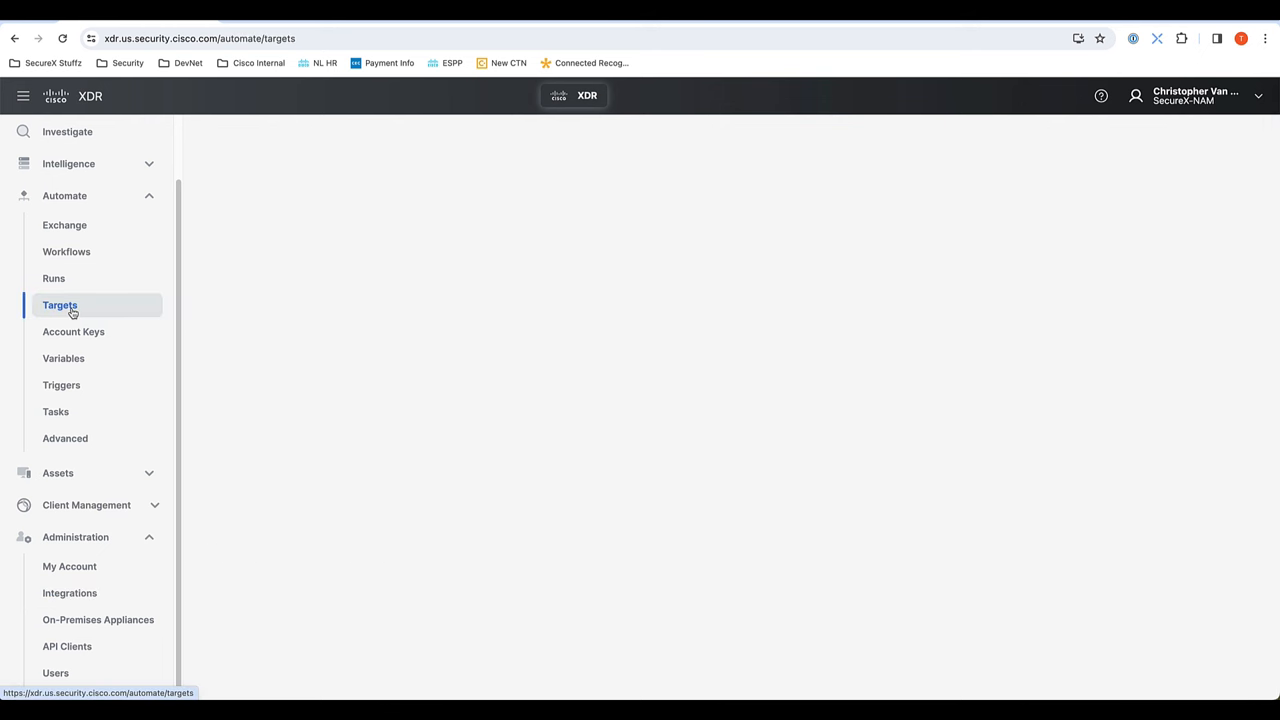
left_click(60, 305)
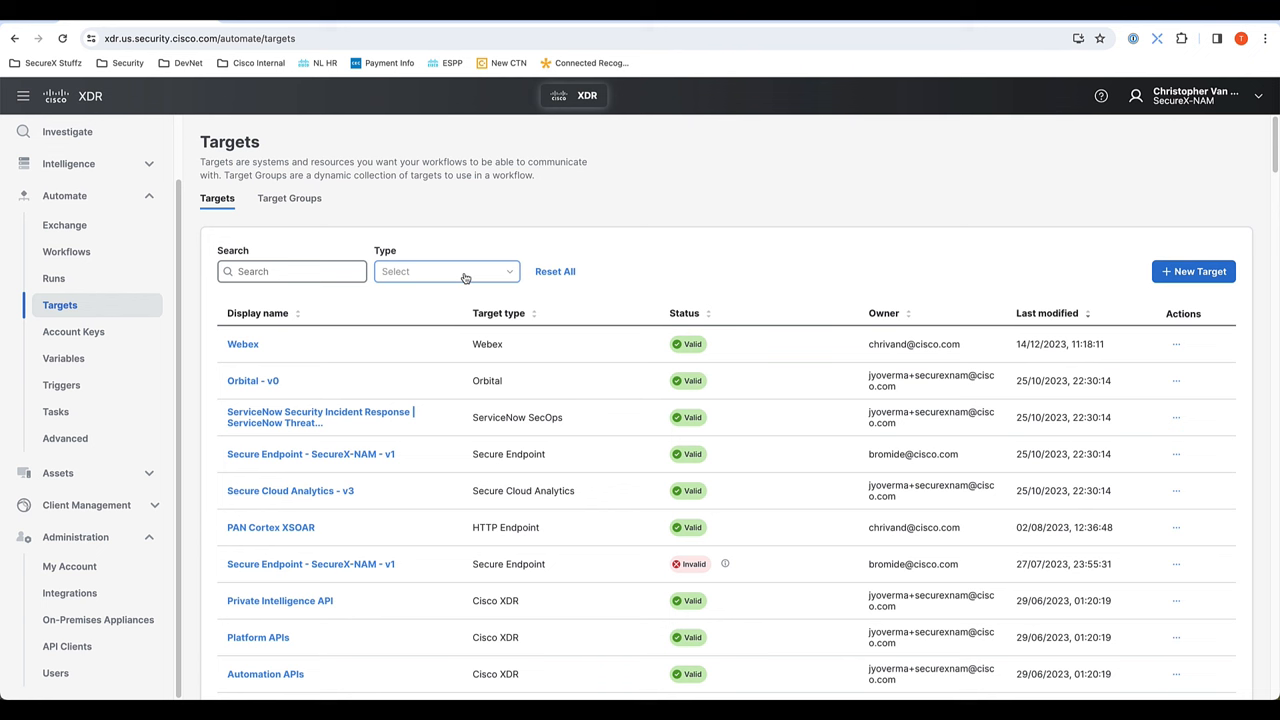
left_click(446, 271)
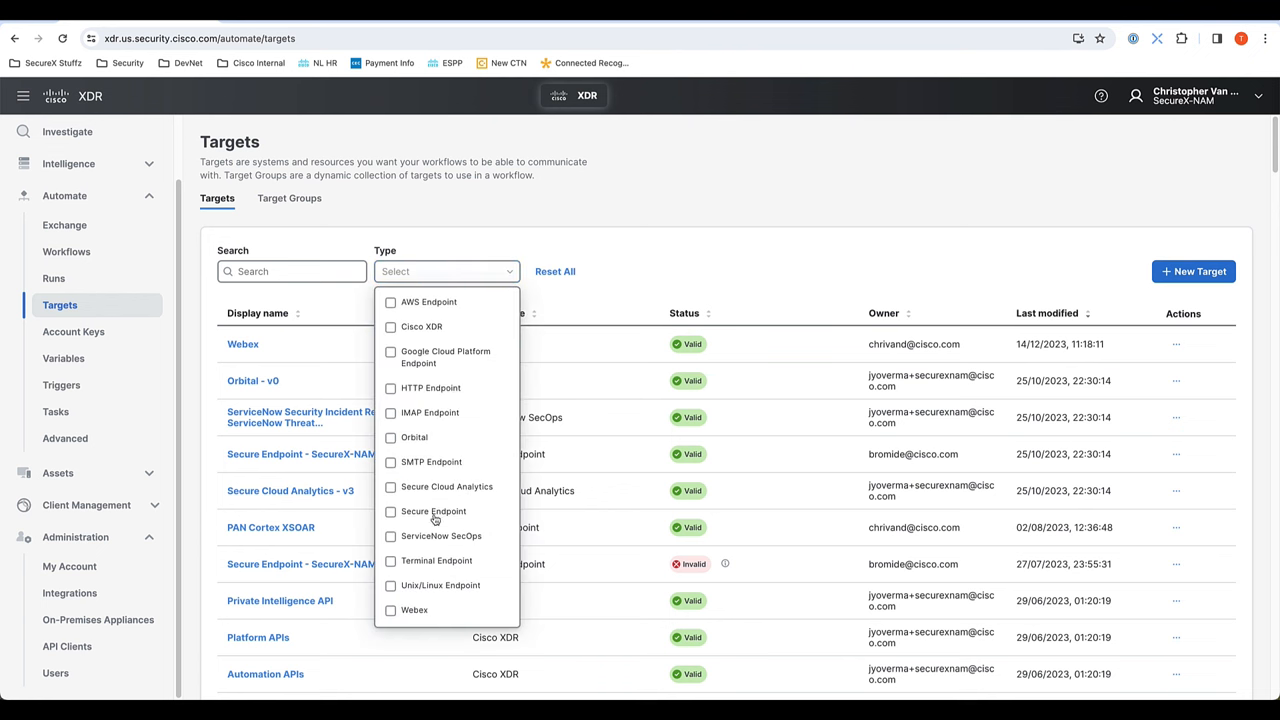
mouse_move(432, 314)
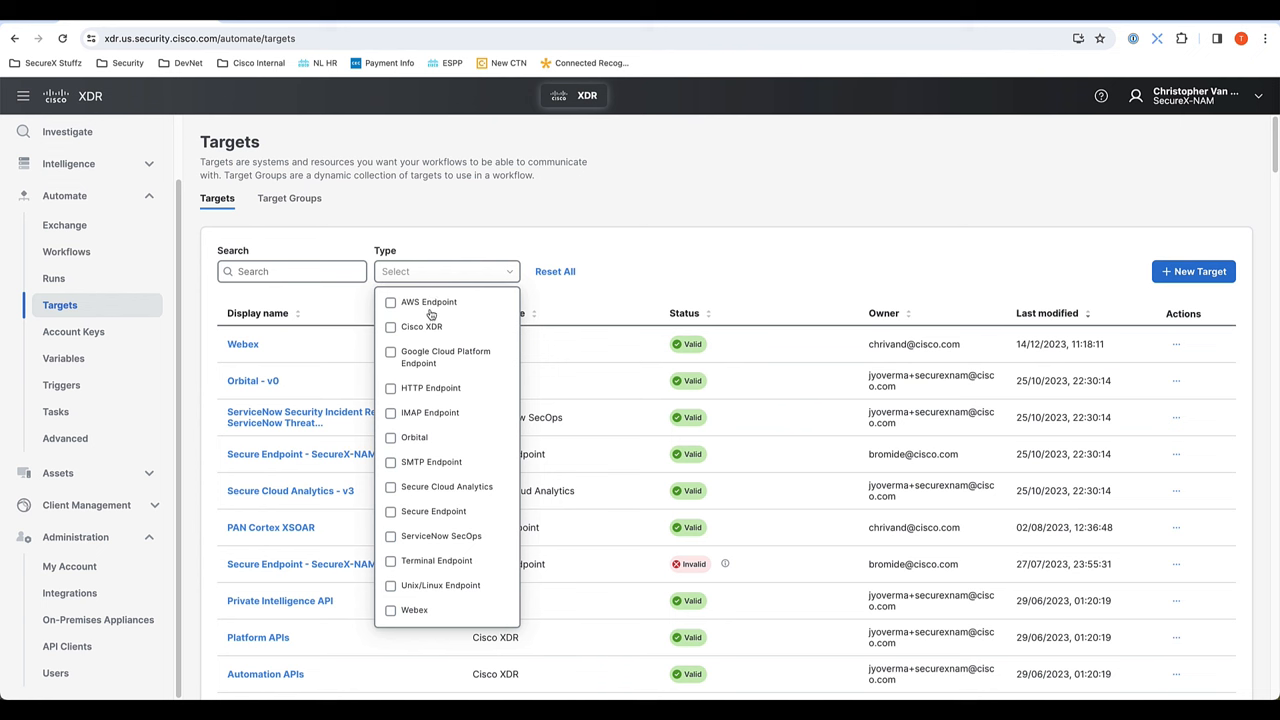
mouse_move(418, 565)
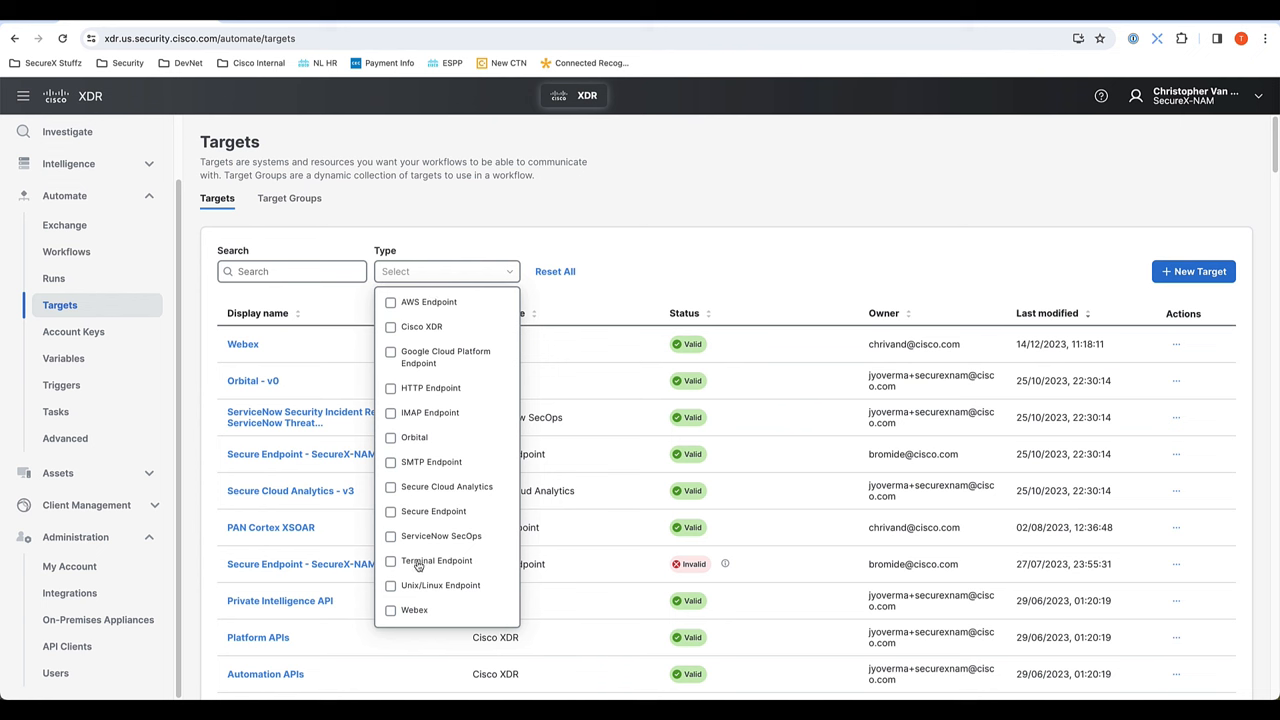
mouse_move(435, 497)
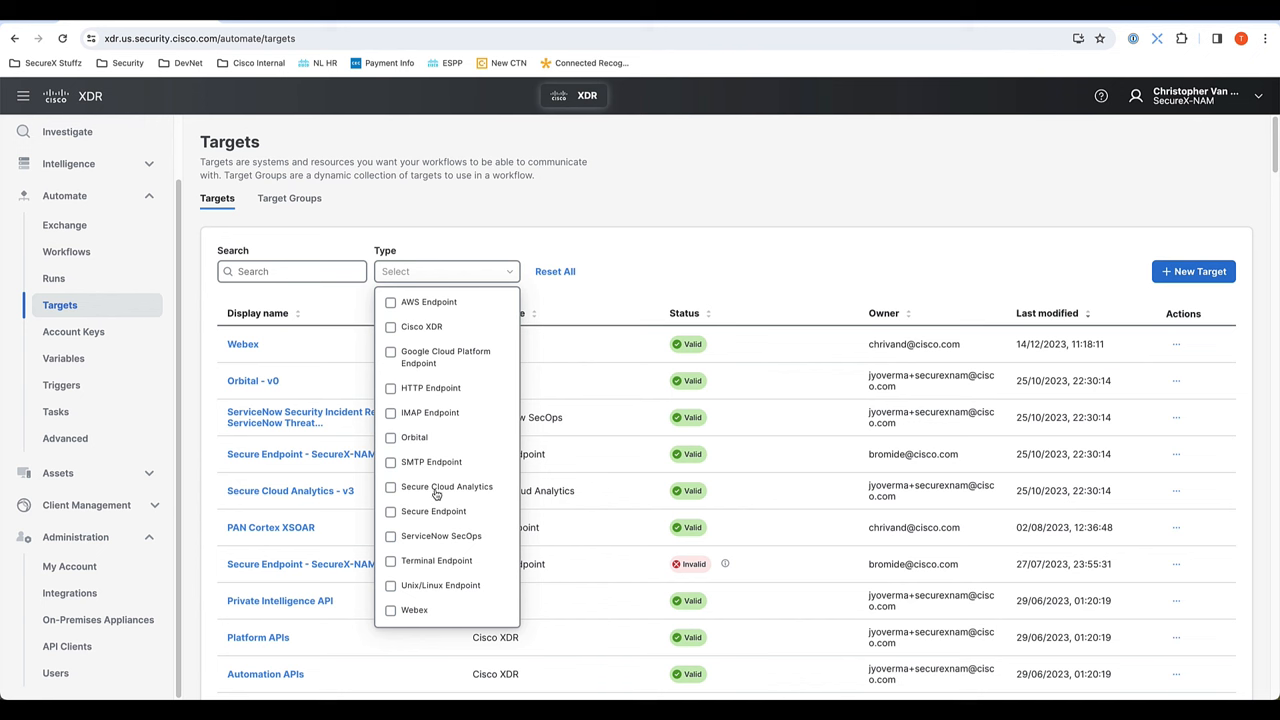
mouse_move(422, 455)
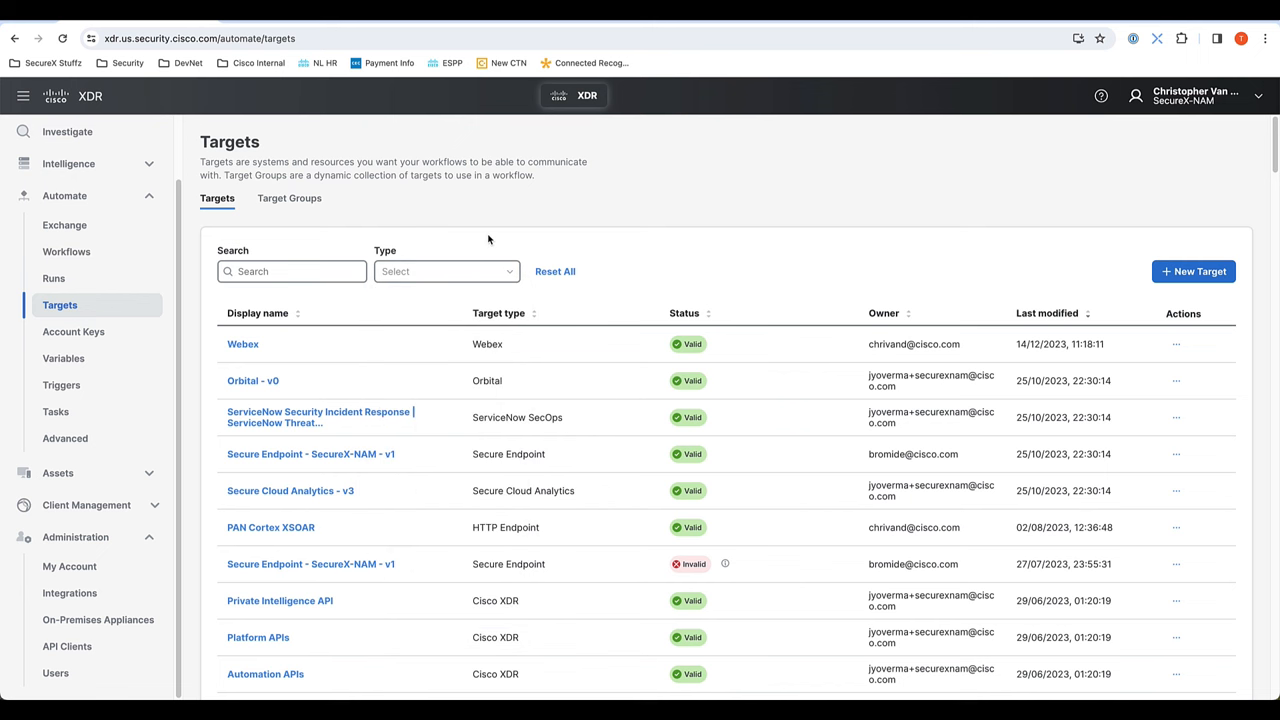
Step: Open the Orbital integration's edit page from the My Integrations list
left_click(70, 593)
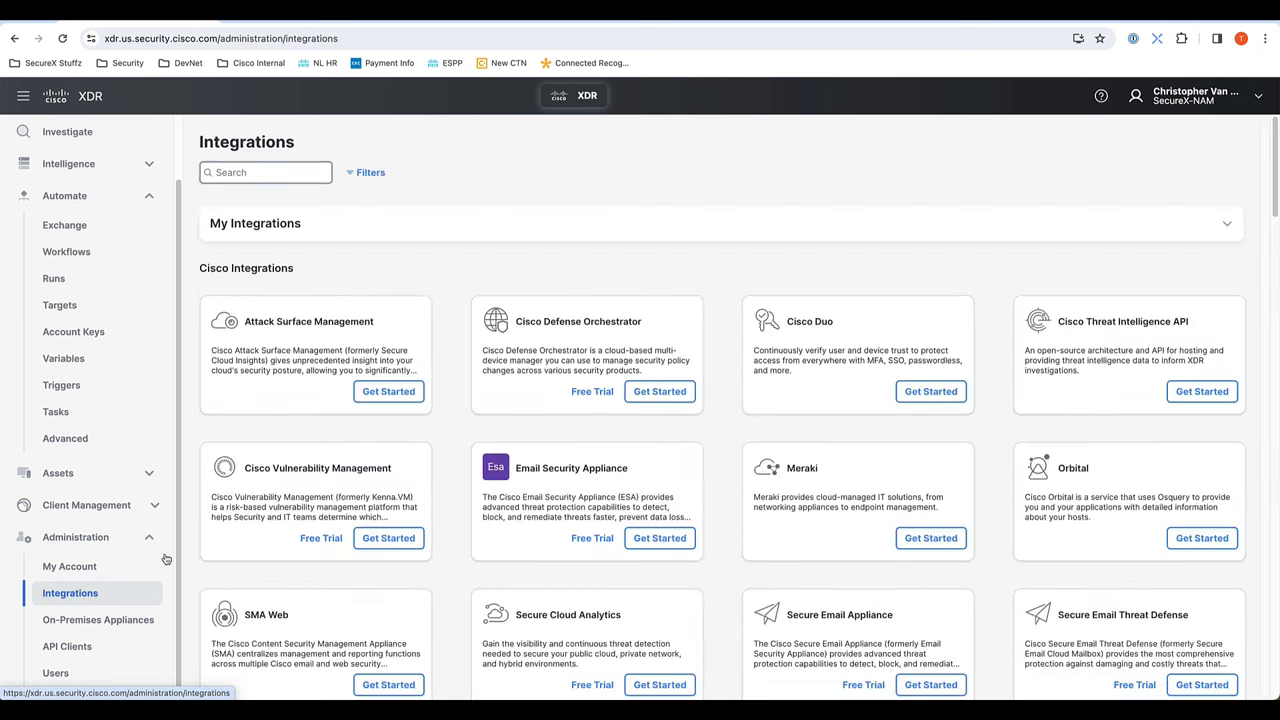
left_click(1227, 223)
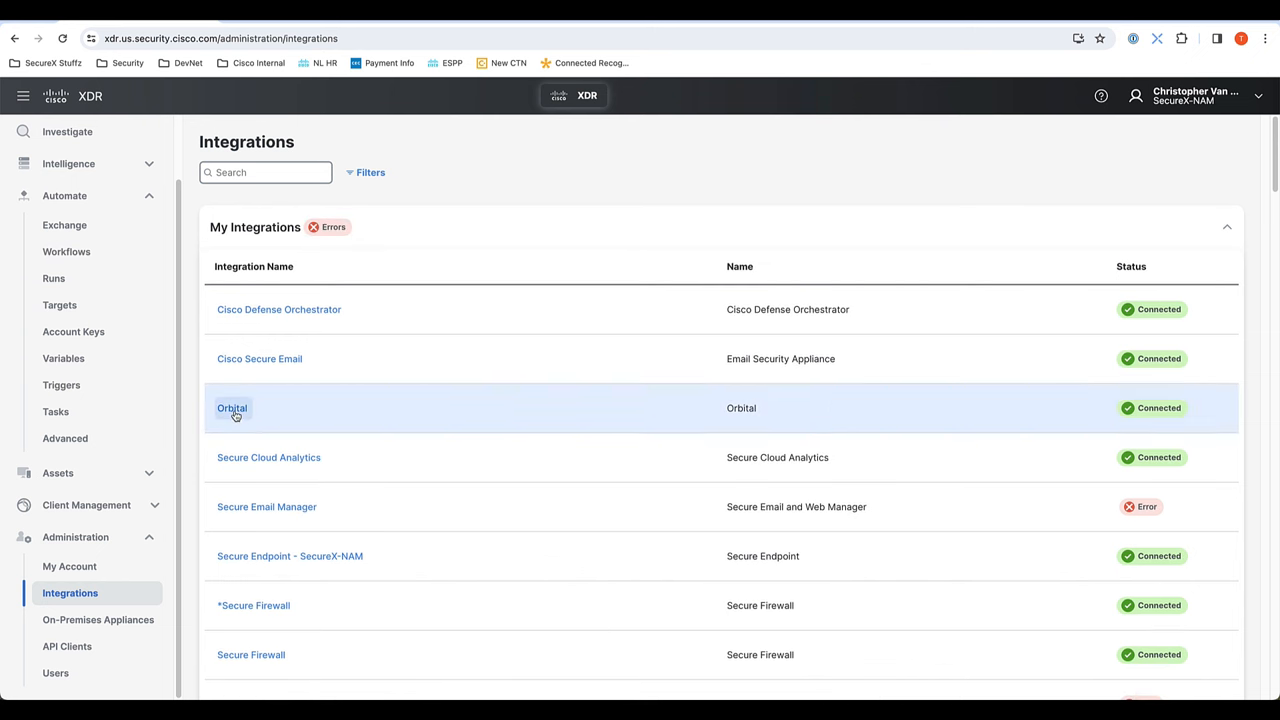
left_click(232, 408)
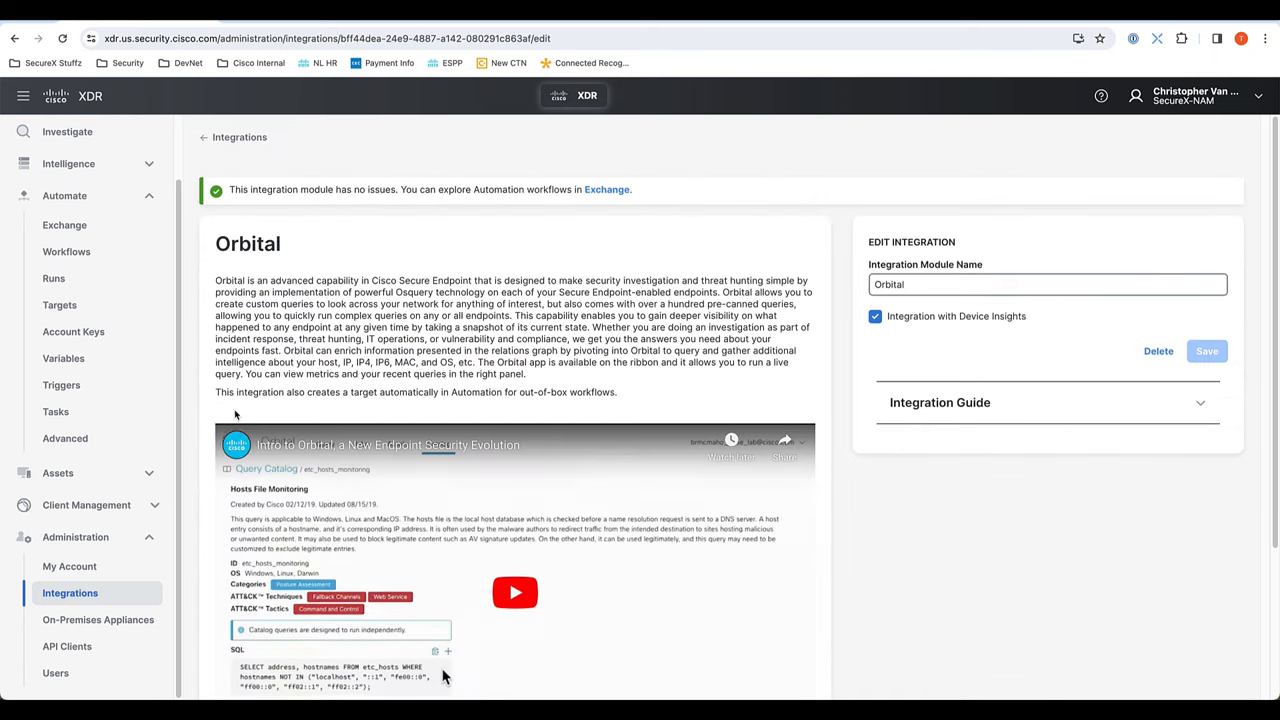
mouse_move(480, 177)
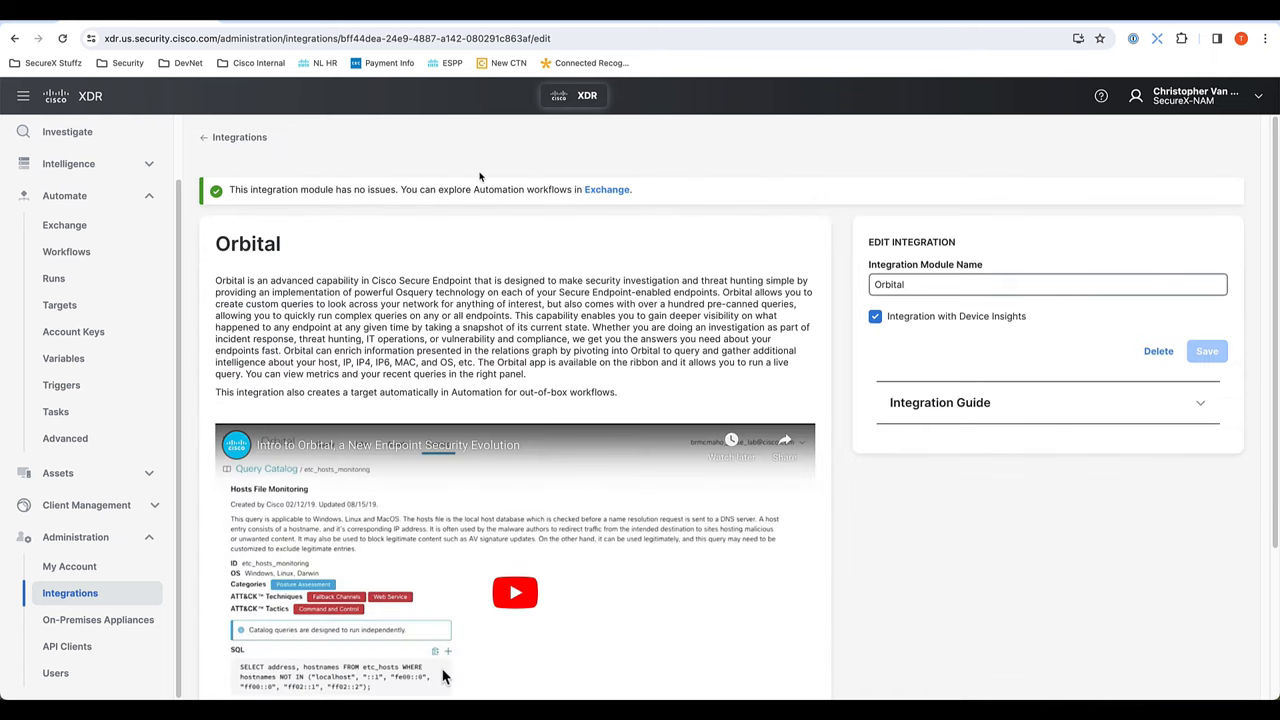
mouse_move(606, 190)
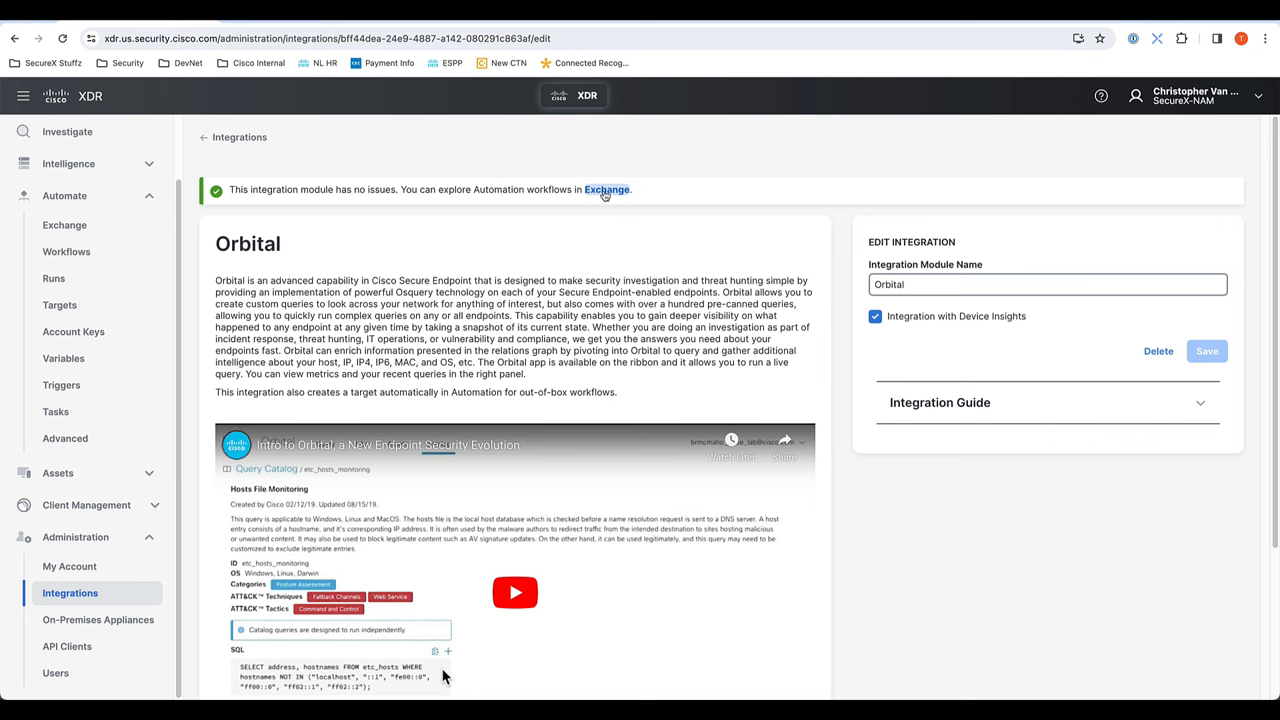
mouse_move(606, 190)
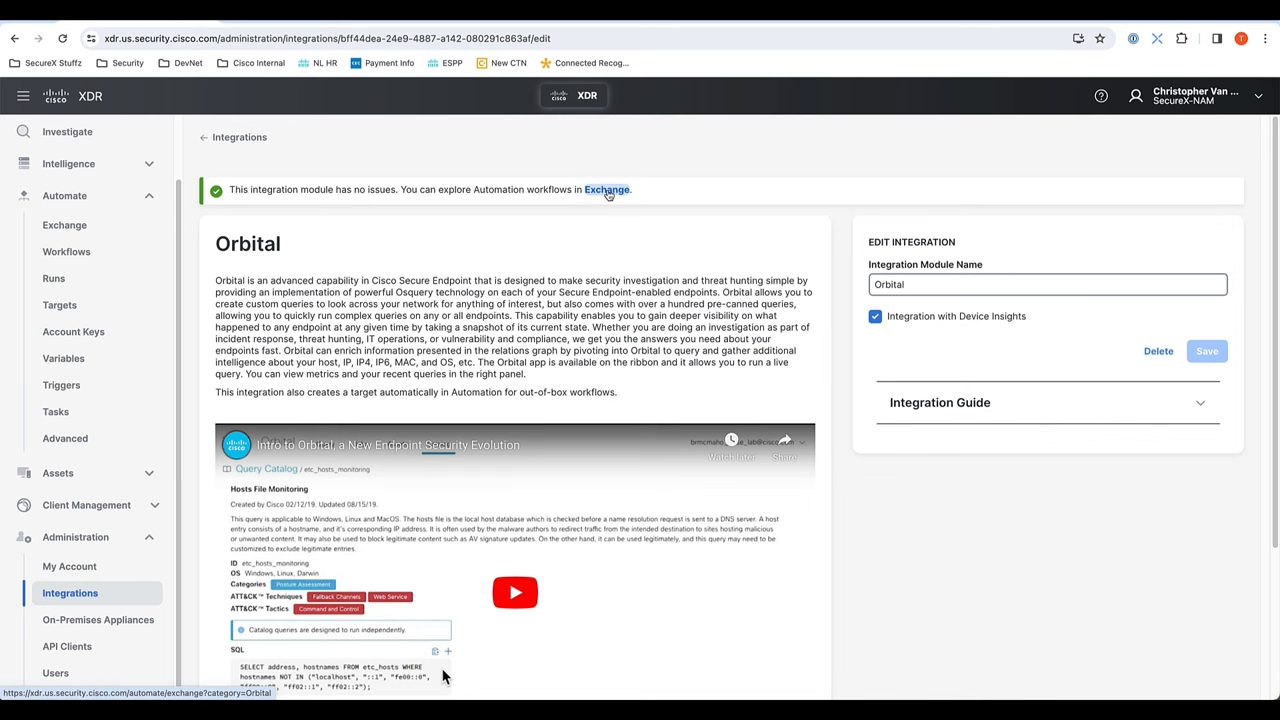
Step: Review the Exchange install page for 'Execute Orbital Query for Incident Assets', highlighting 'Incident'
left_click(606, 190)
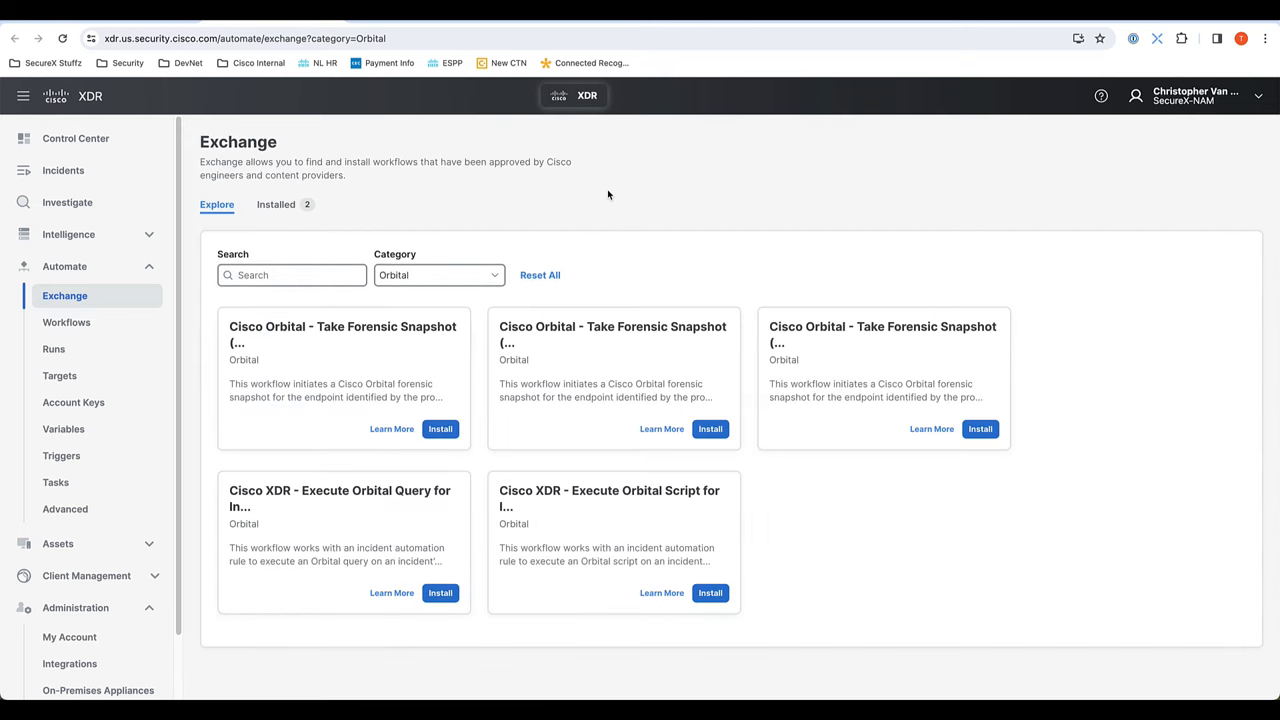
left_click(438, 275)
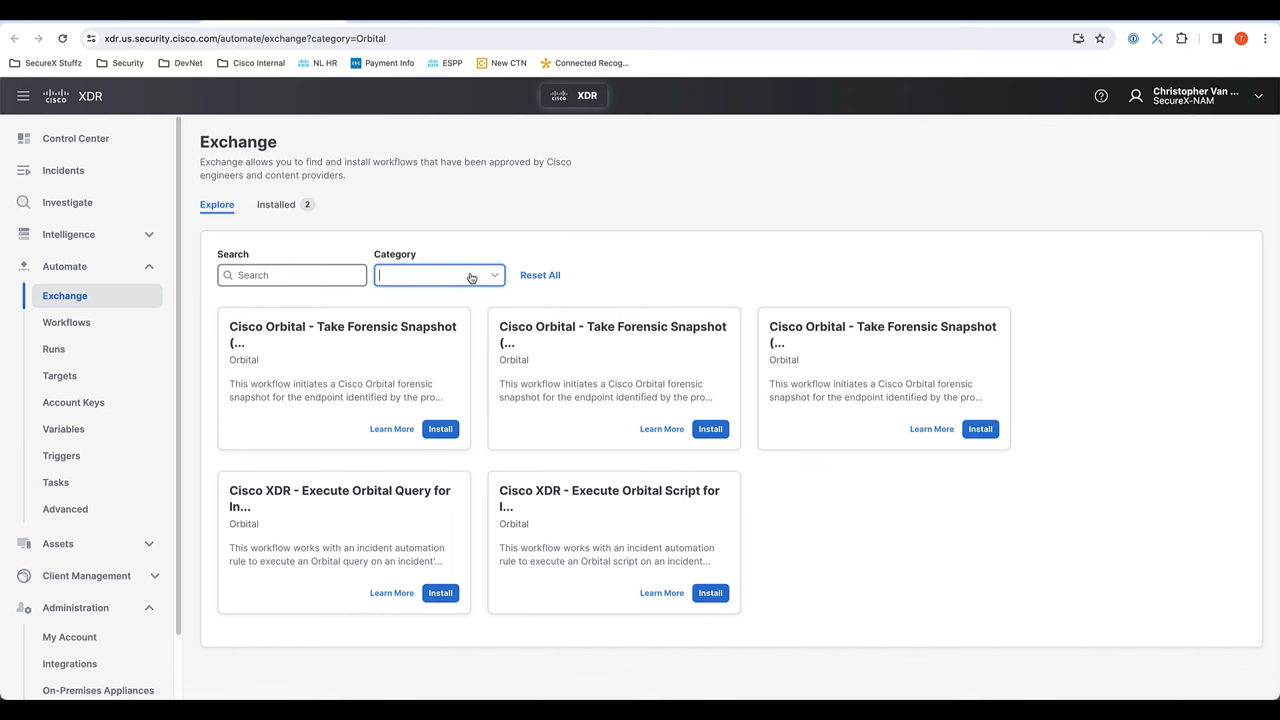
left_click(438, 275)
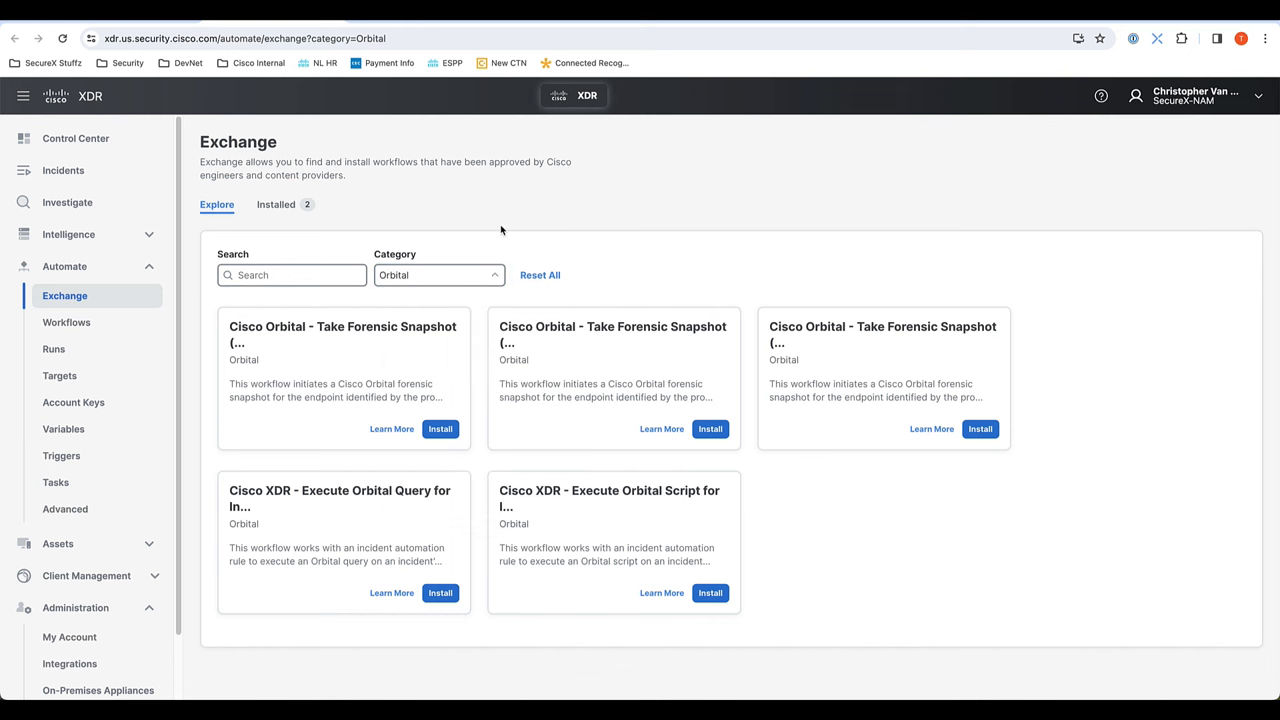
mouse_move(430, 550)
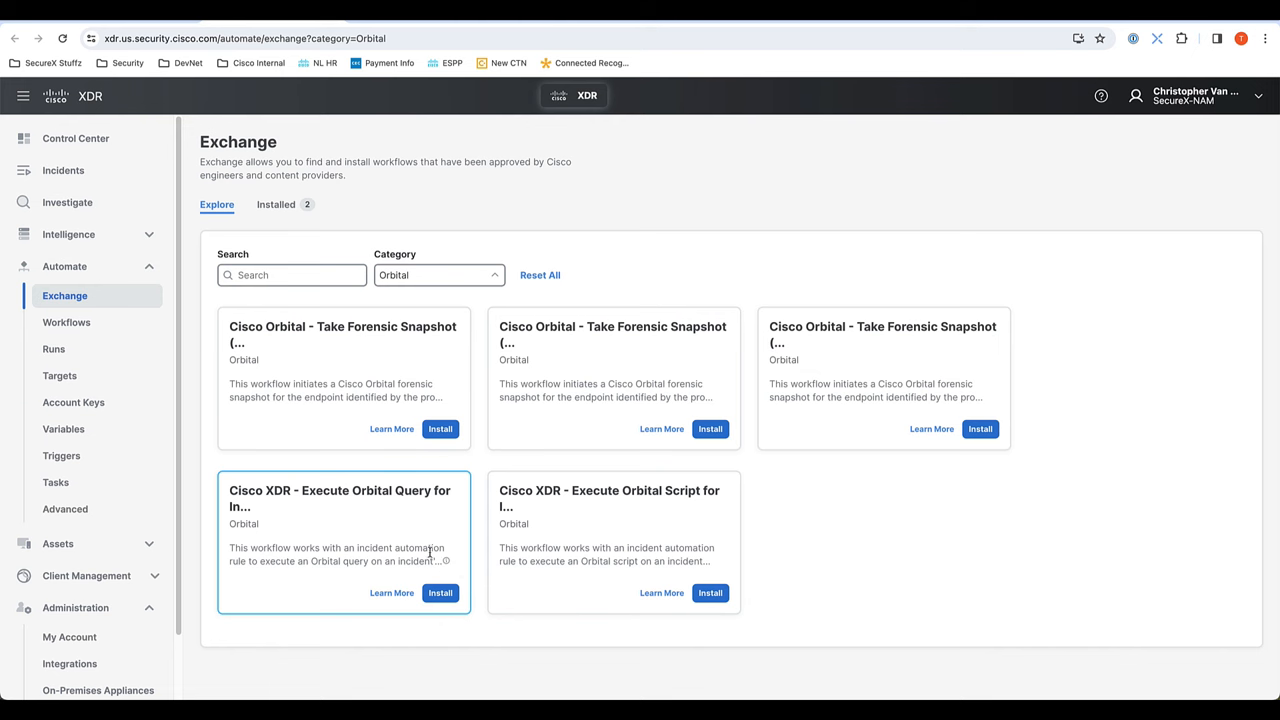
mouse_move(363, 578)
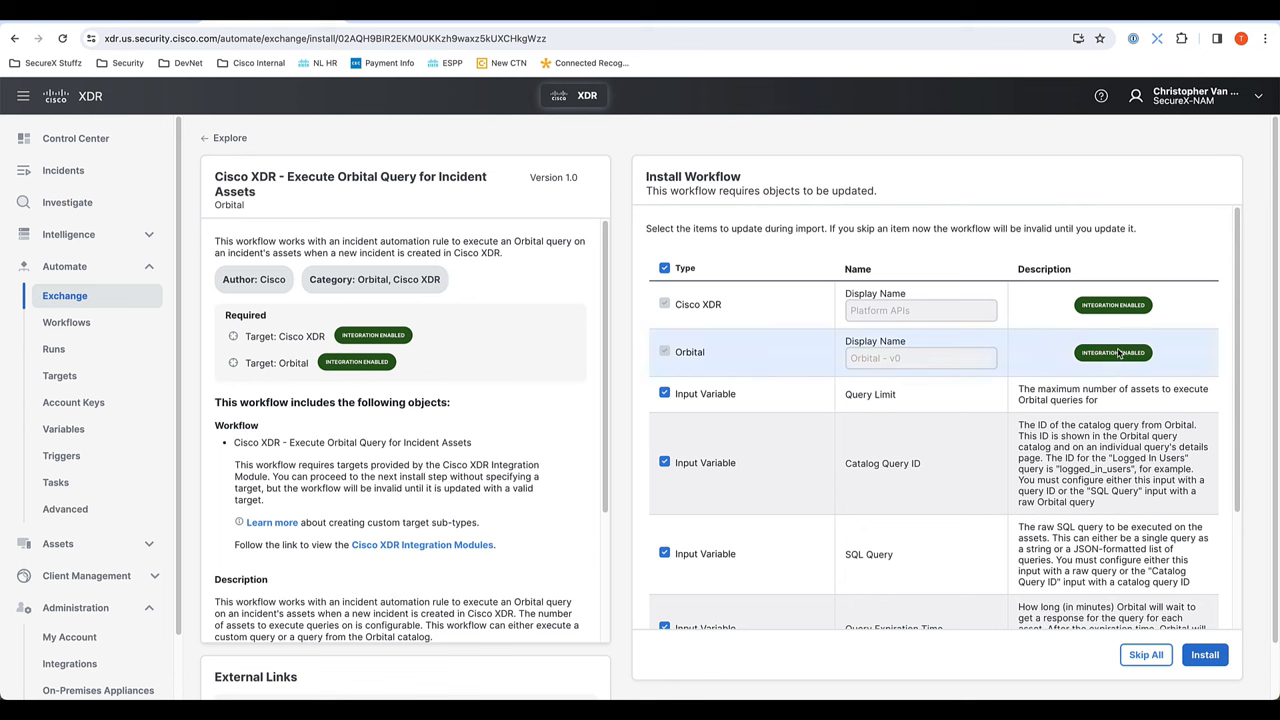
mouse_move(1113, 352)
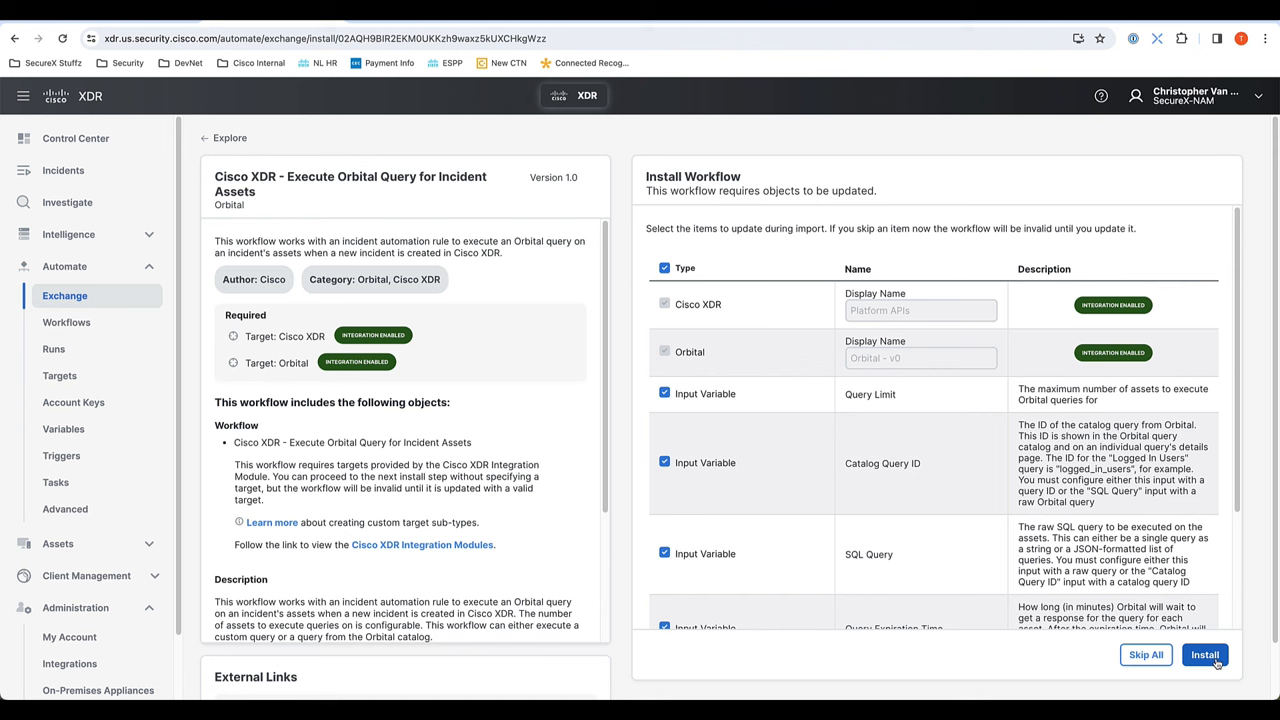
mouse_move(584, 390)
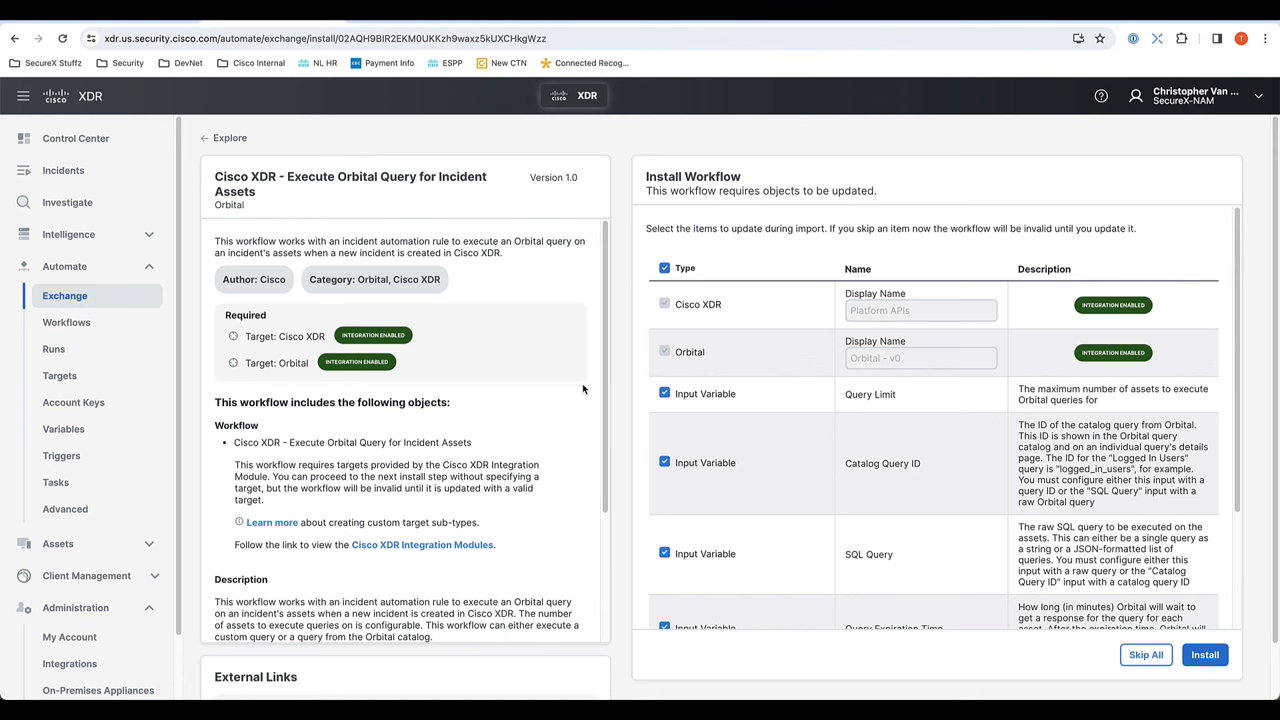
mouse_move(447, 466)
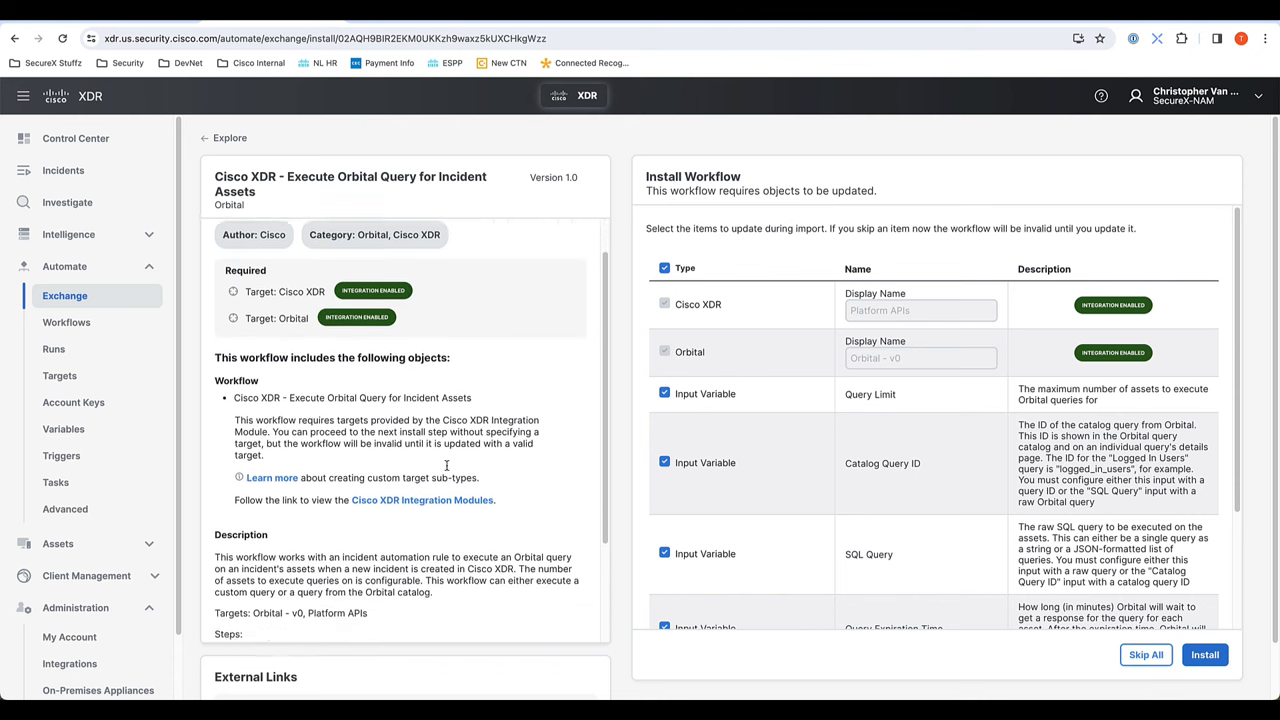
scroll("down", 3)
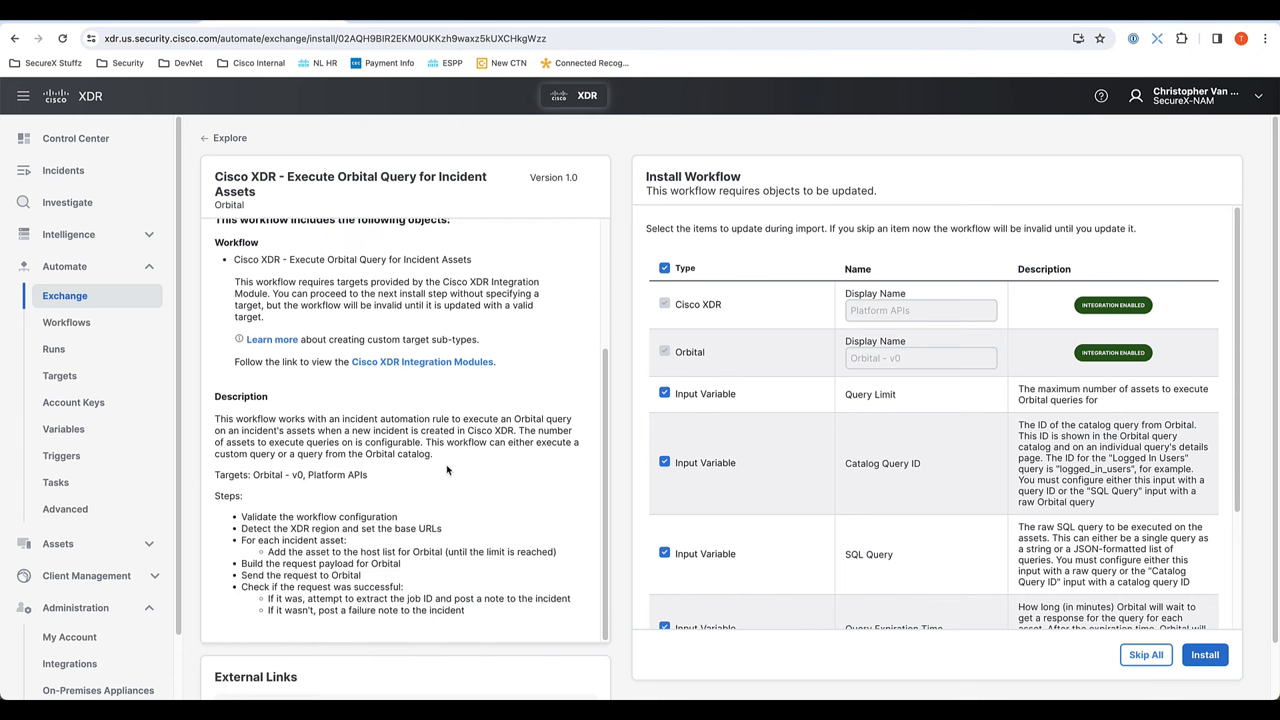
scroll("up", 3)
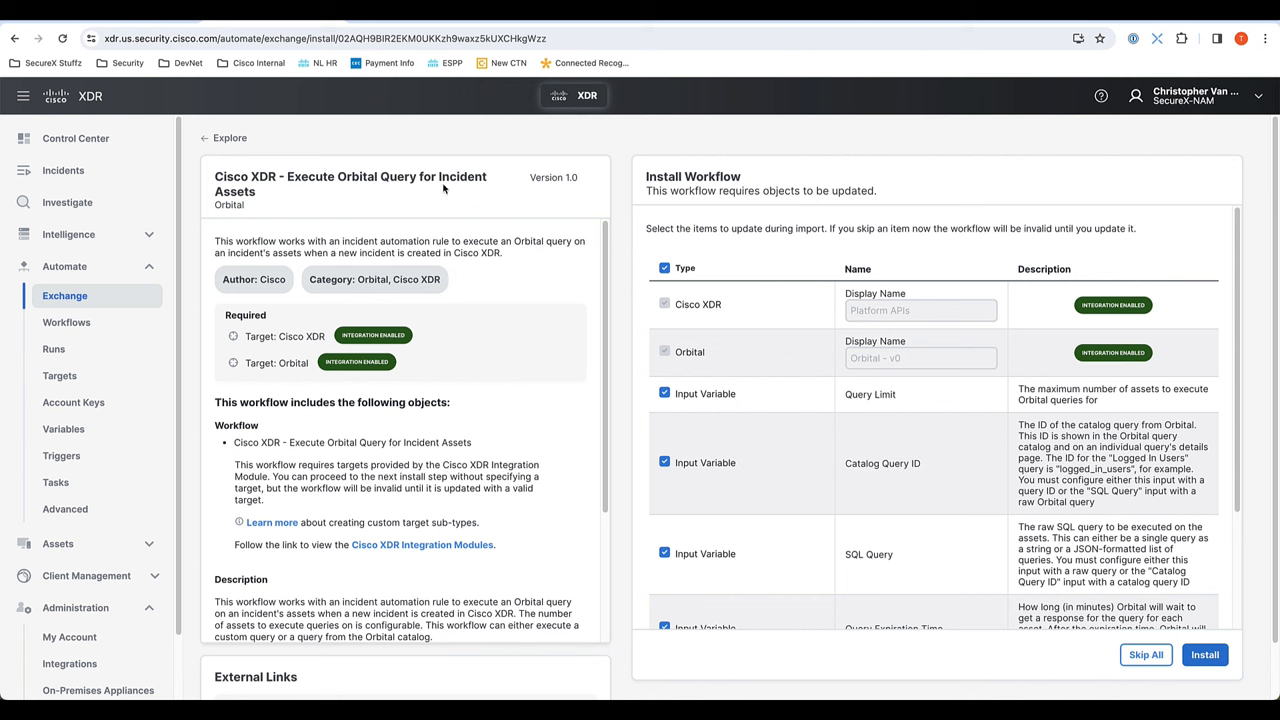
double_click(462, 177)
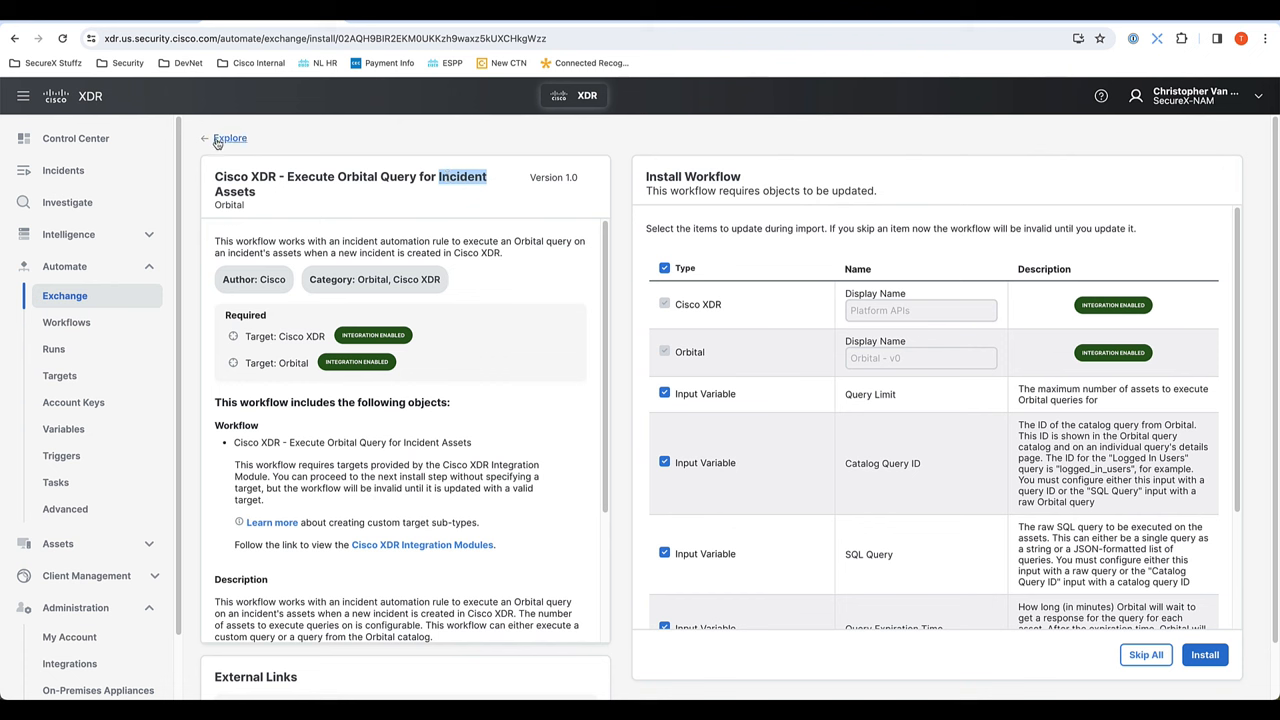
mouse_move(61, 456)
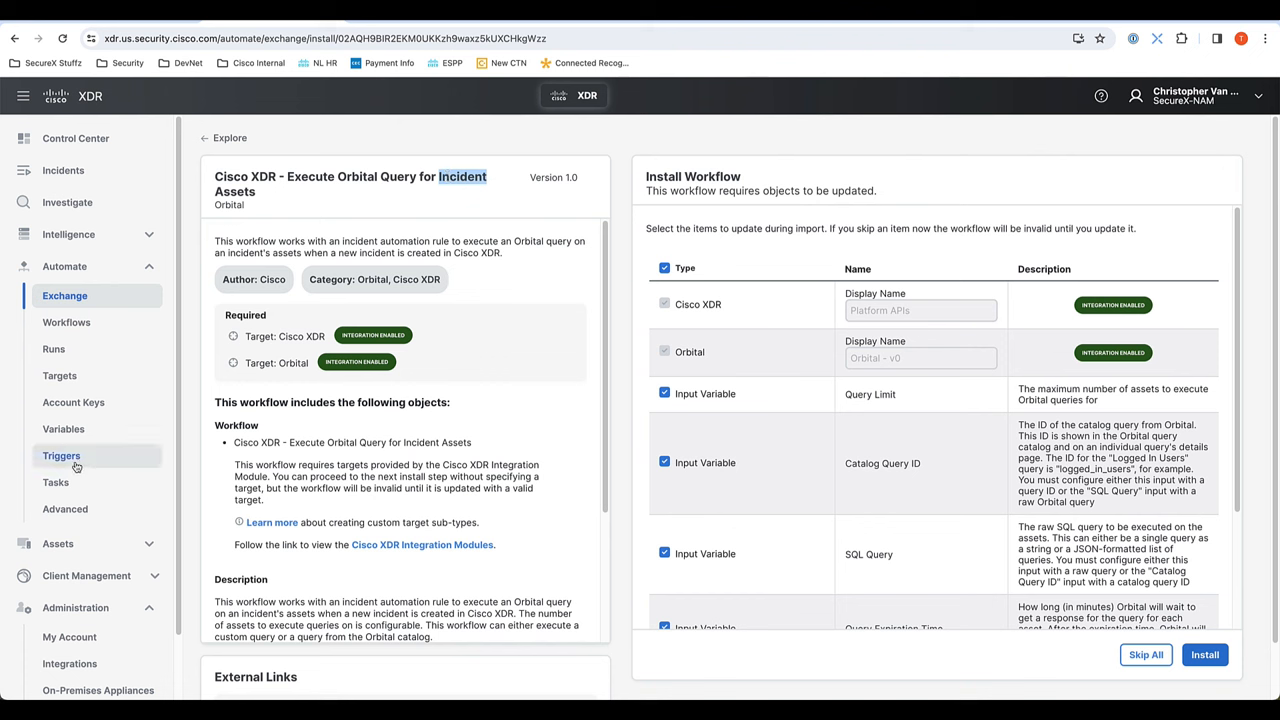
Step: Show the Triggers page's Incident Rules, pointing out the Priority Incident Rules section
left_click(61, 455)
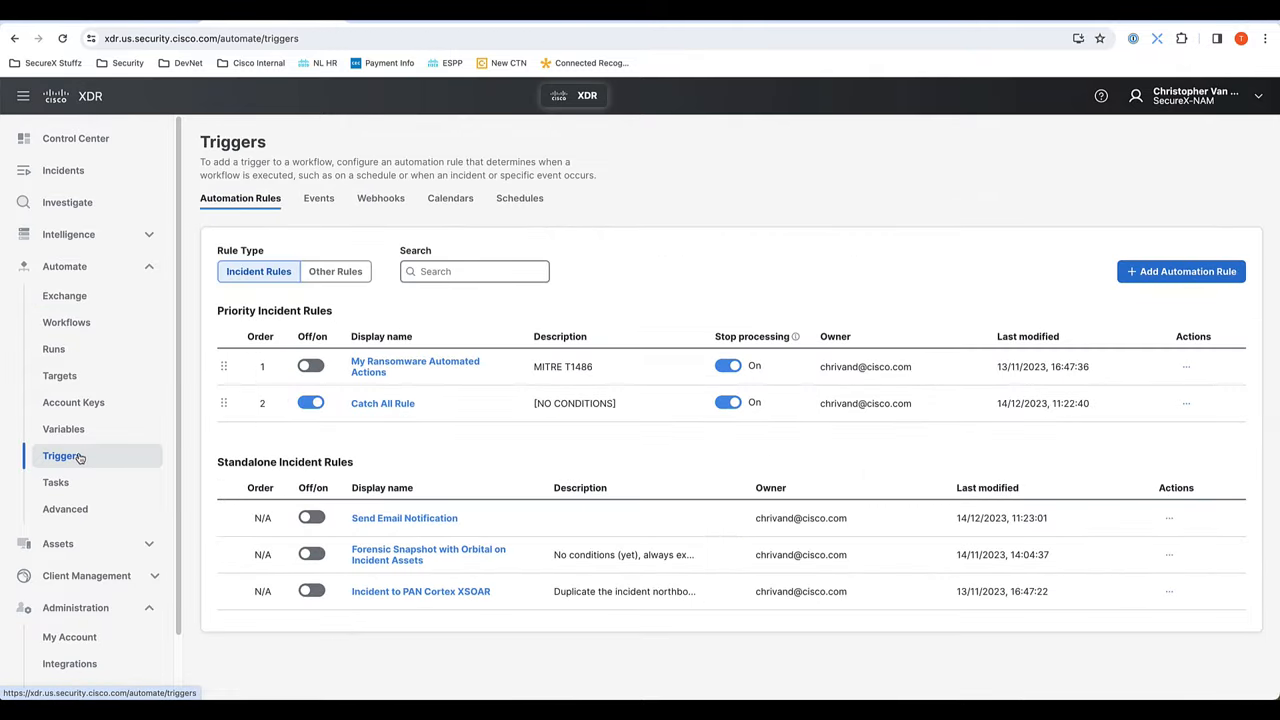
mouse_move(625, 299)
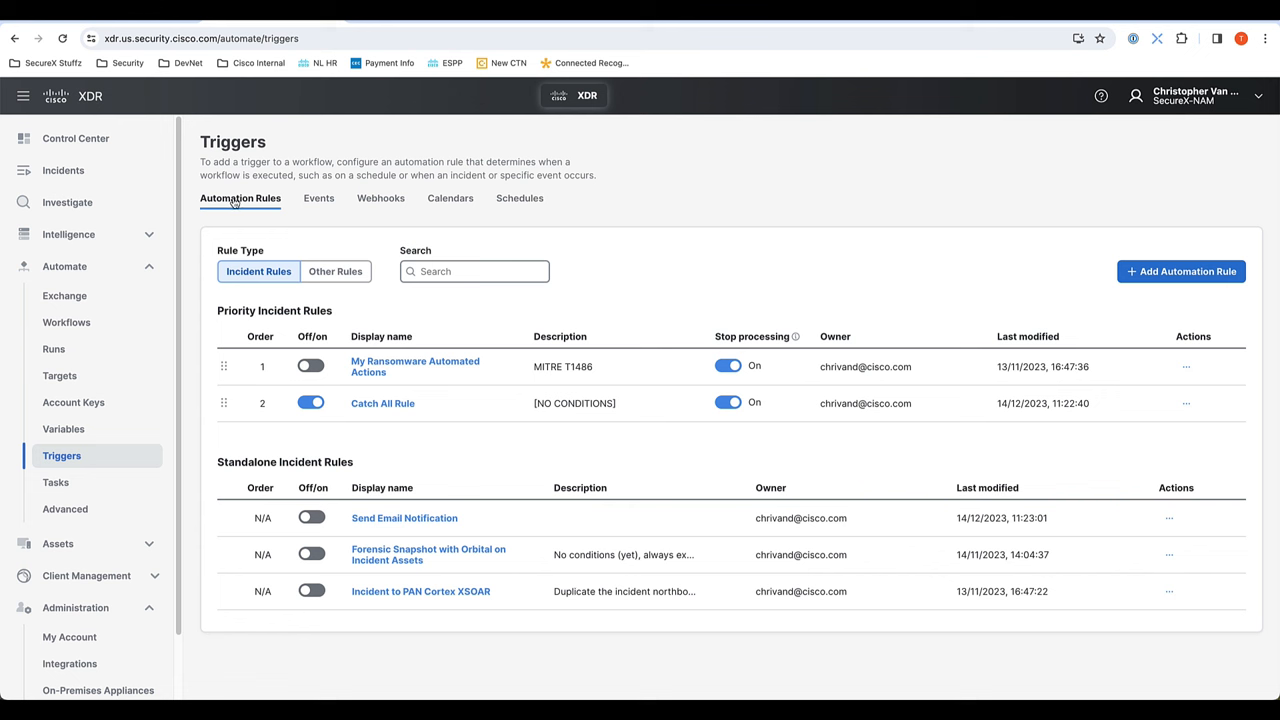
mouse_move(338, 276)
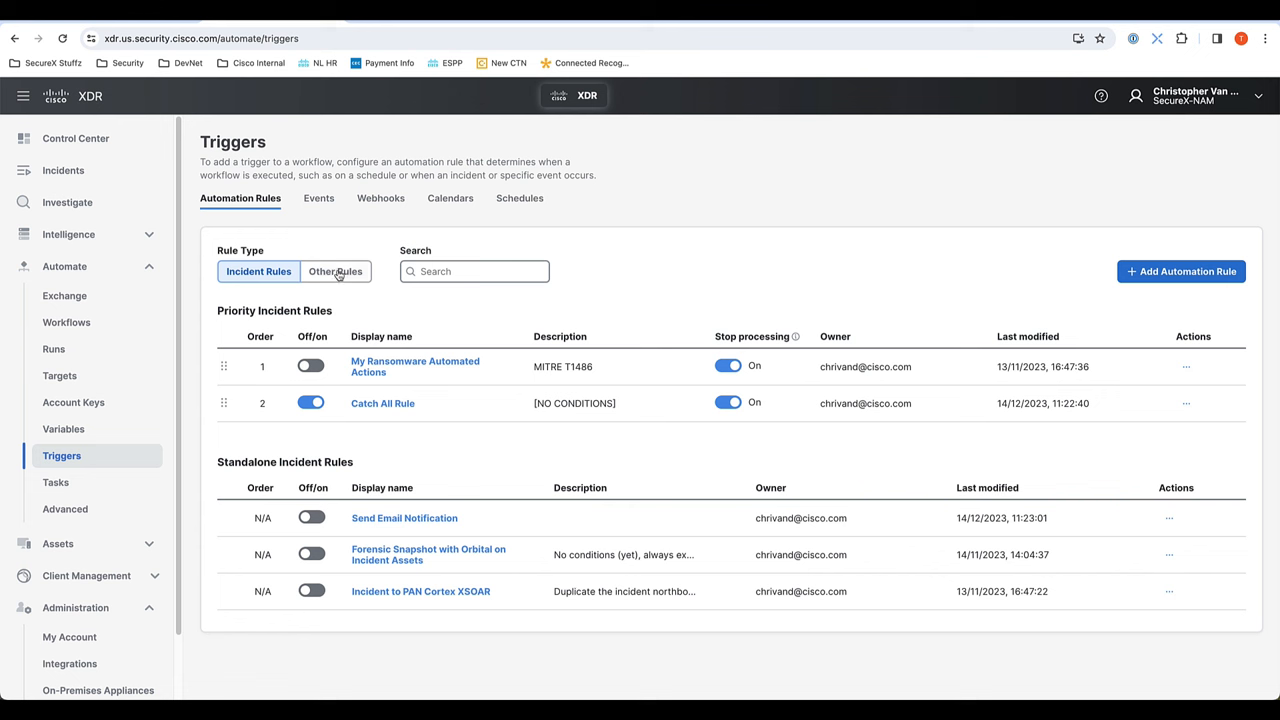
mouse_move(234, 318)
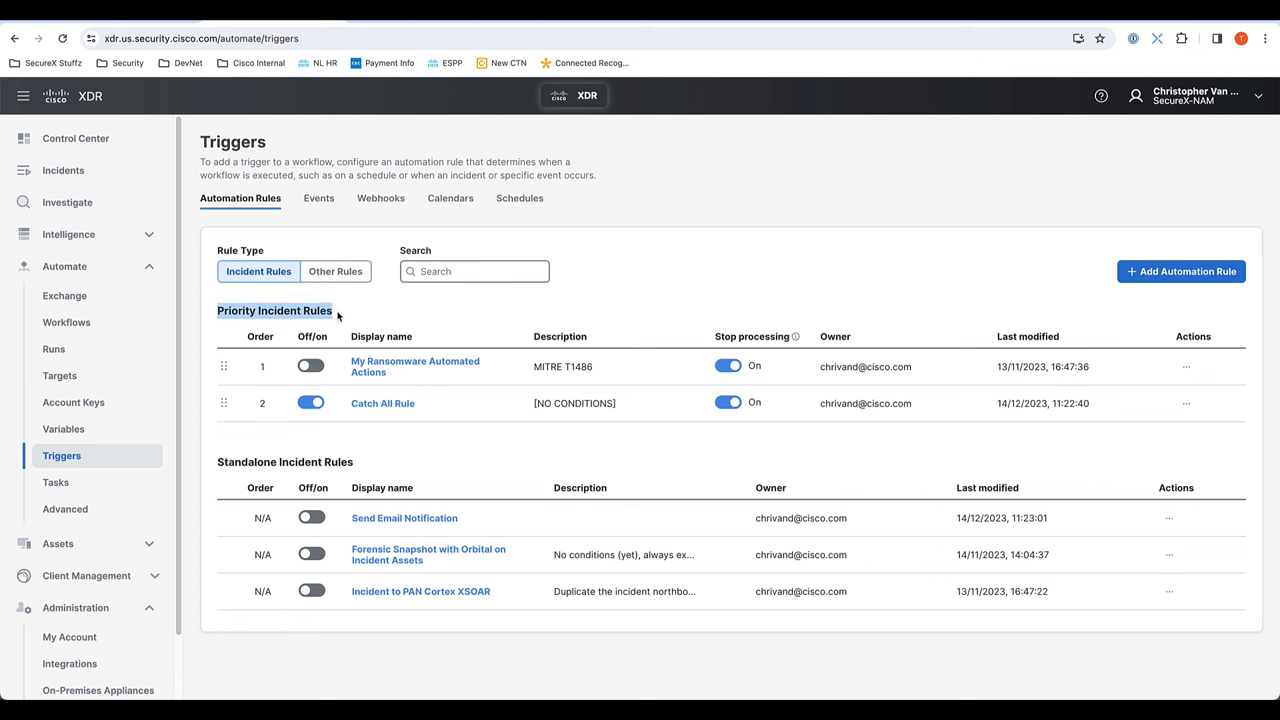
double_click(285, 461)
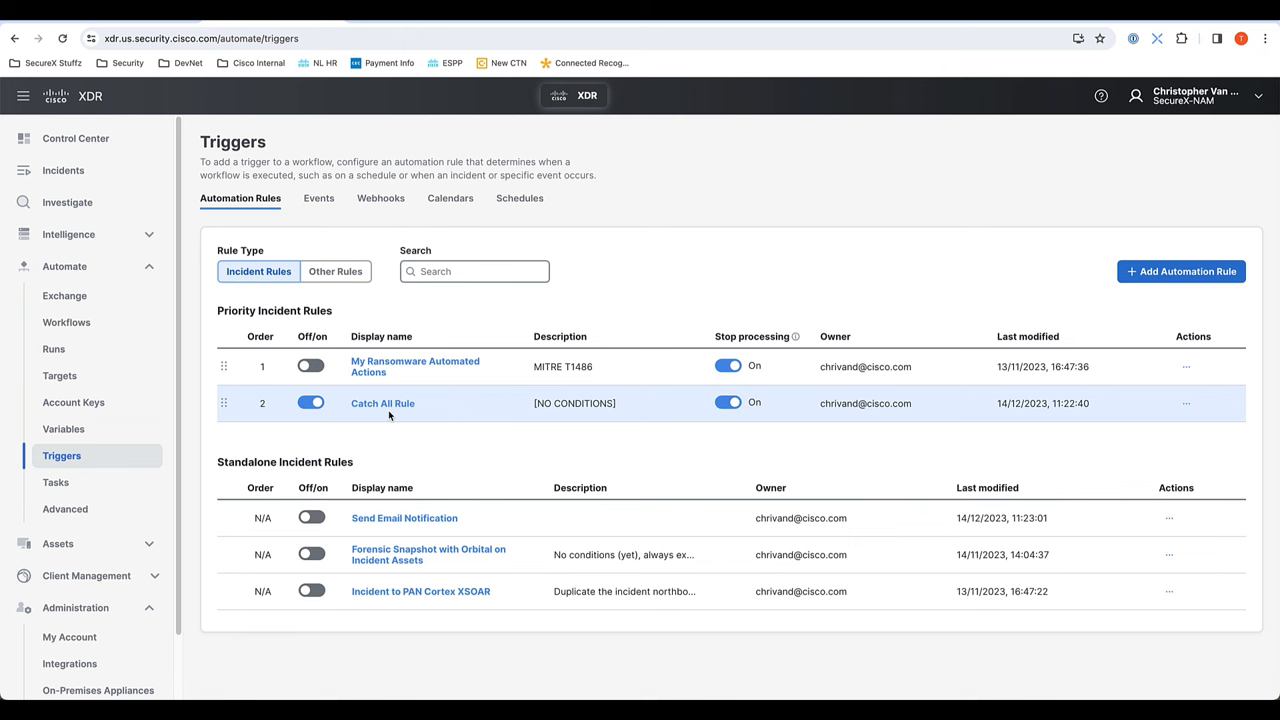
Step: Open the Catch All Rule and add a new condition row
left_click(382, 403)
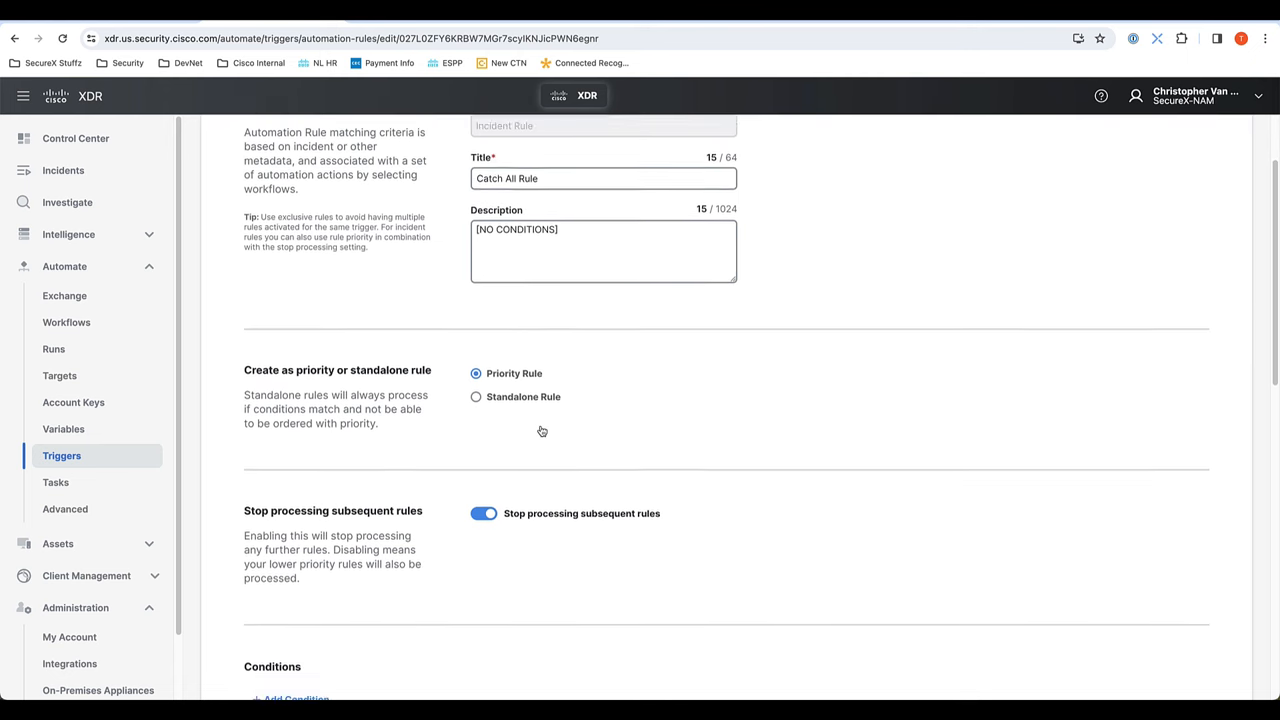
scroll("down", 3)
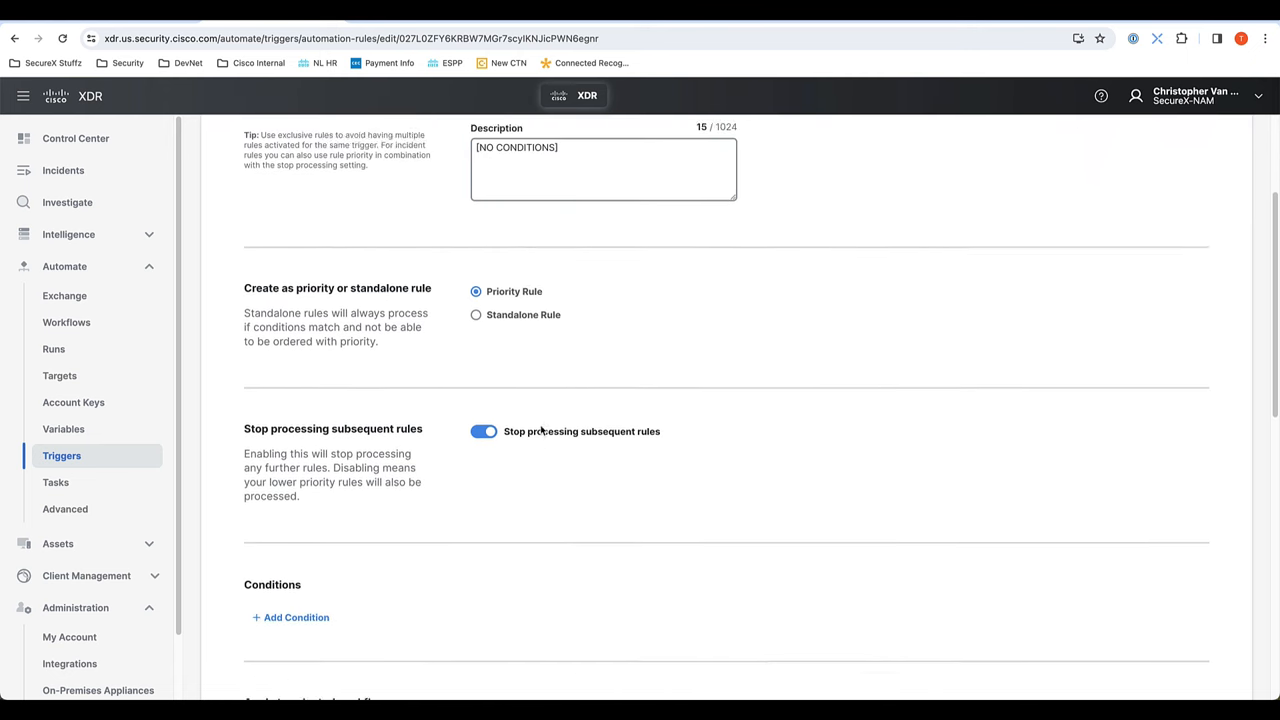
scroll("down", 3)
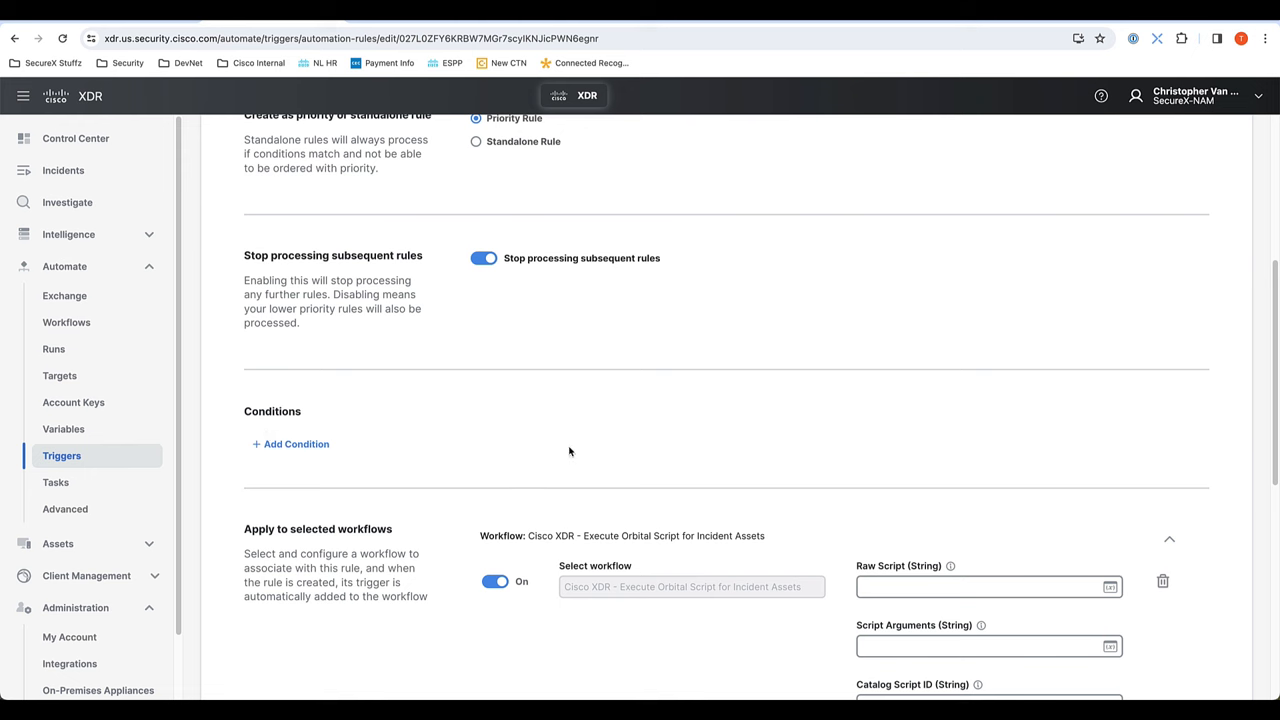
left_click(290, 444)
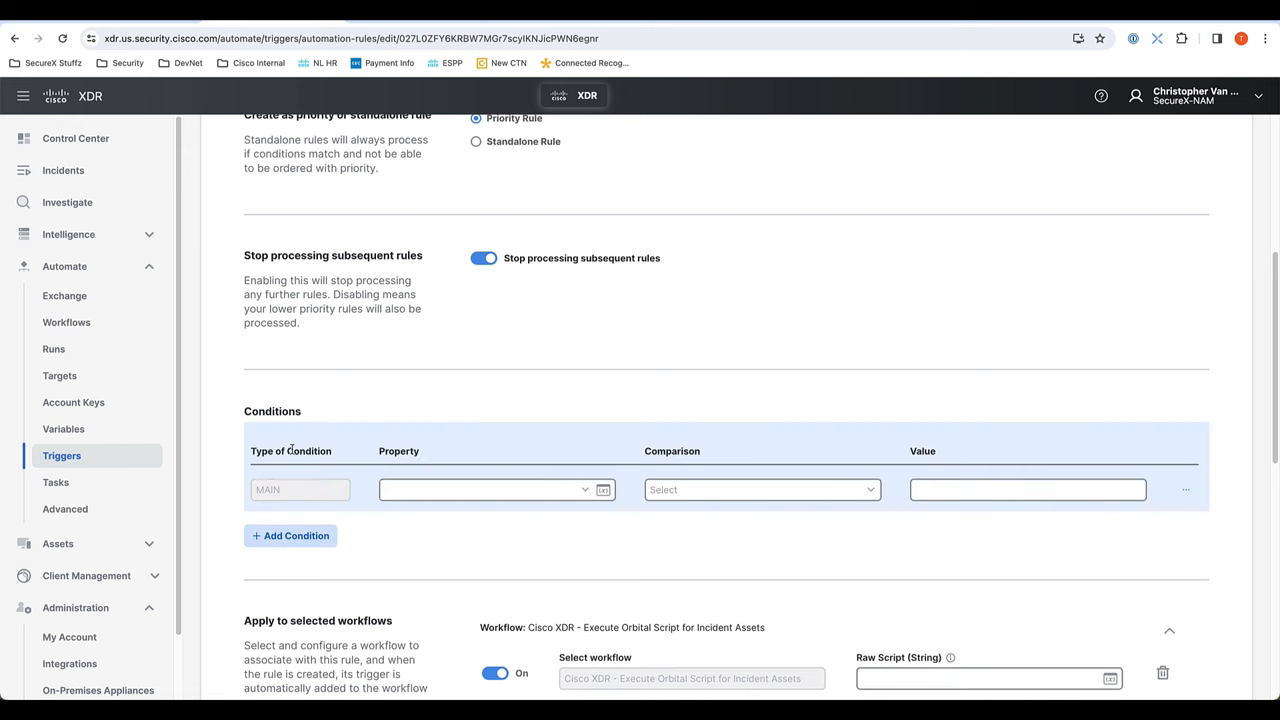
Step: Set the condition property to Incident Rule > Incident > Status, leaving the value unset
left_click(603, 489)
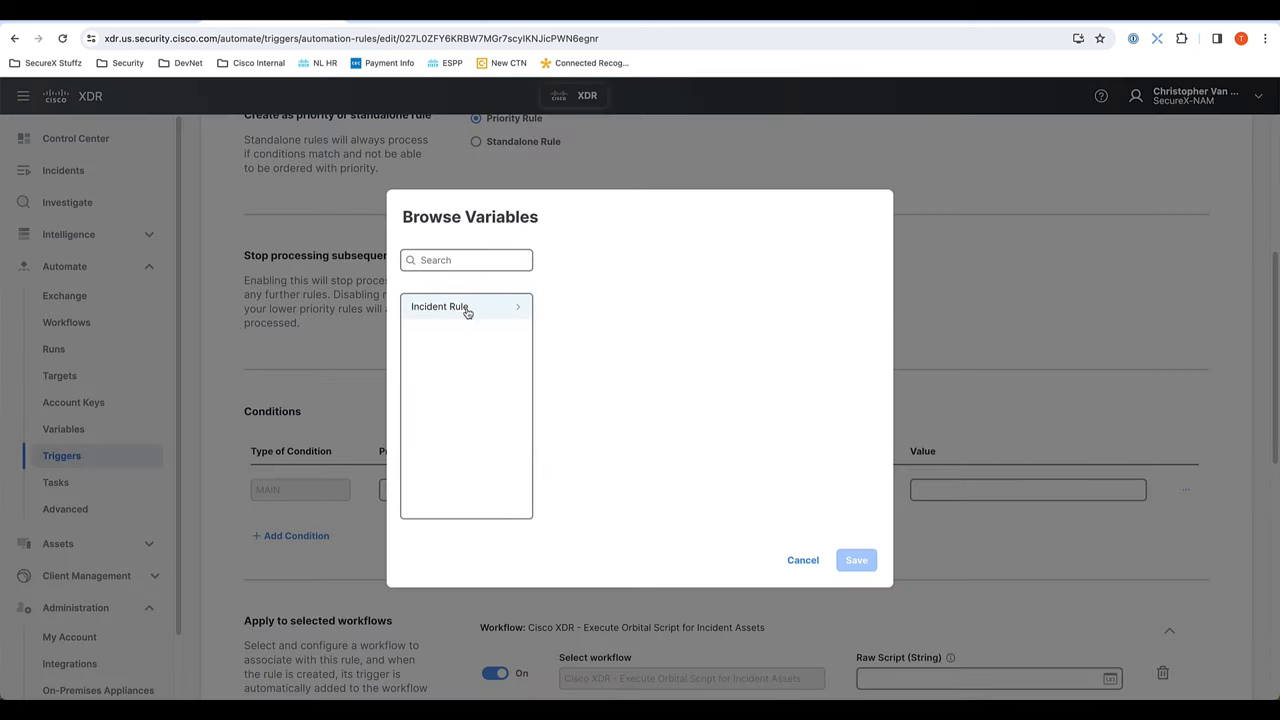
left_click(465, 306)
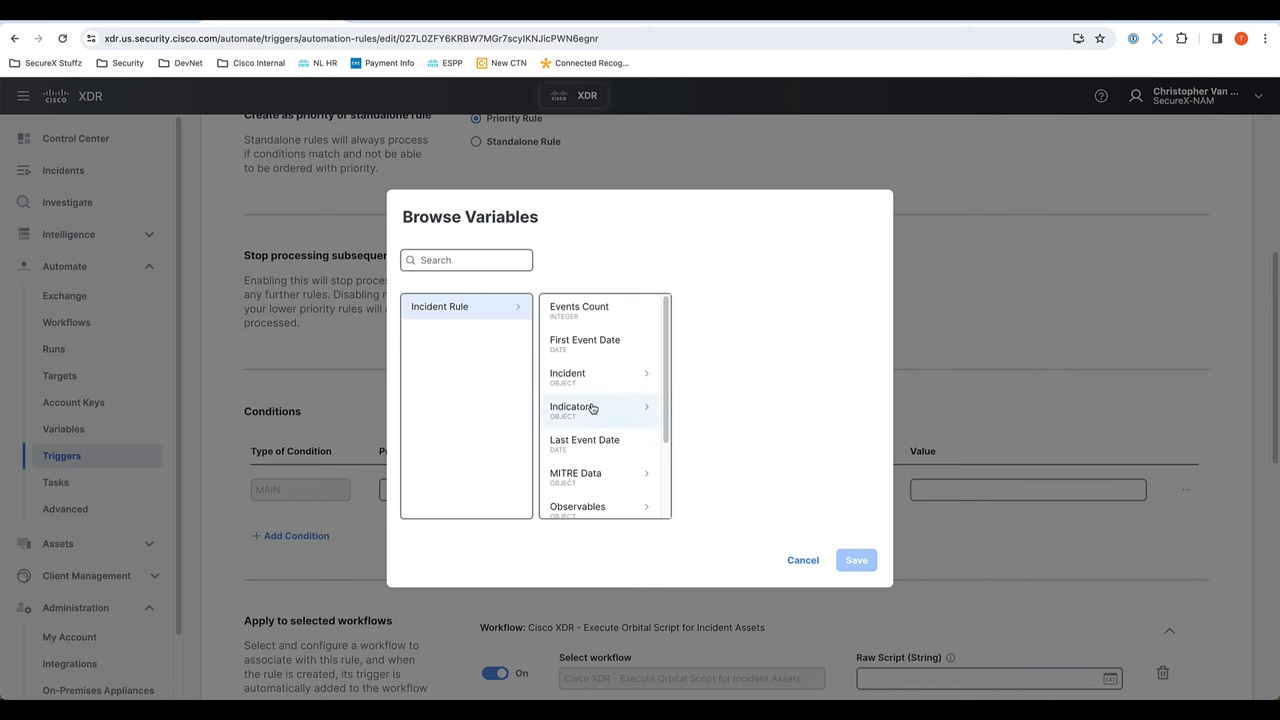
scroll("down", 3)
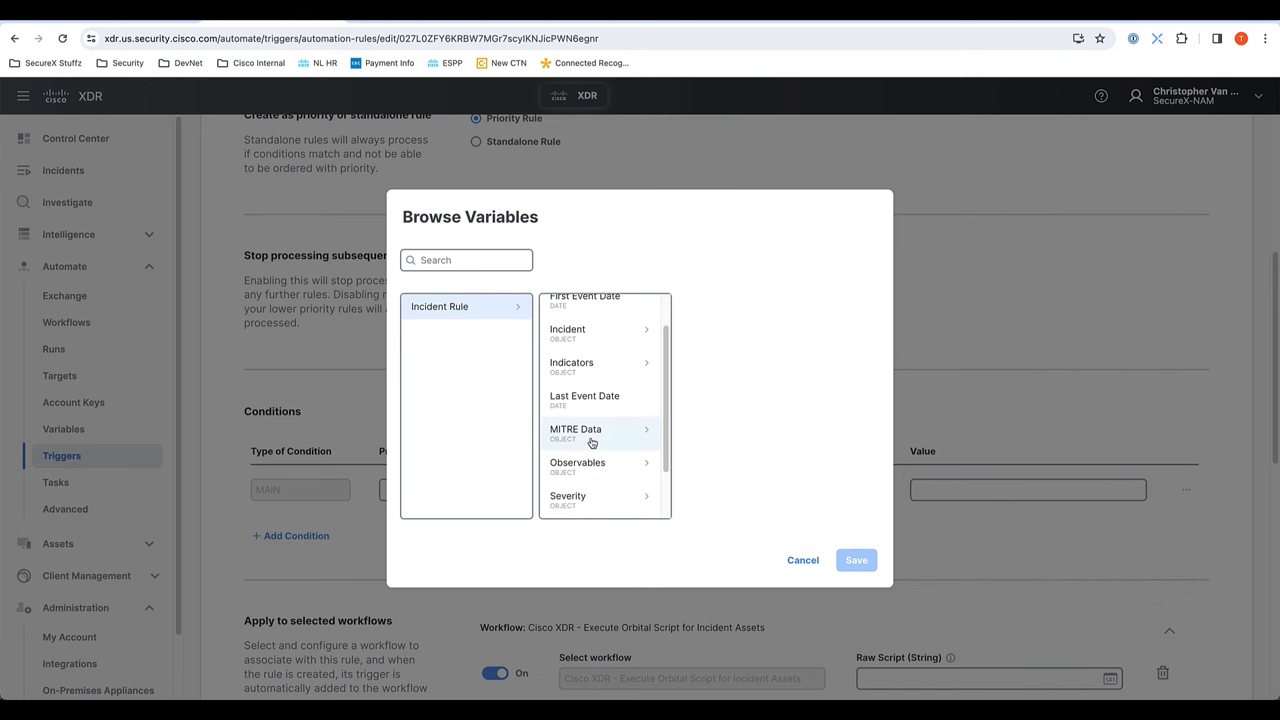
scroll("down", 3)
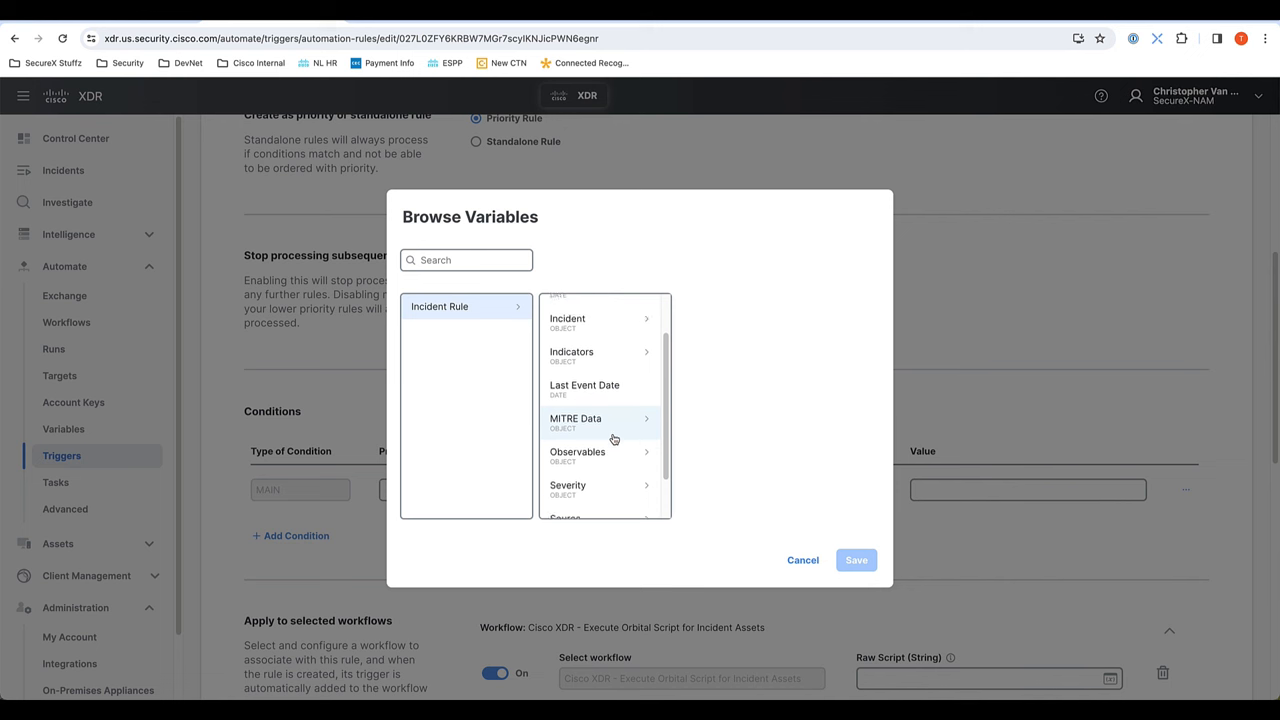
scroll("up", 3)
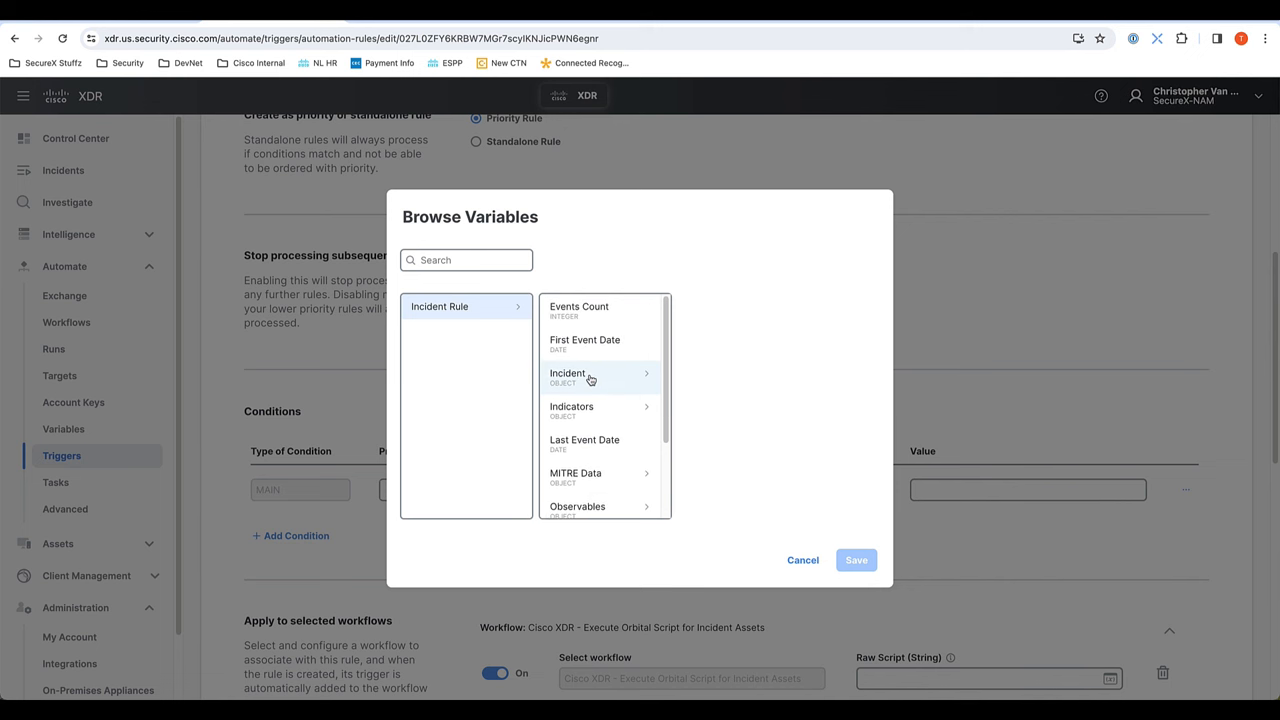
left_click(567, 377)
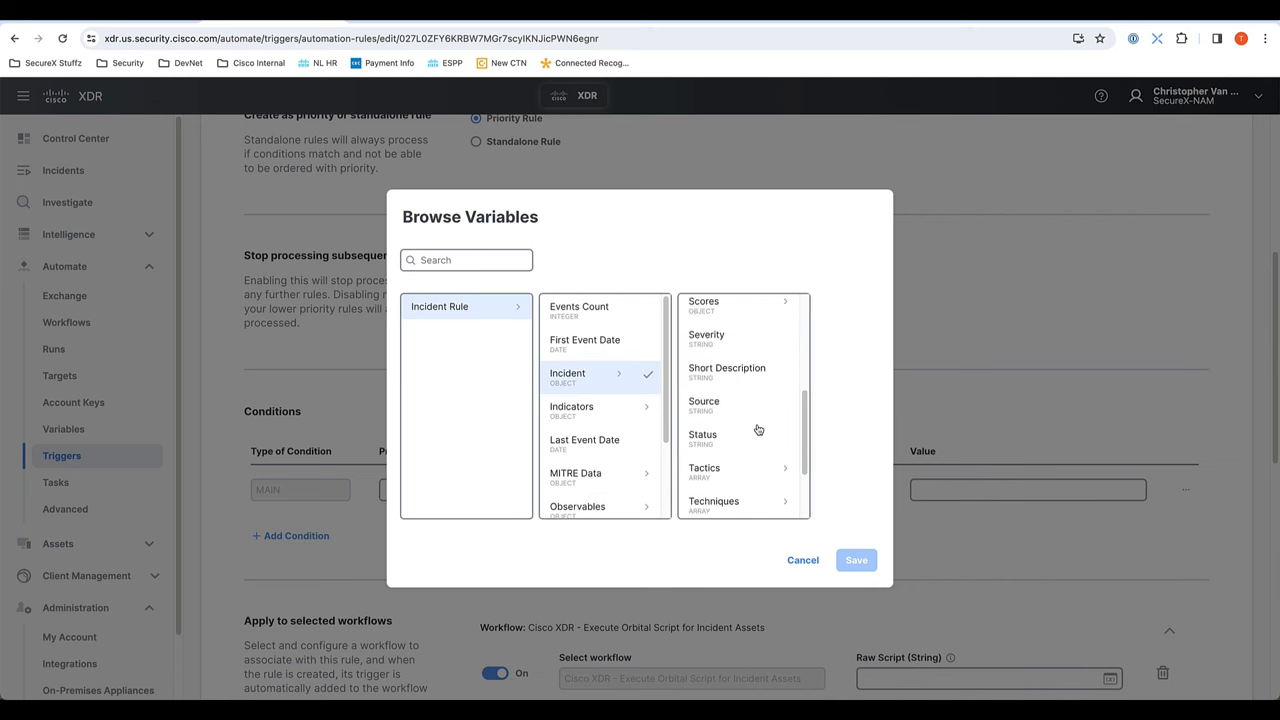
left_click(703, 438)
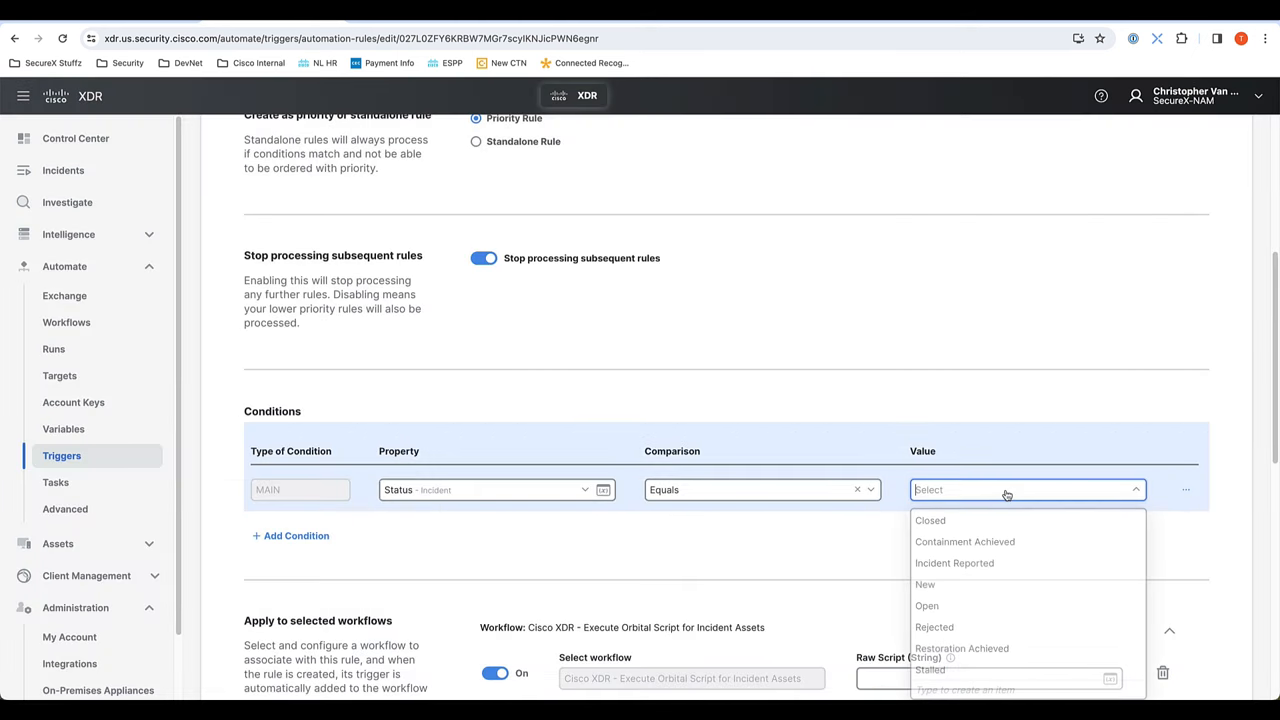
left_click(794, 555)
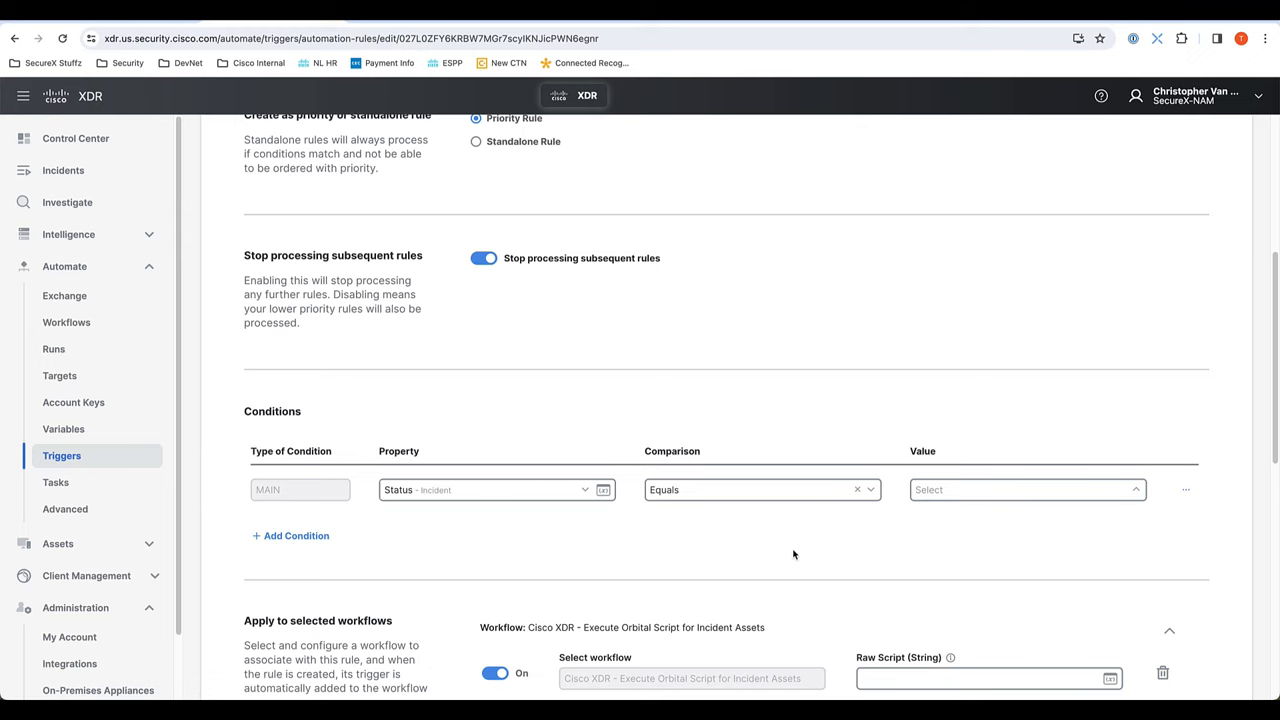
scroll("down", 3)
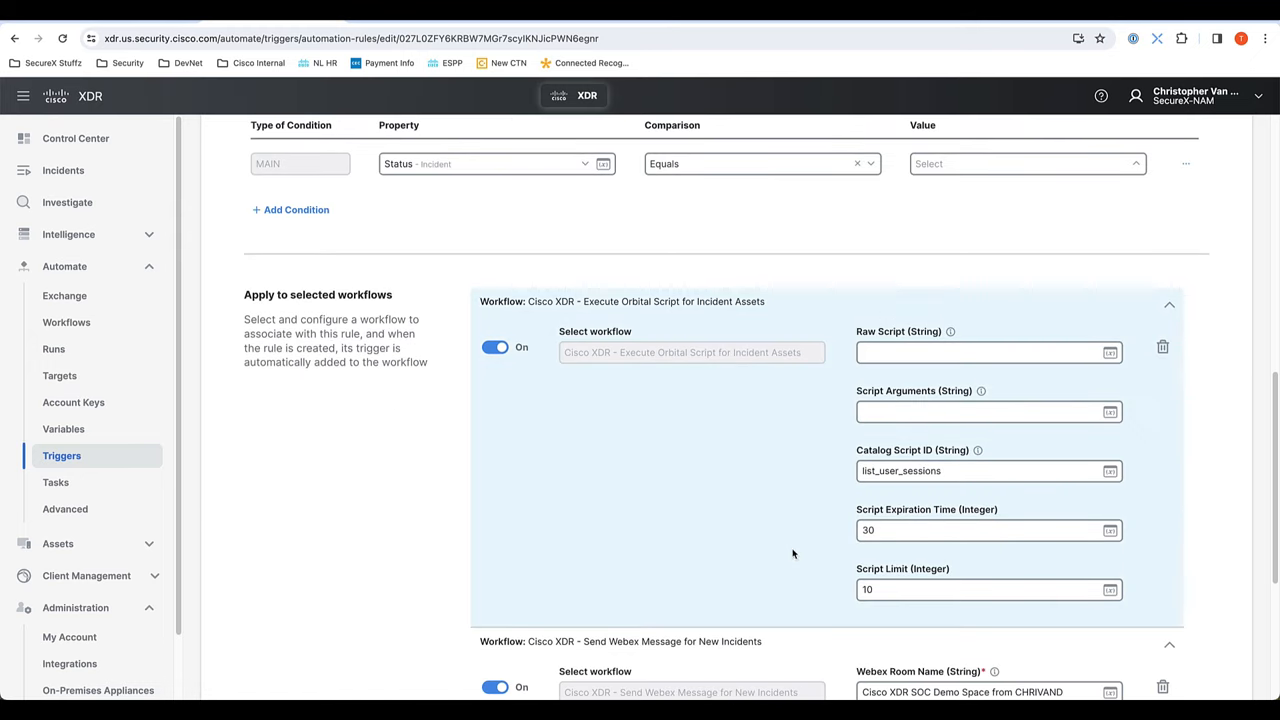
mouse_move(655, 462)
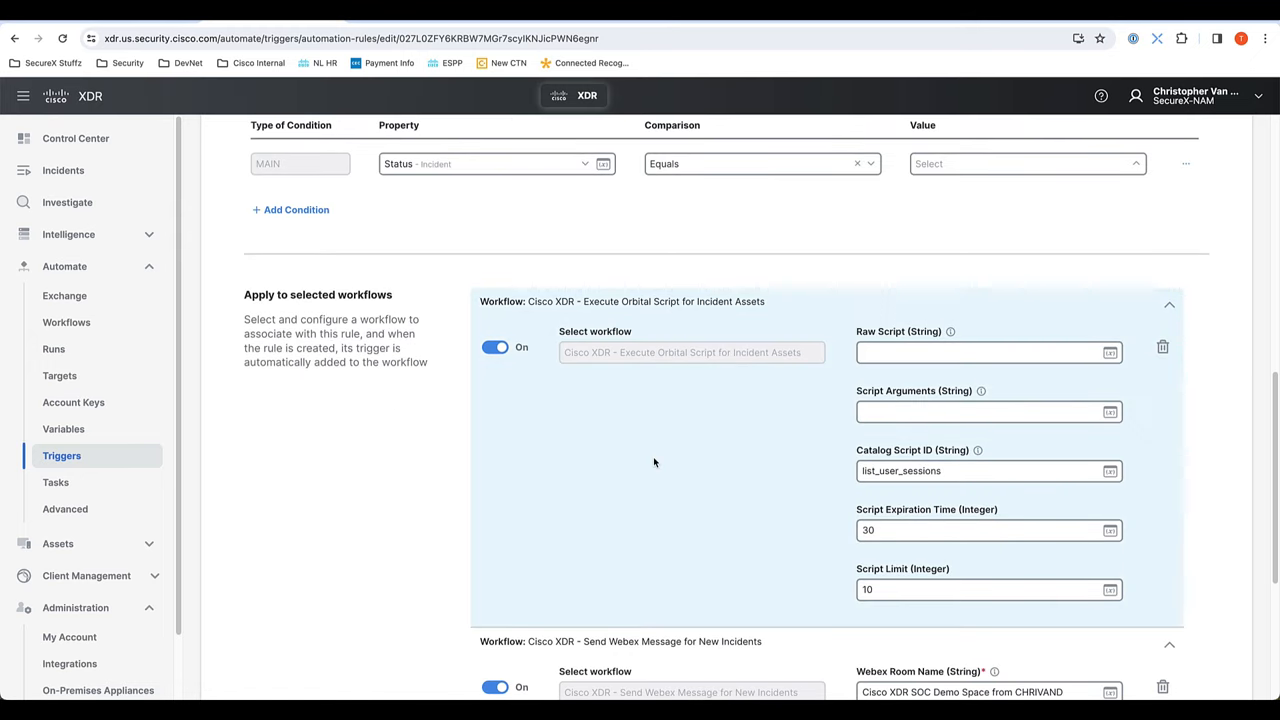
scroll("down", 3)
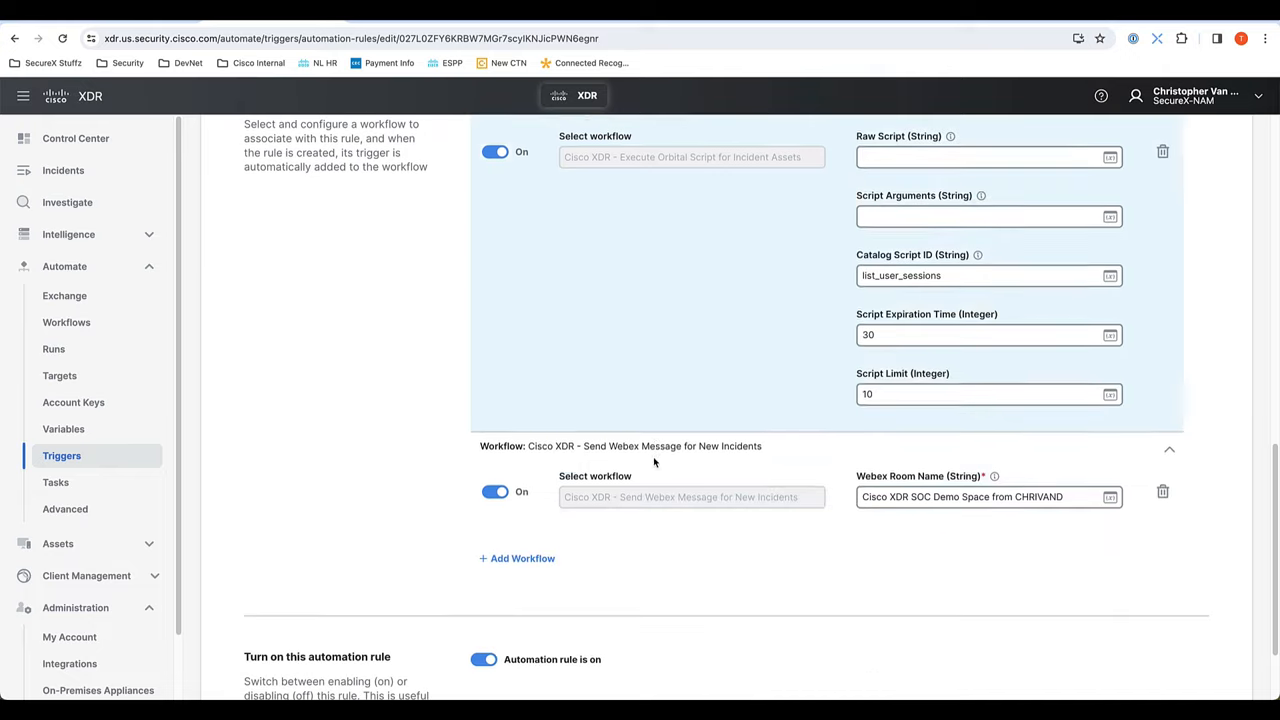
scroll("up", 3)
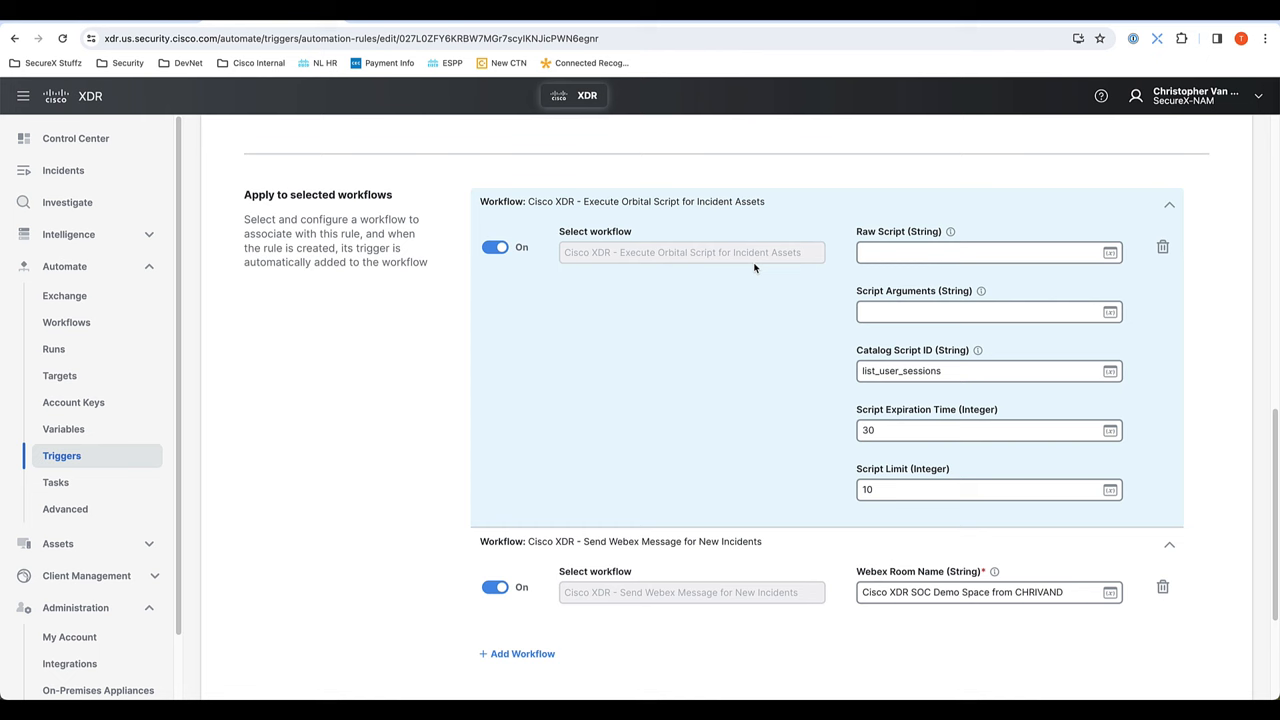
mouse_move(715, 272)
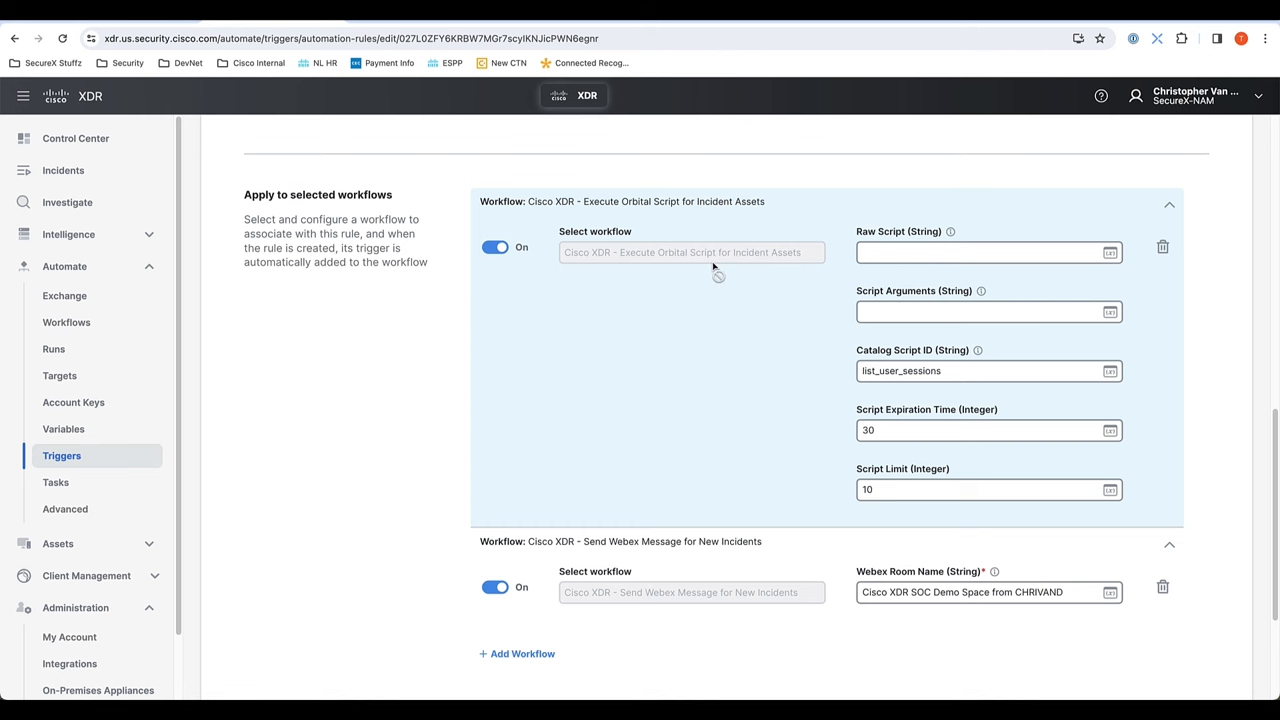
scroll("down", 3)
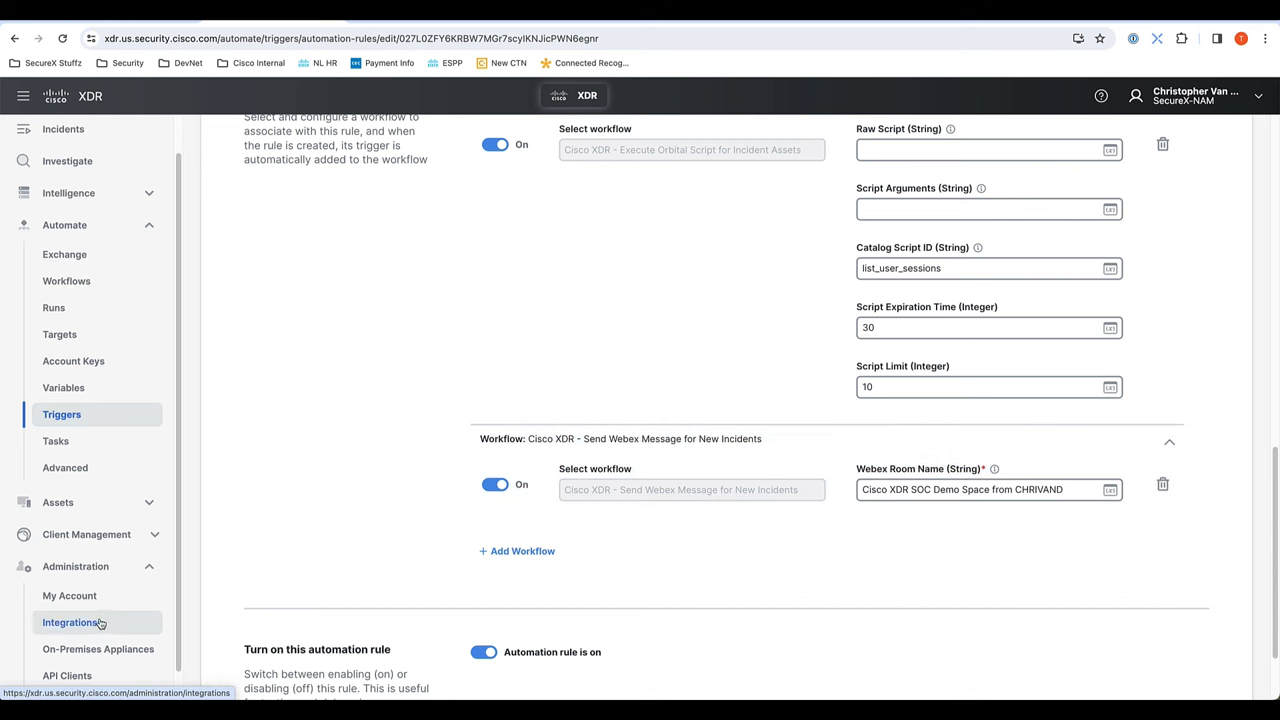
scroll("up", 3)
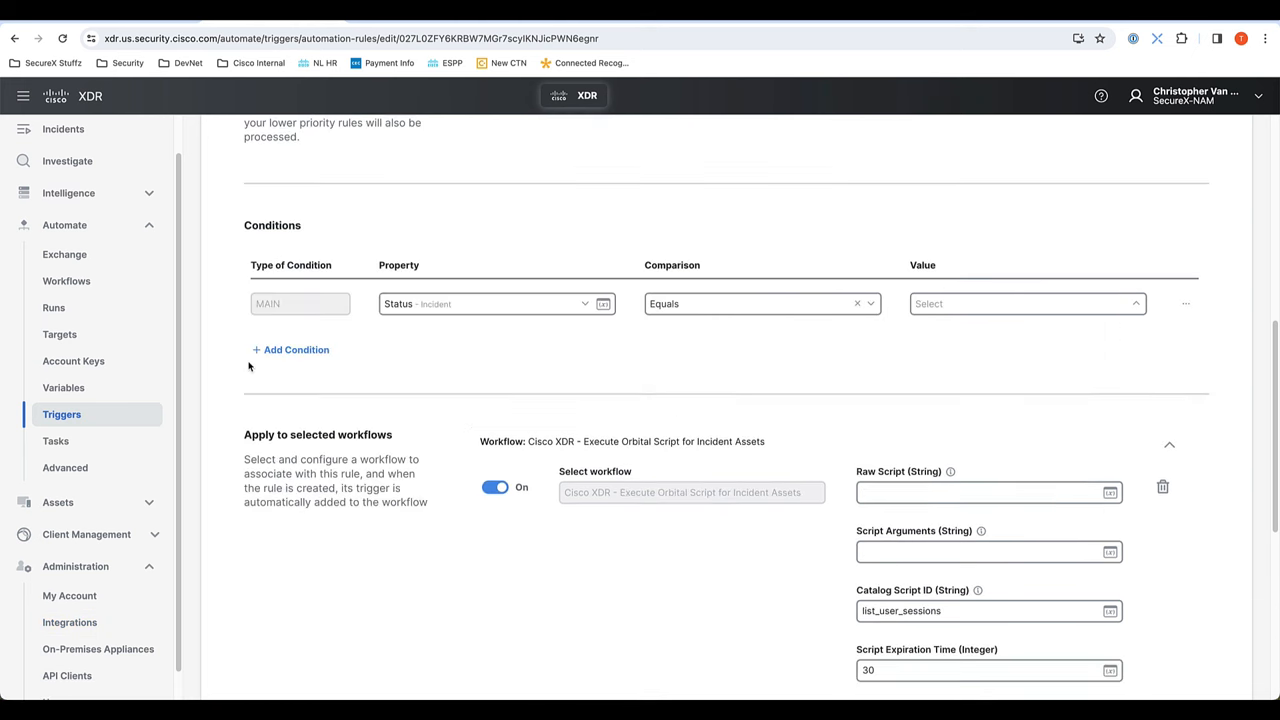
scroll("up", 3)
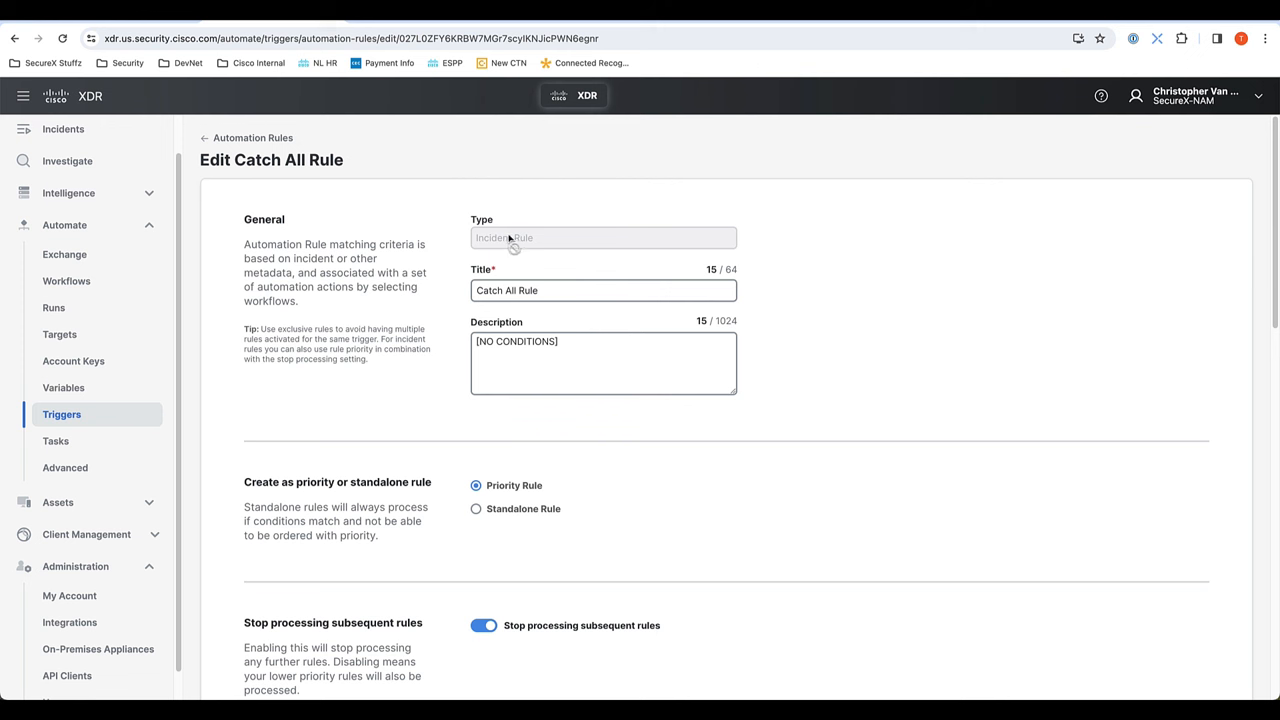
mouse_move(555, 203)
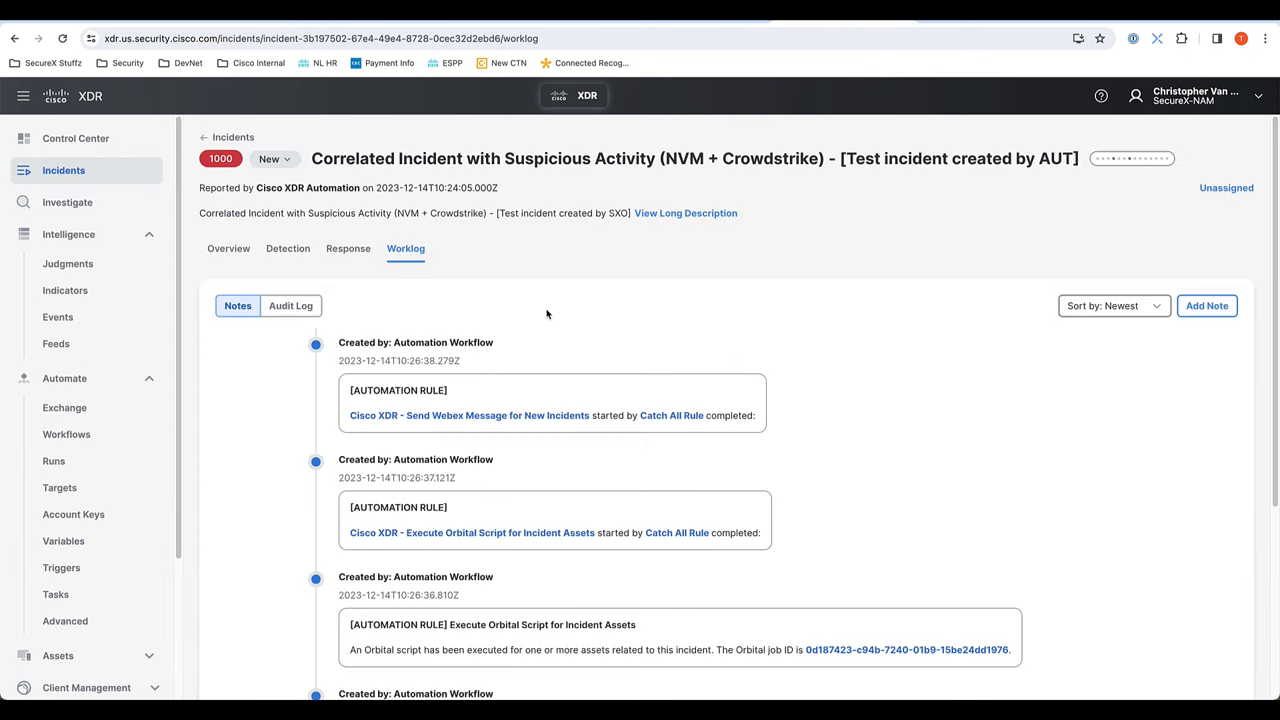
mouse_move(525, 158)
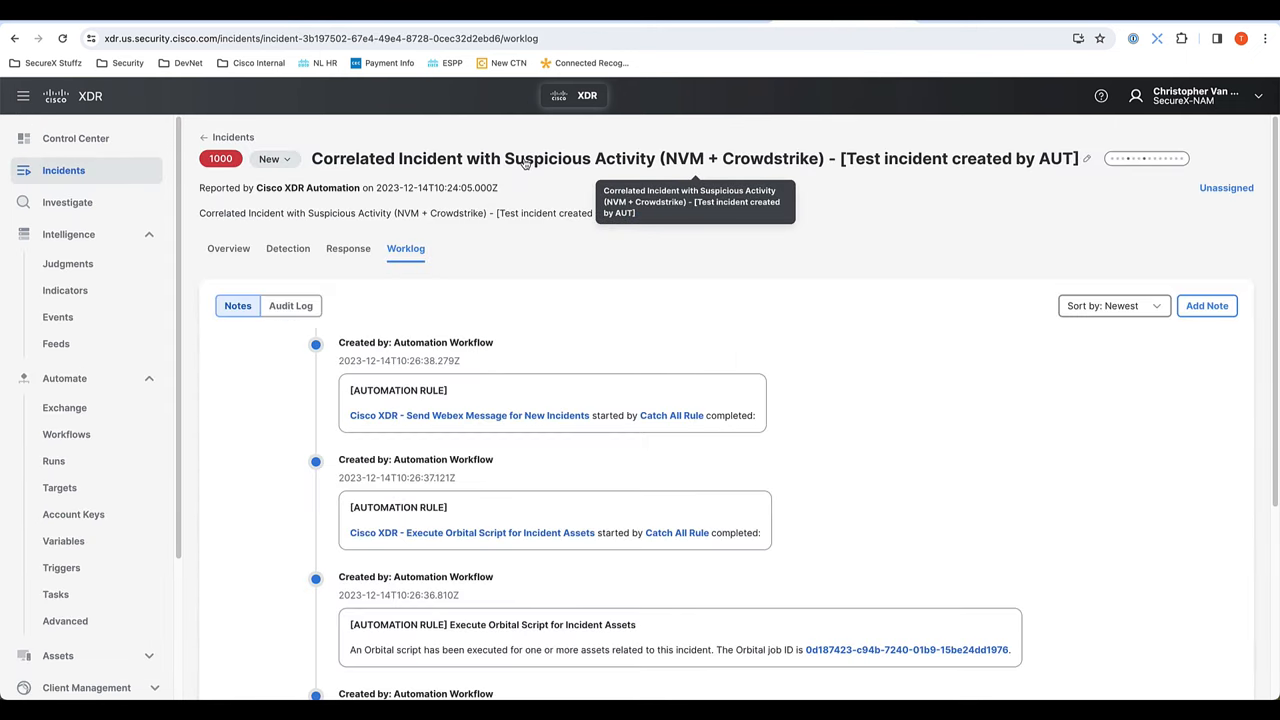
mouse_move(593, 478)
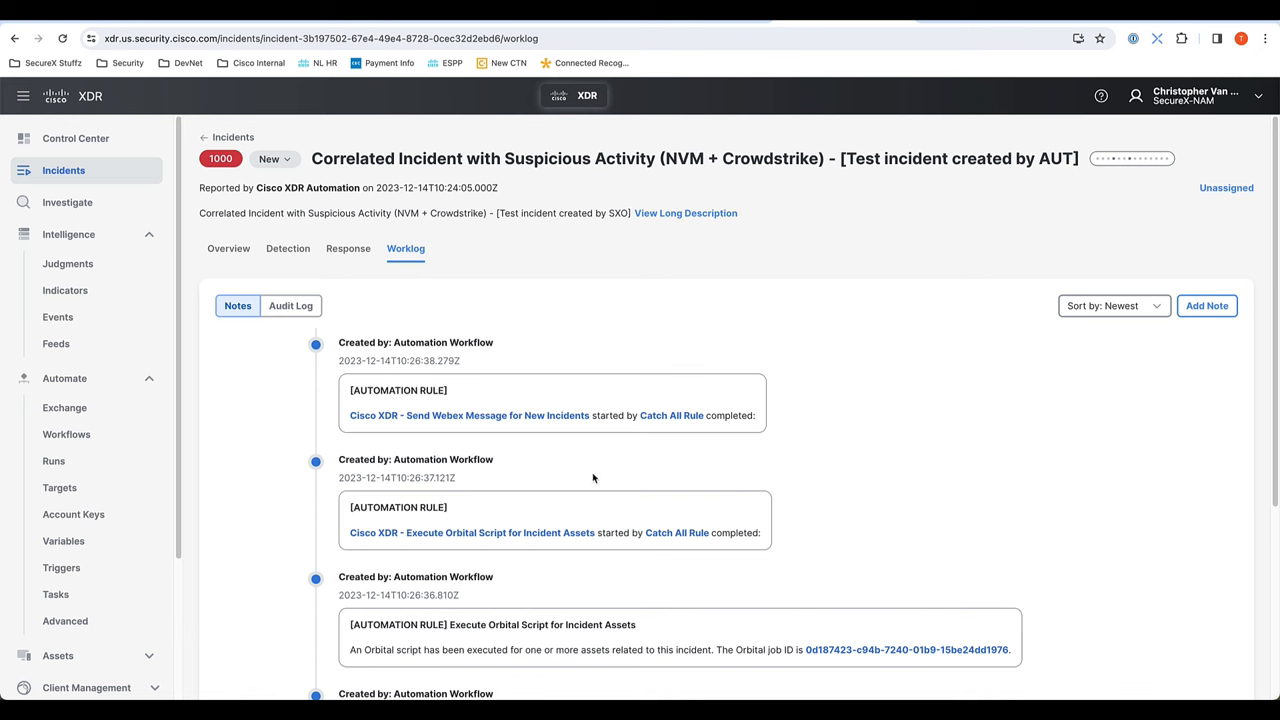
scroll("down", 3)
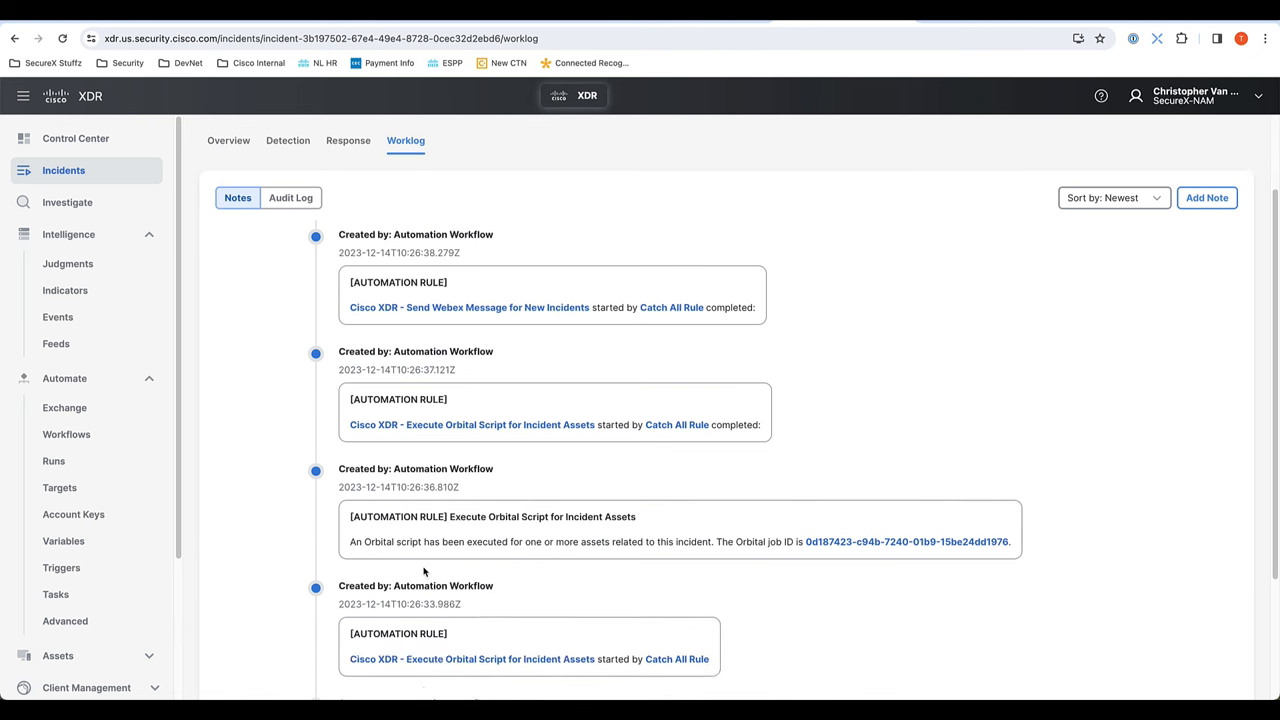
scroll("down", 3)
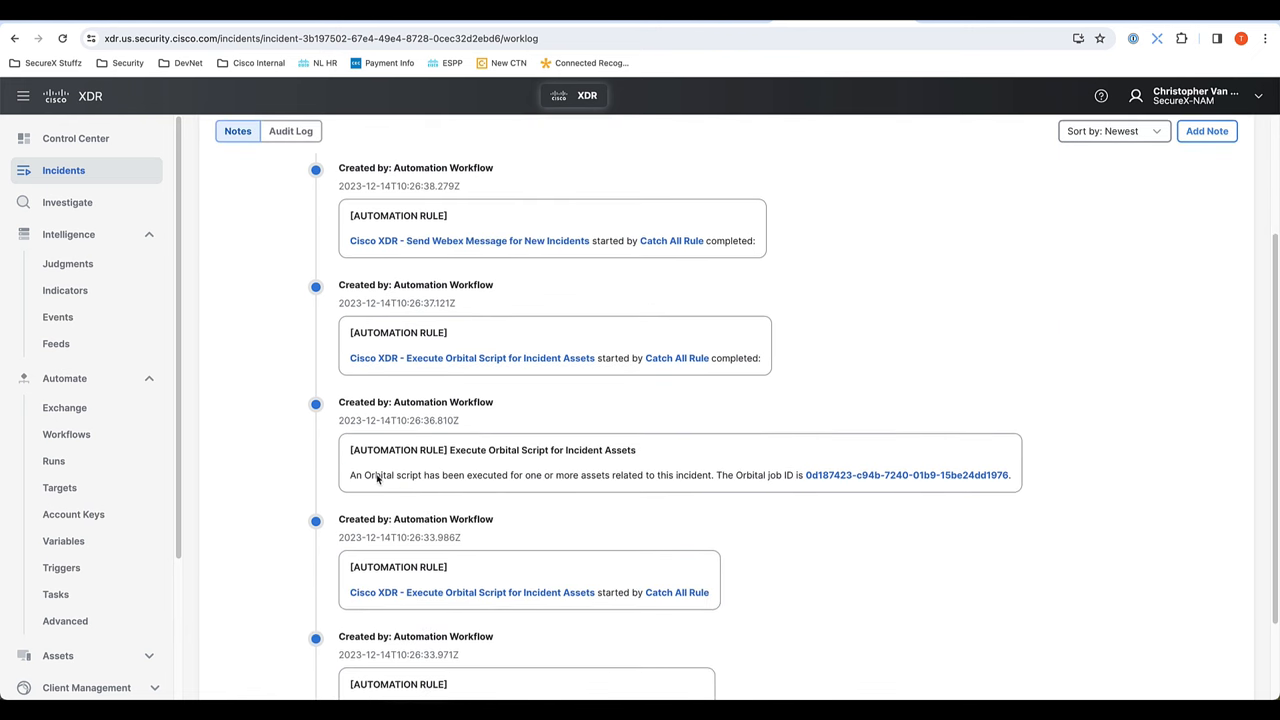
mouse_move(493, 490)
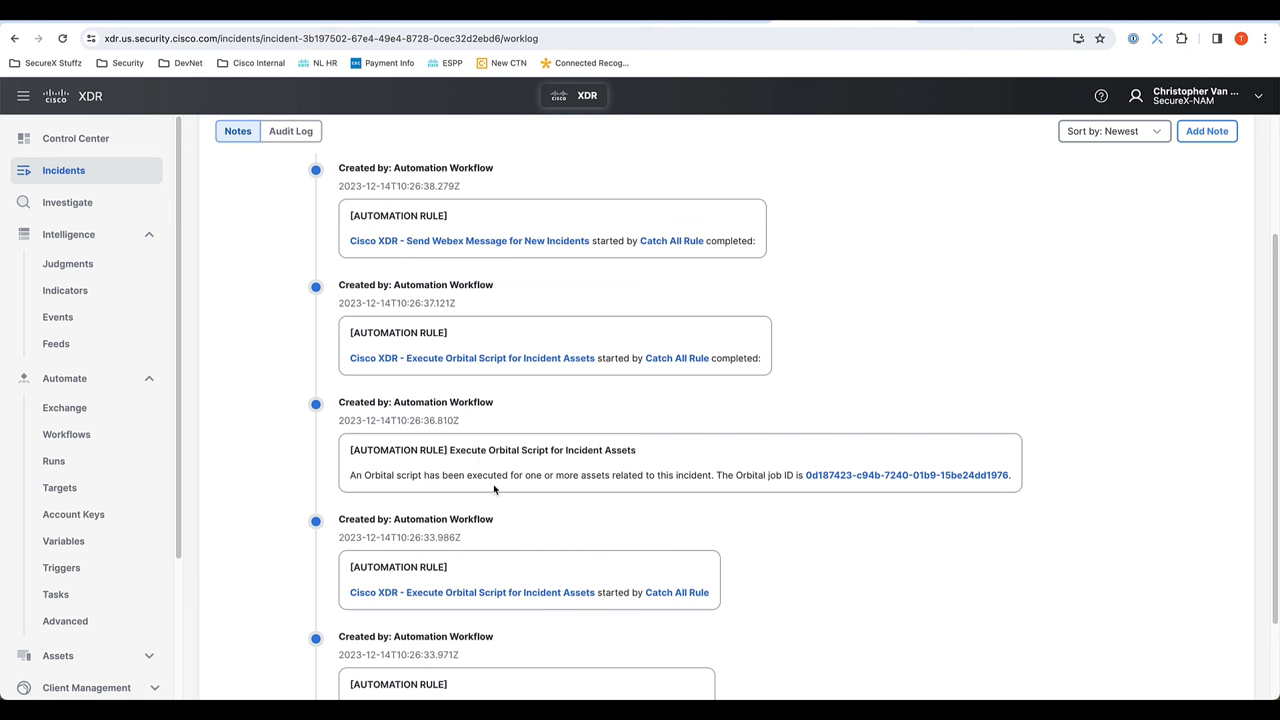
mouse_move(742, 475)
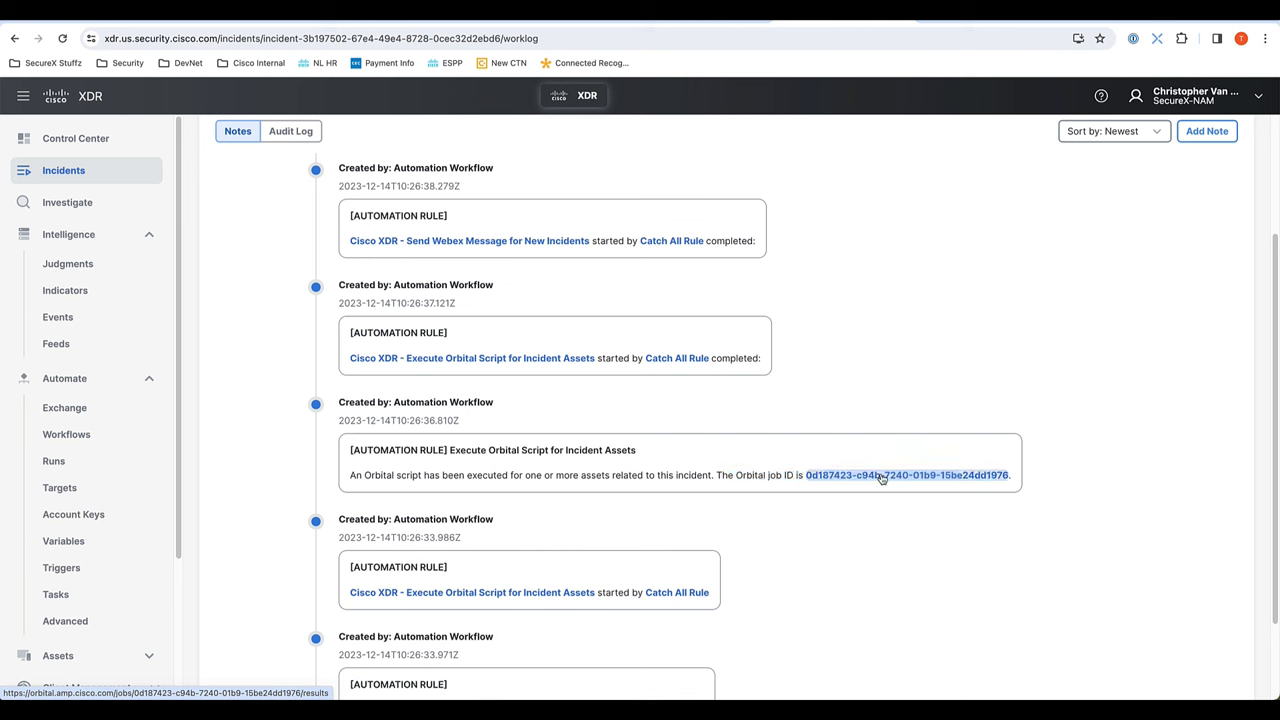
mouse_move(834, 394)
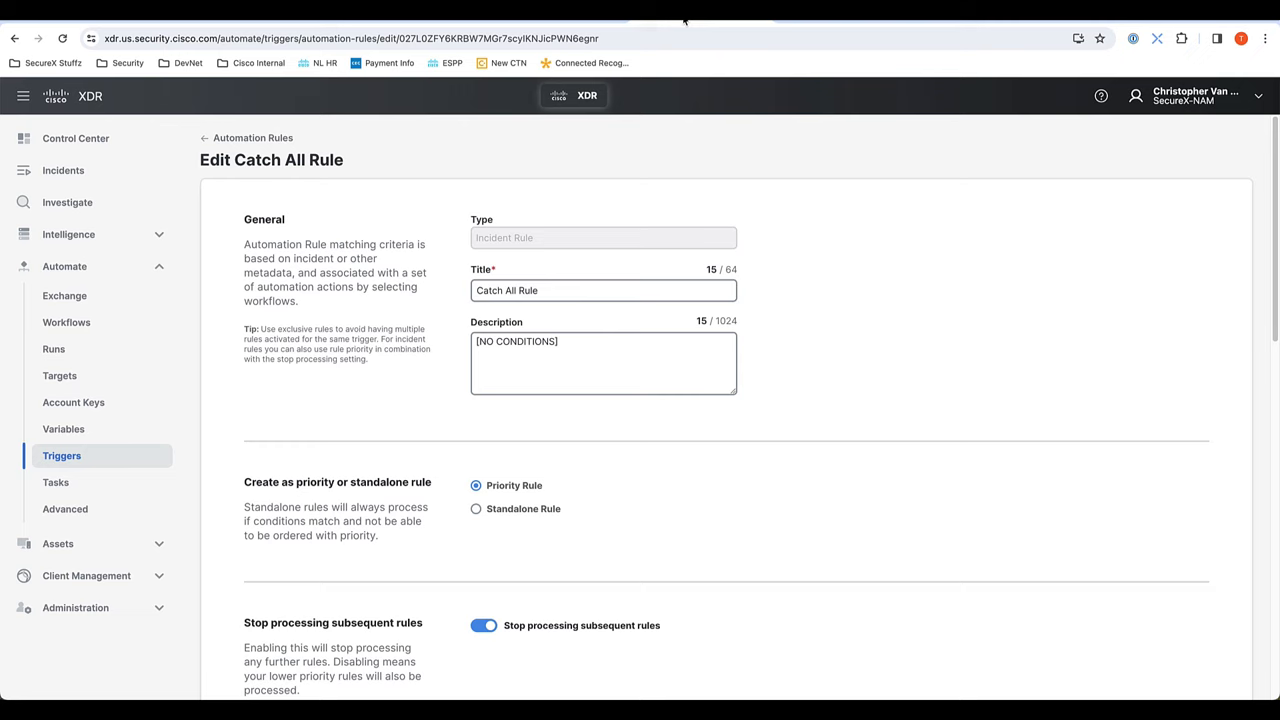
scroll("down", 3)
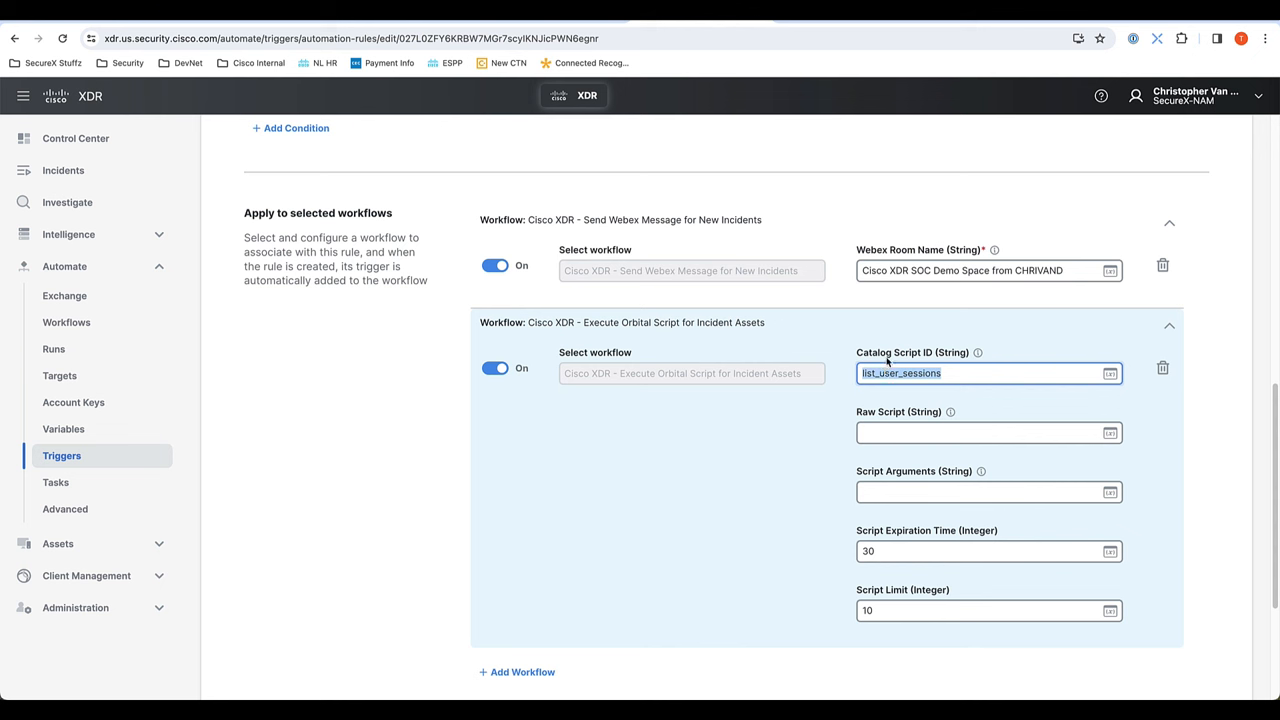
mouse_move(858, 378)
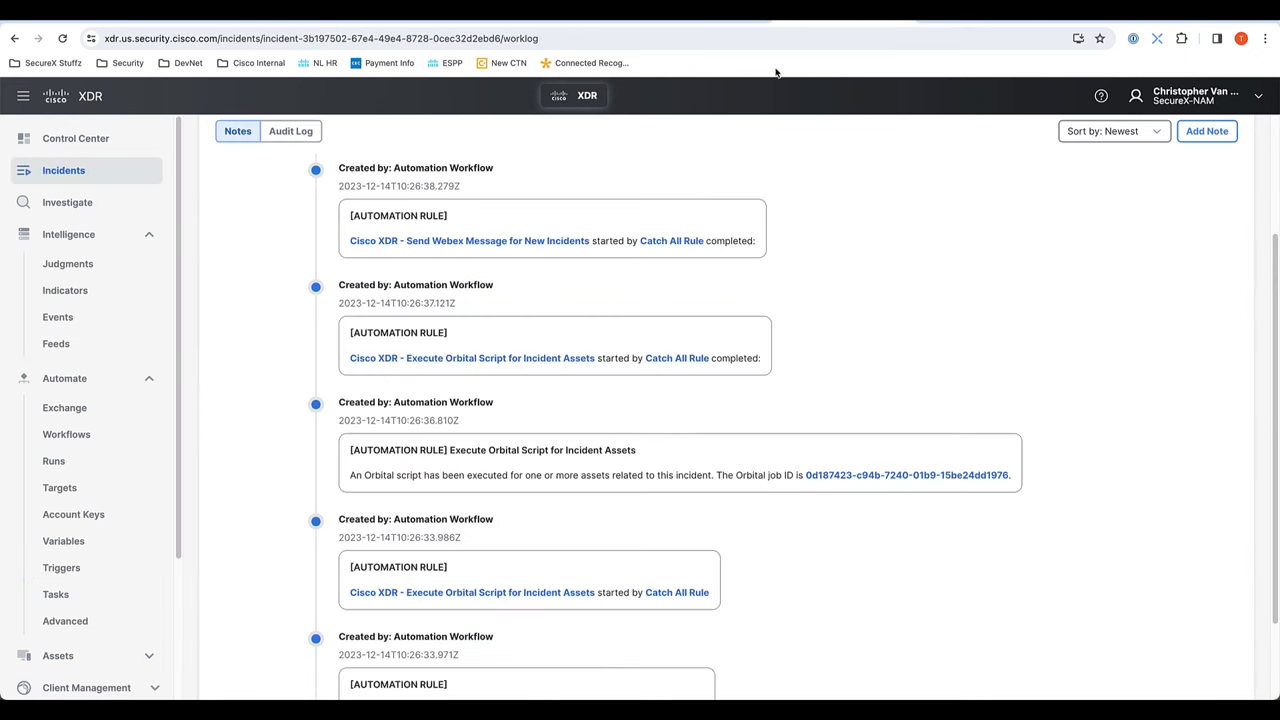
scroll("up", 3)
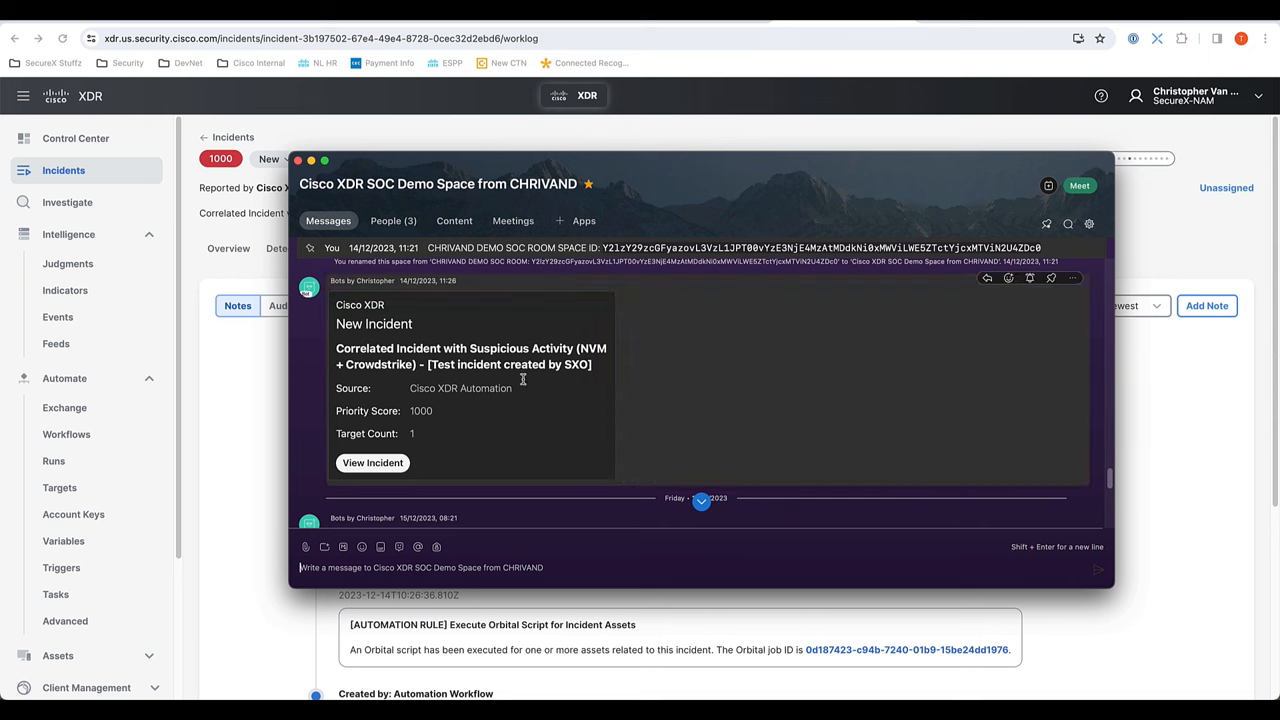
mouse_move(349, 283)
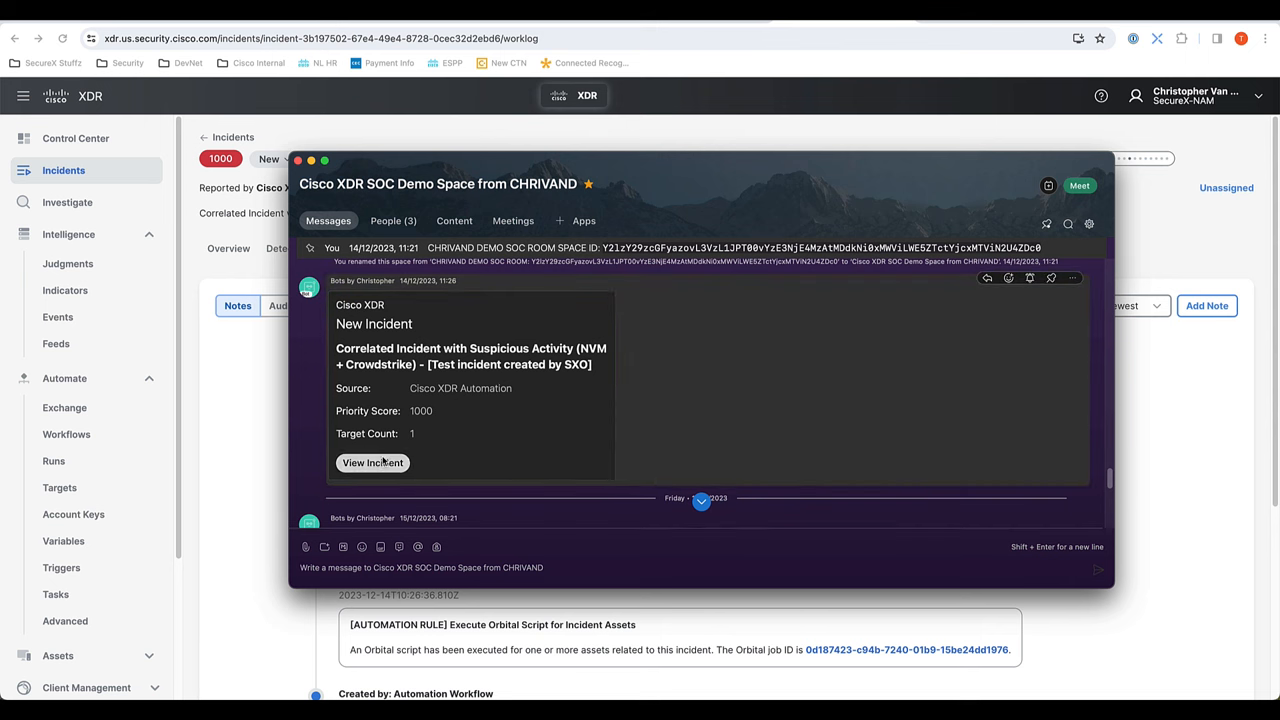
Step: Close the Webex New Incident space and show the incident's Response tab
left_click(372, 462)
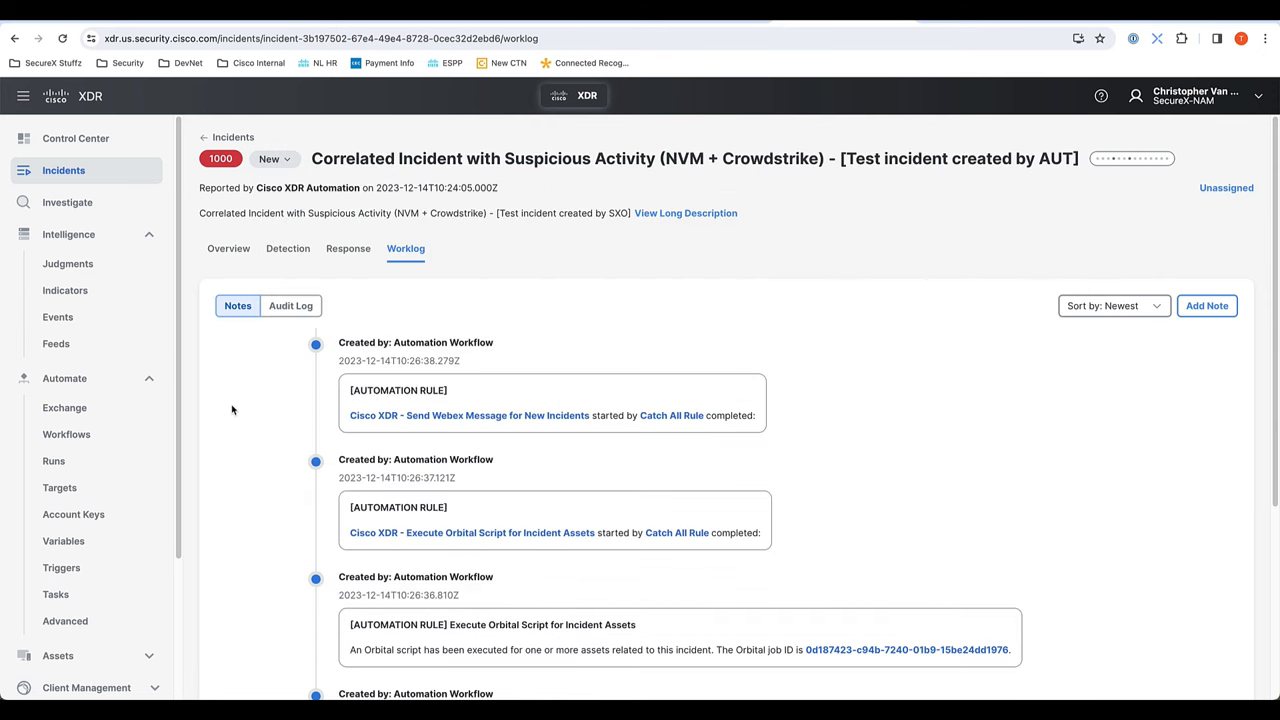
mouse_move(407, 426)
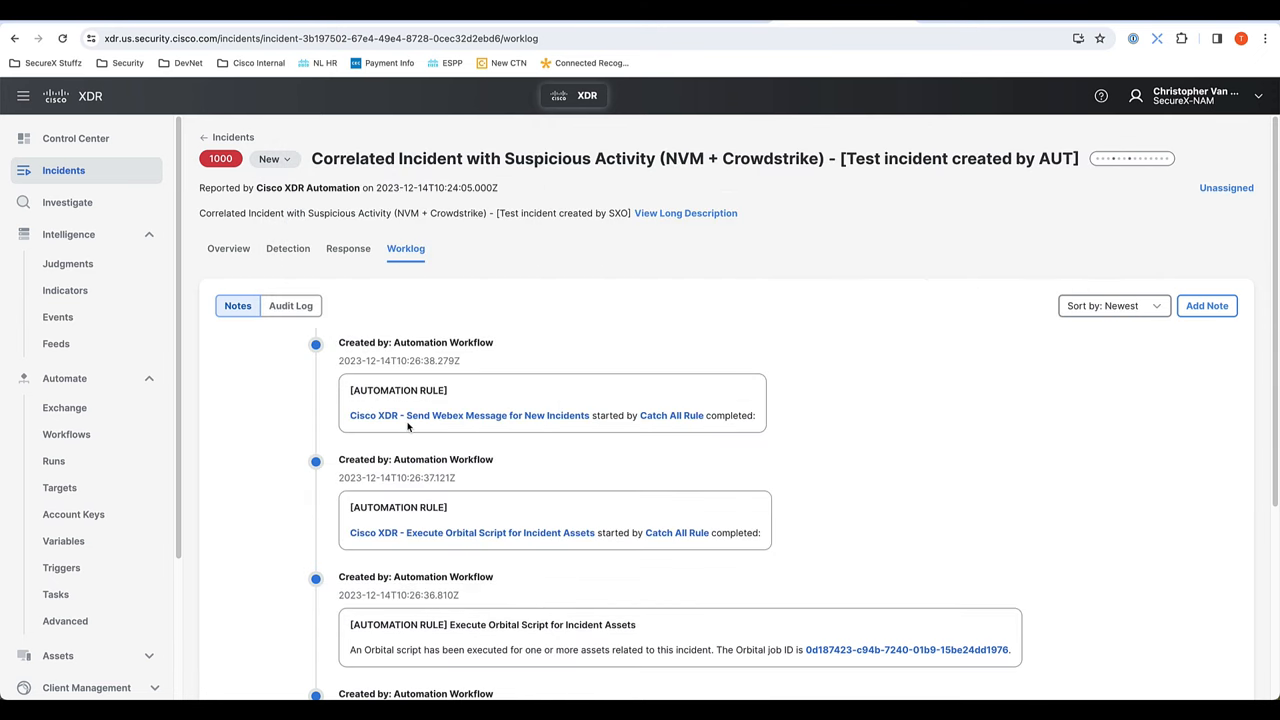
left_click(348, 248)
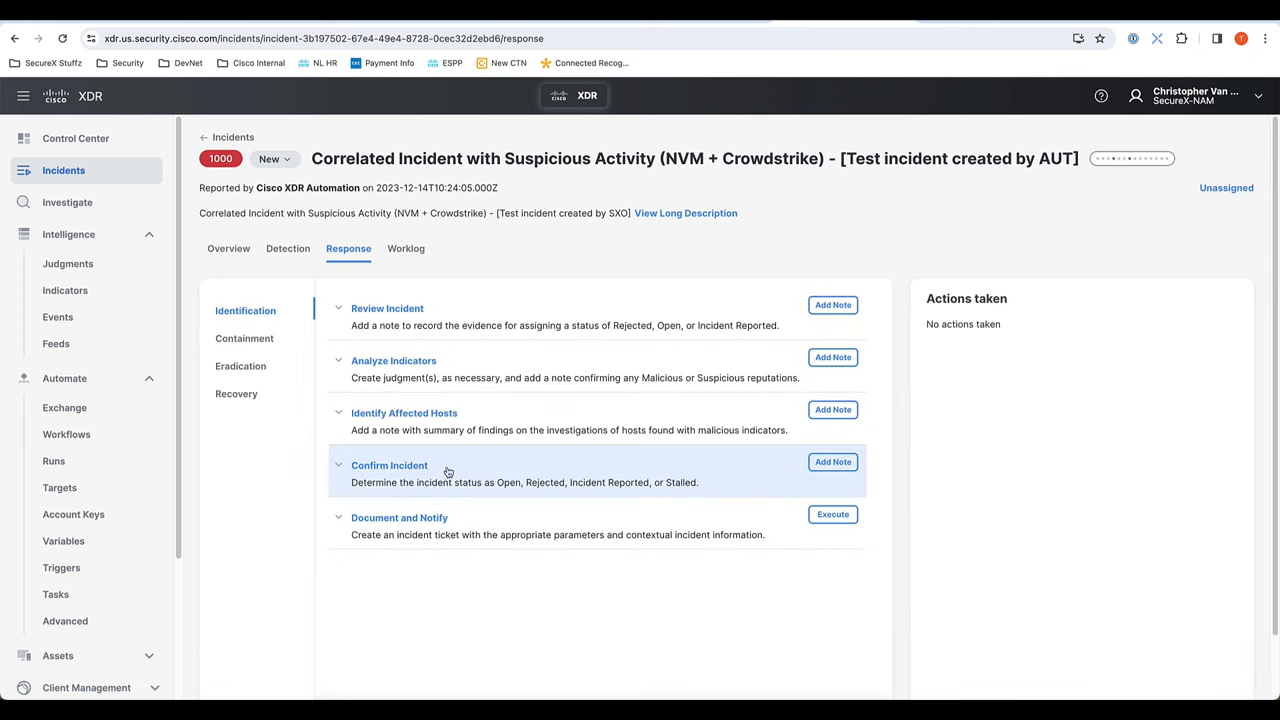
mouse_move(736, 501)
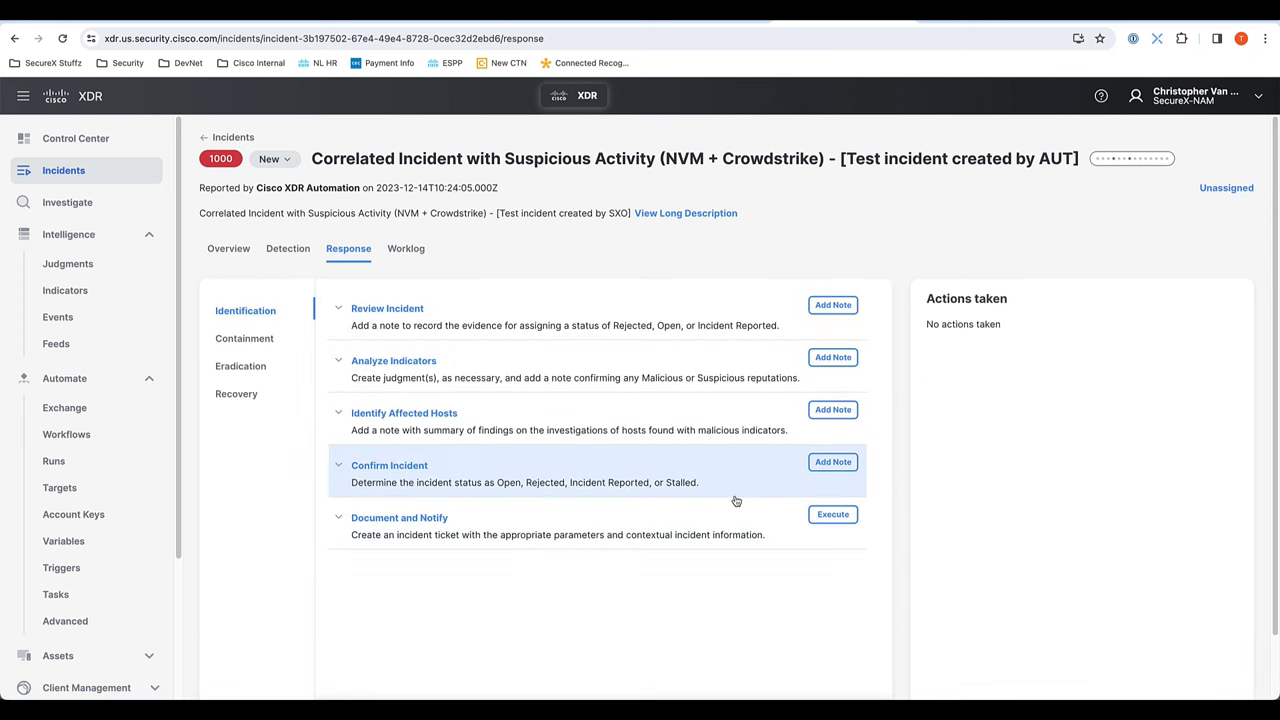
mouse_move(851, 520)
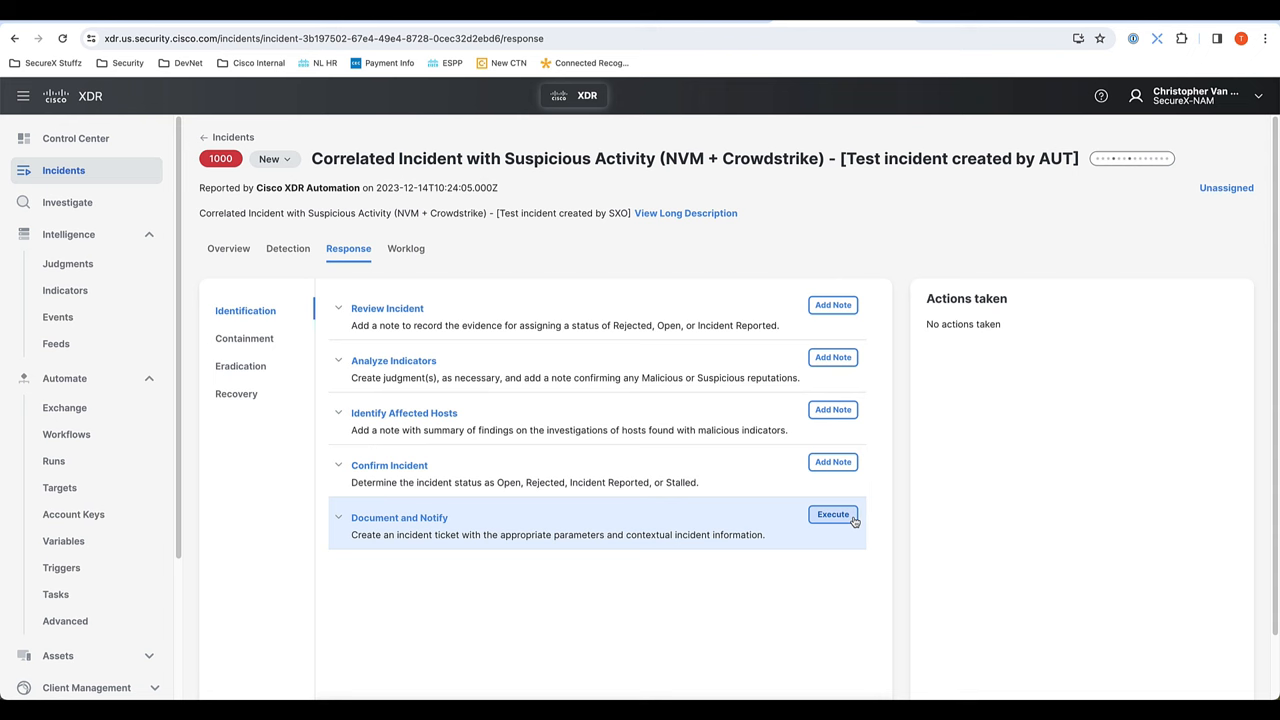
Step: Execute Document and Notify, view its run details, then check the Worklog
left_click(399, 517)
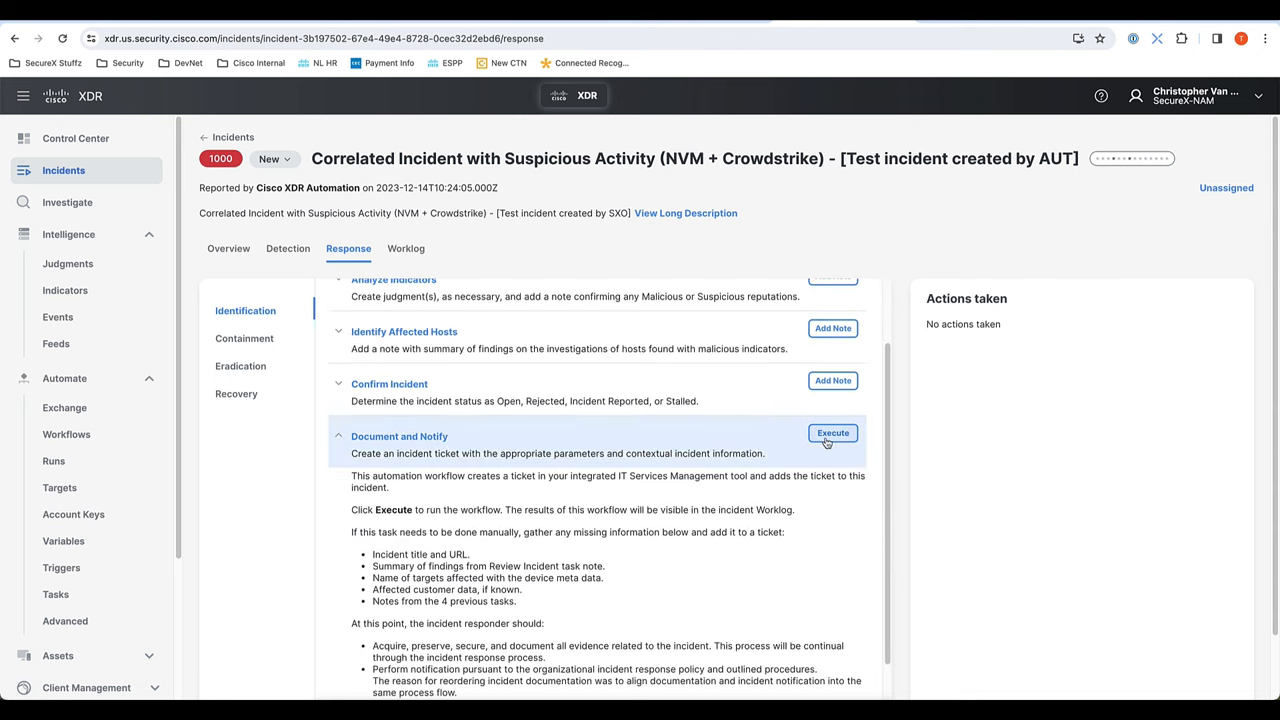
left_click(833, 433)
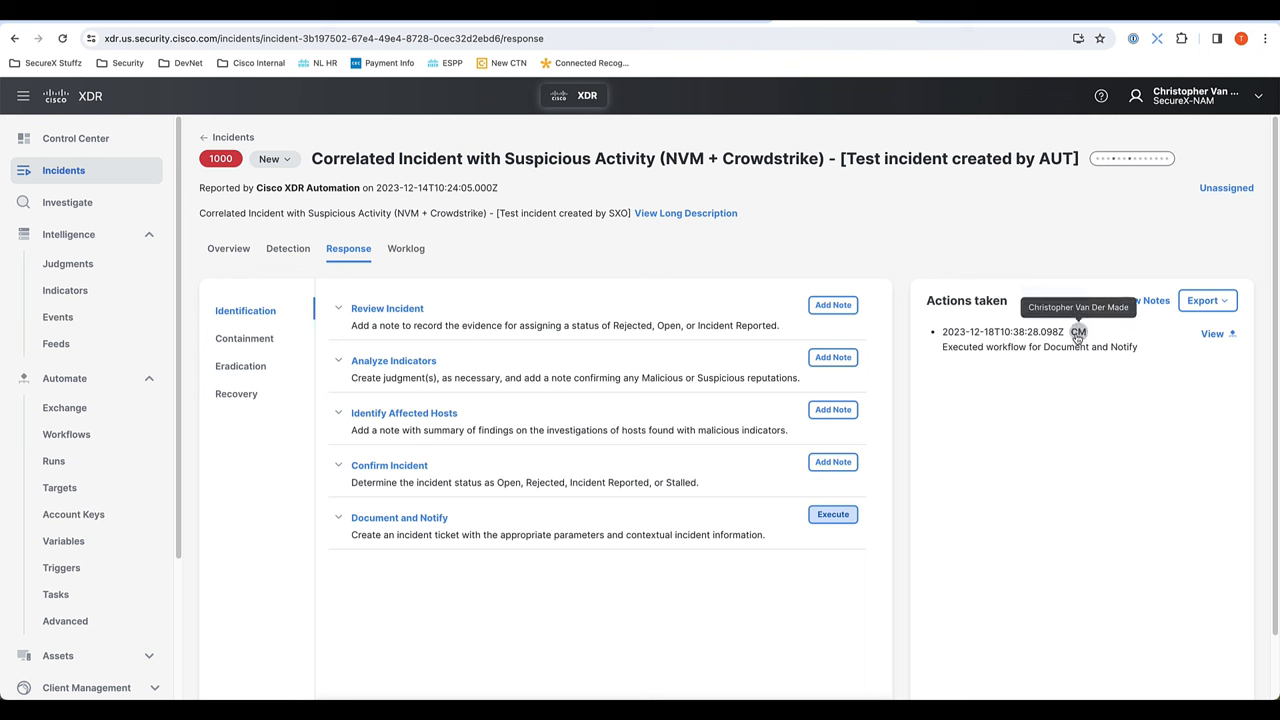
mouse_move(1212, 334)
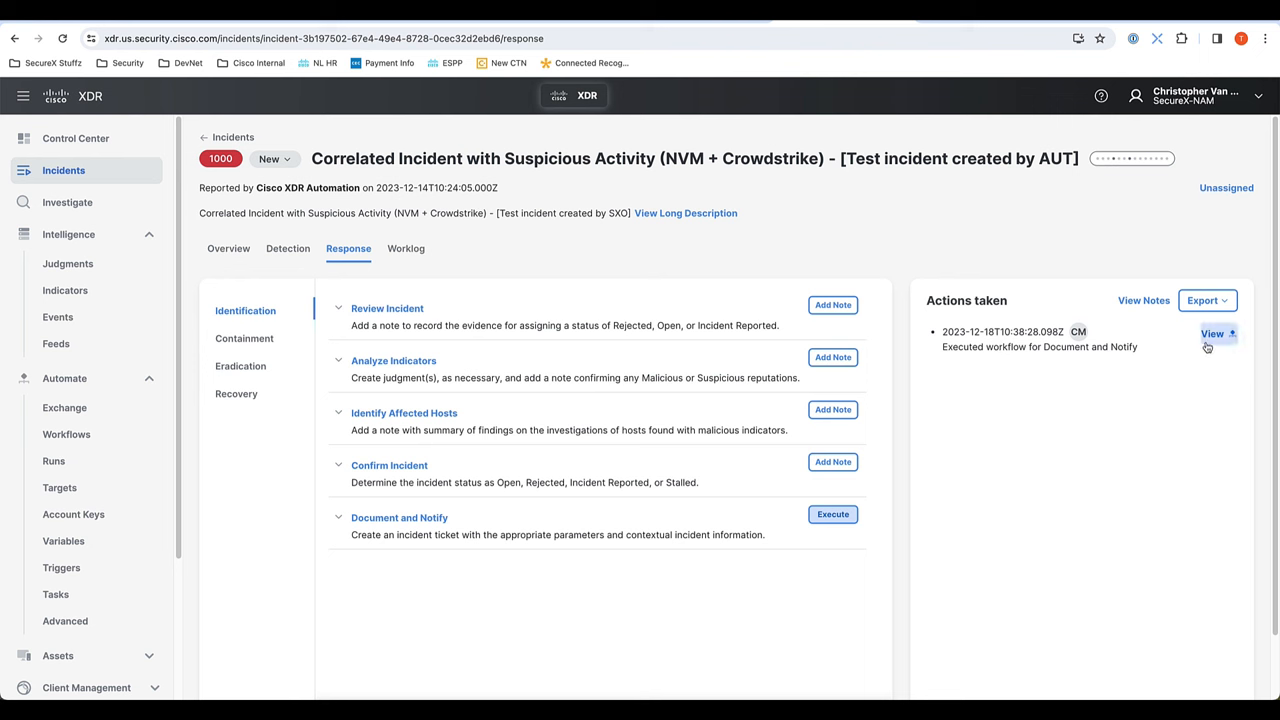
left_click(1212, 334)
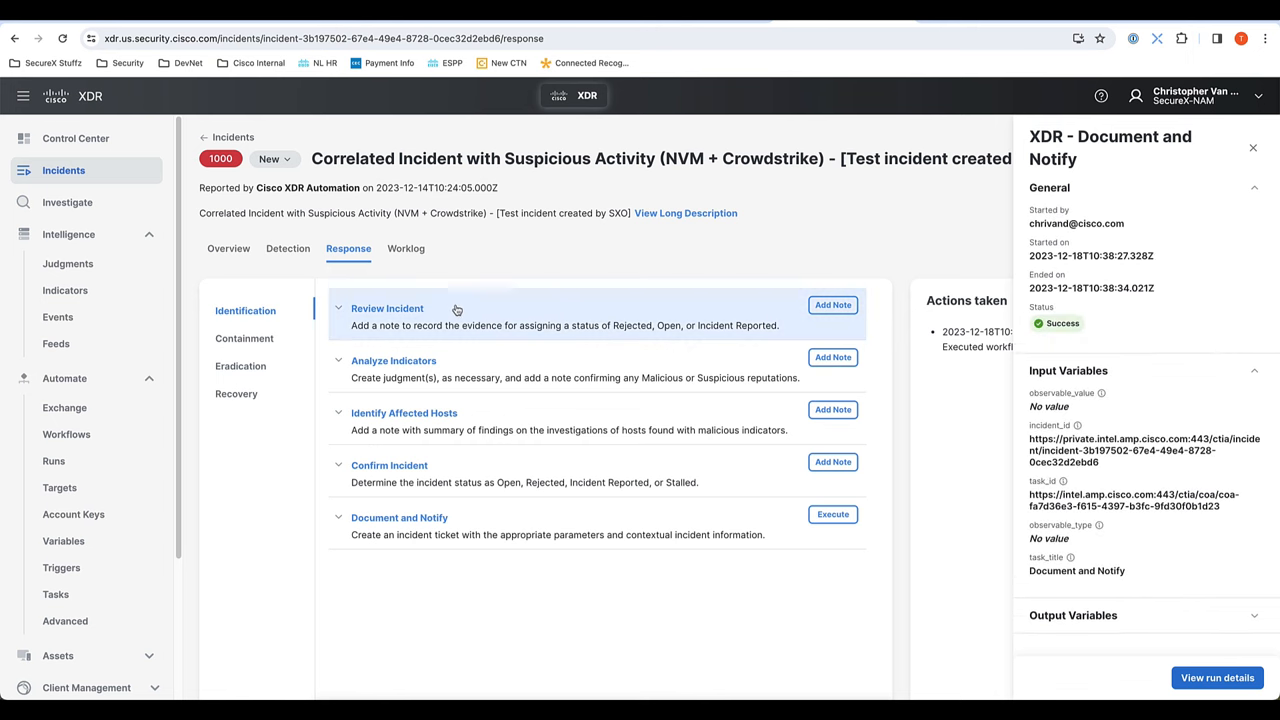
left_click(405, 248)
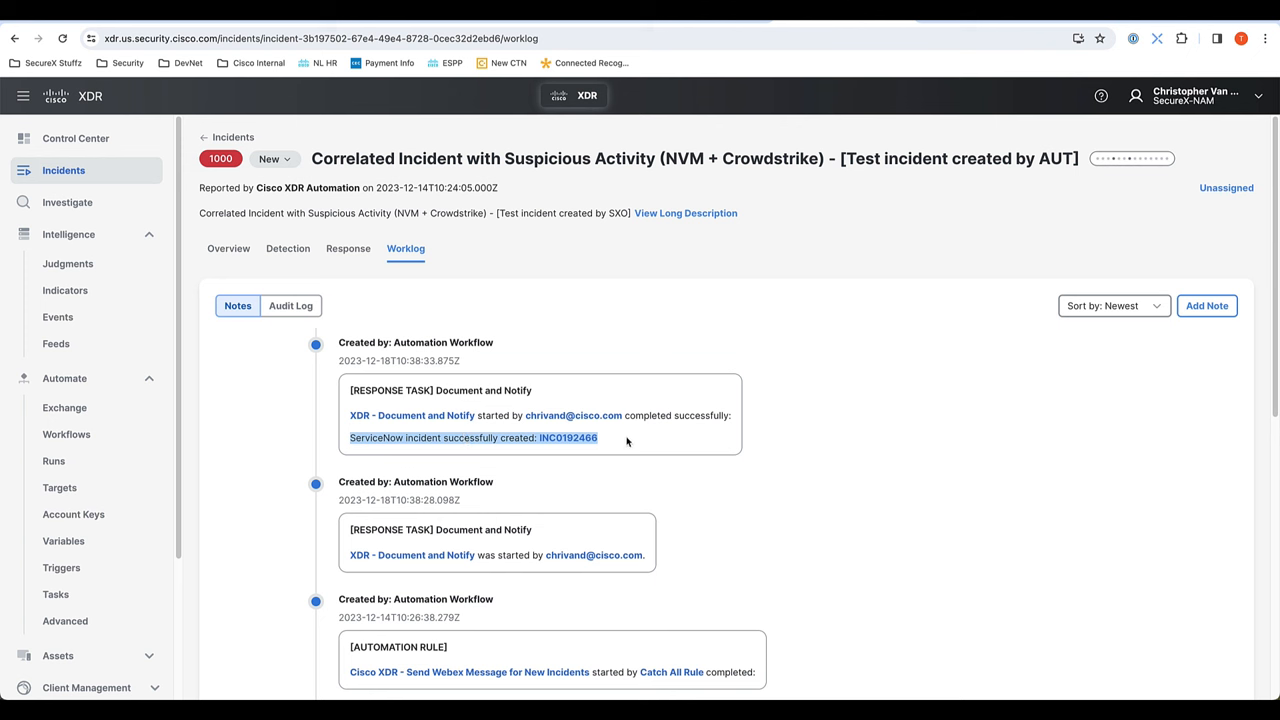
mouse_move(568, 438)
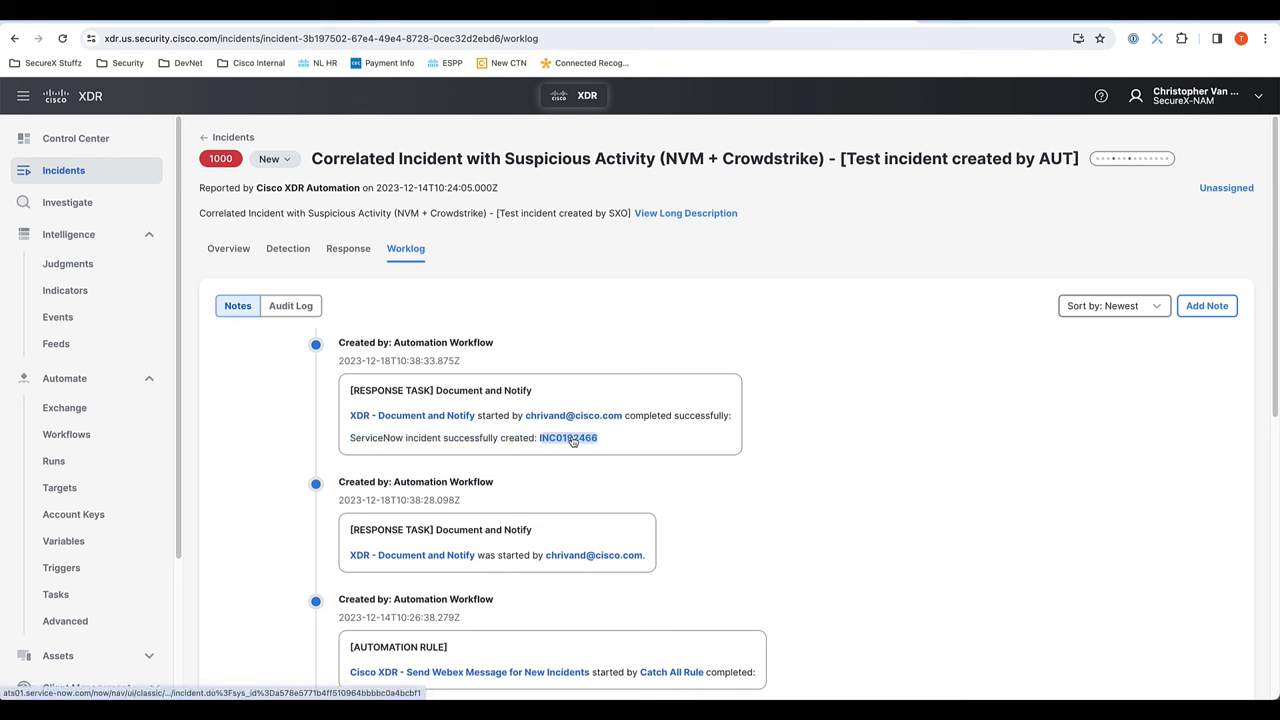
mouse_move(451, 453)
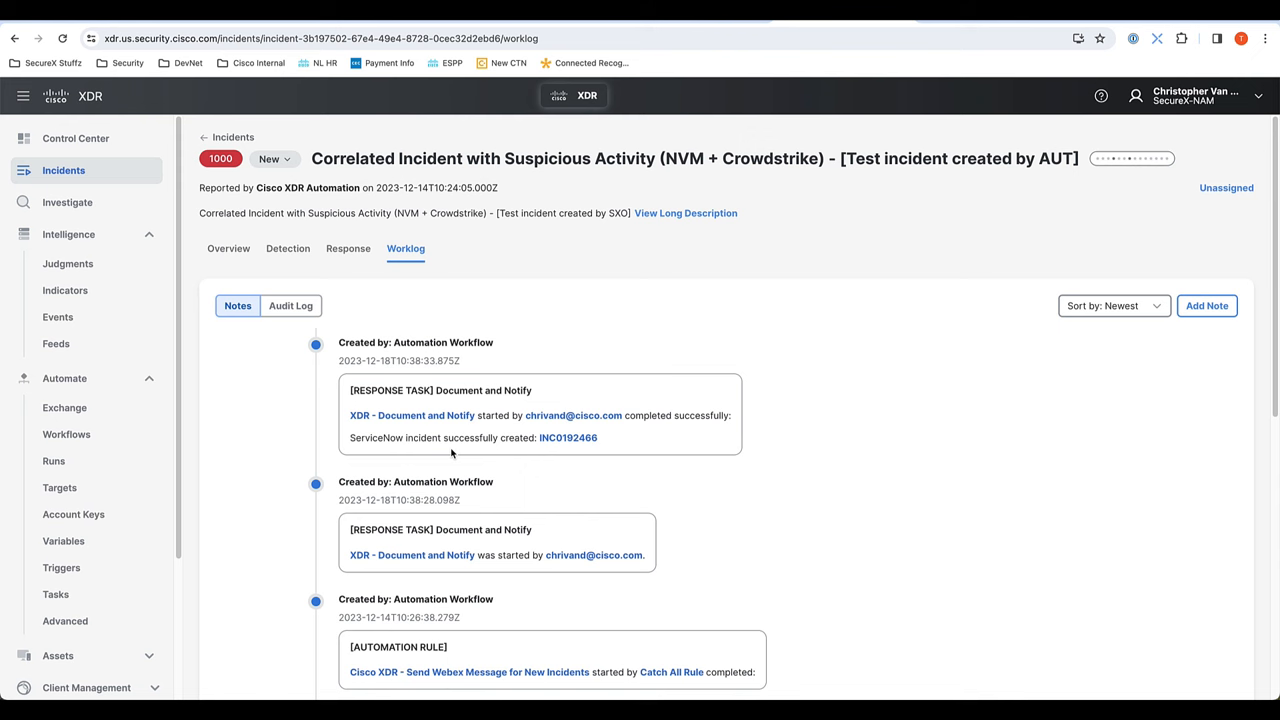
mouse_move(966, 26)
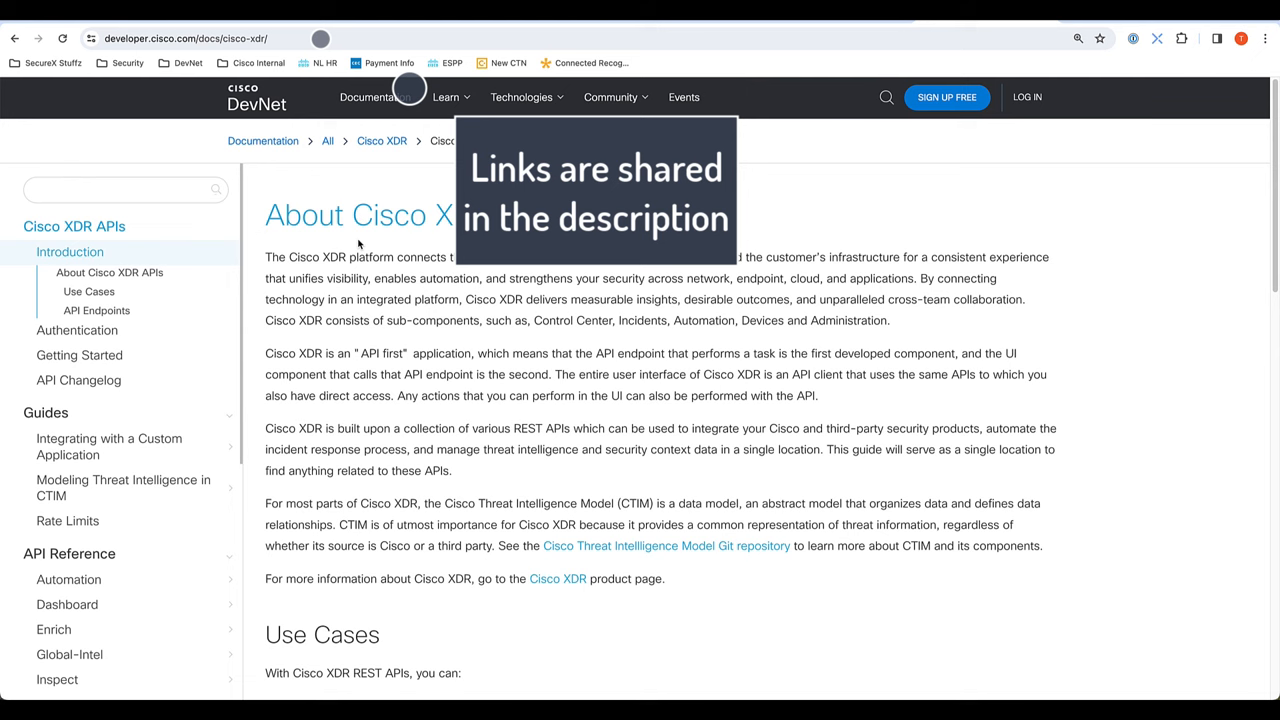
mouse_move(123, 488)
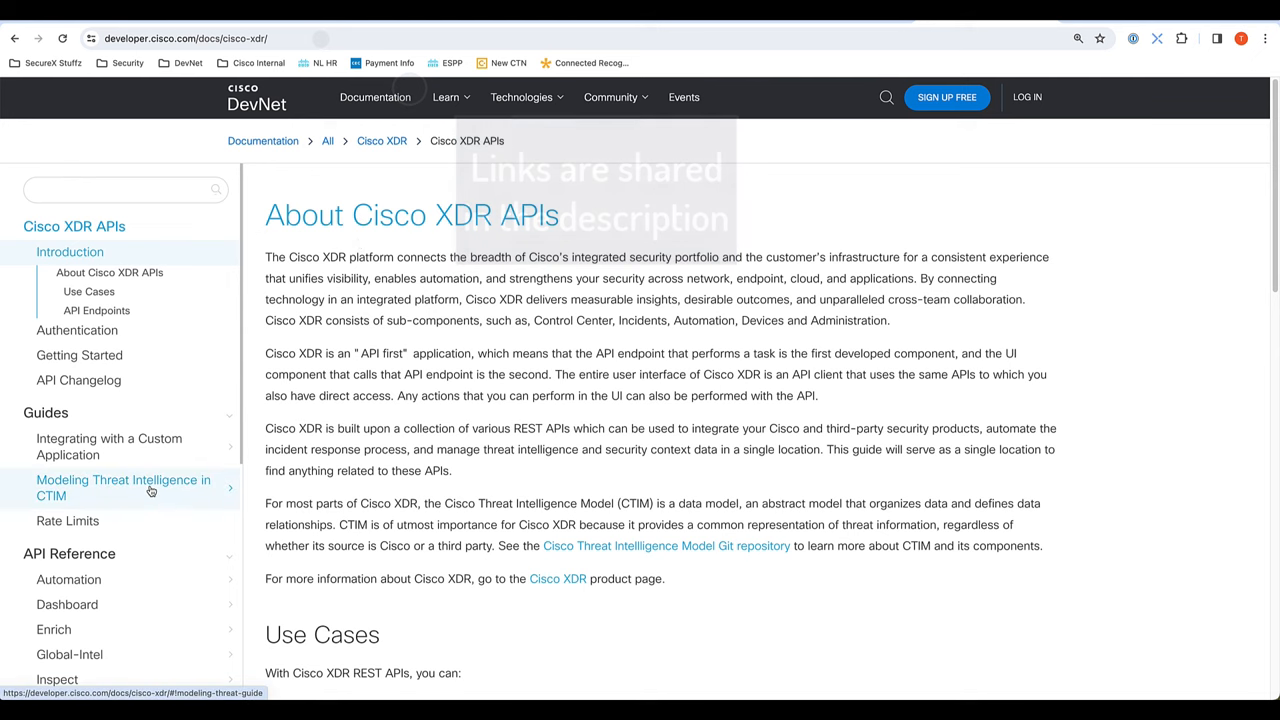
Step: Scroll the About Cisco XDR APIs documentation sidebar
scroll("down", 3)
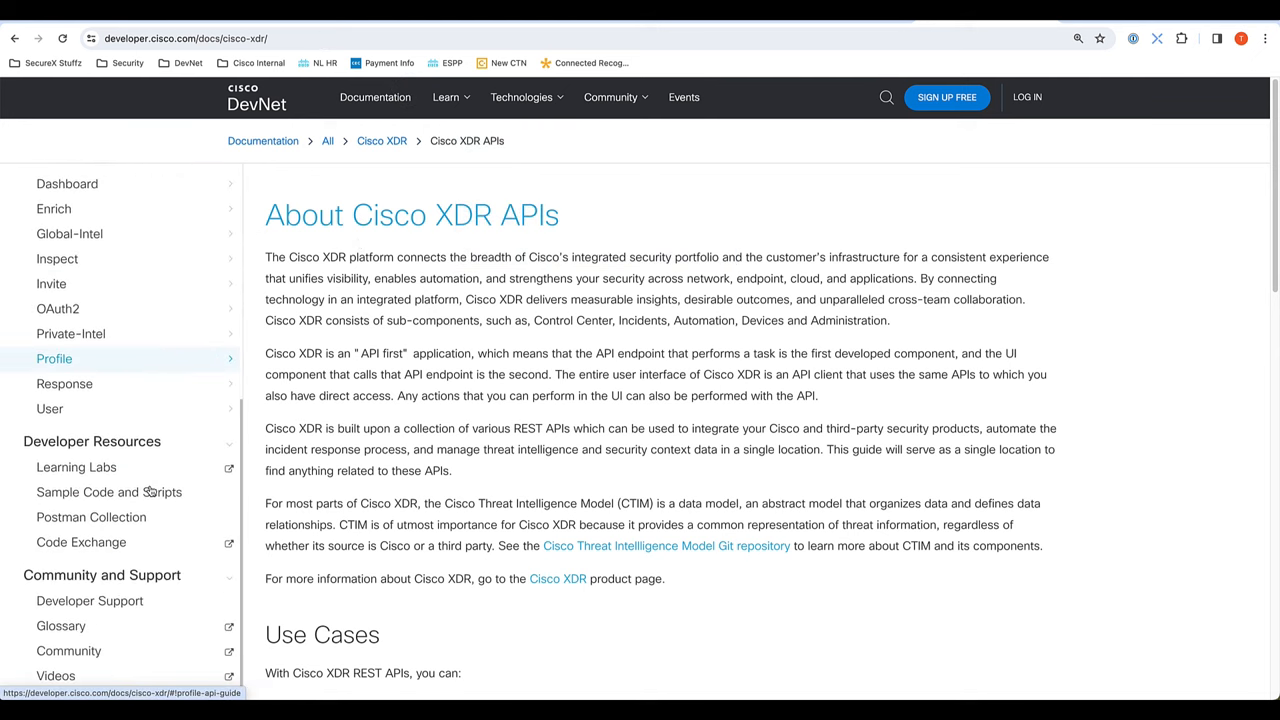
mouse_move(76, 467)
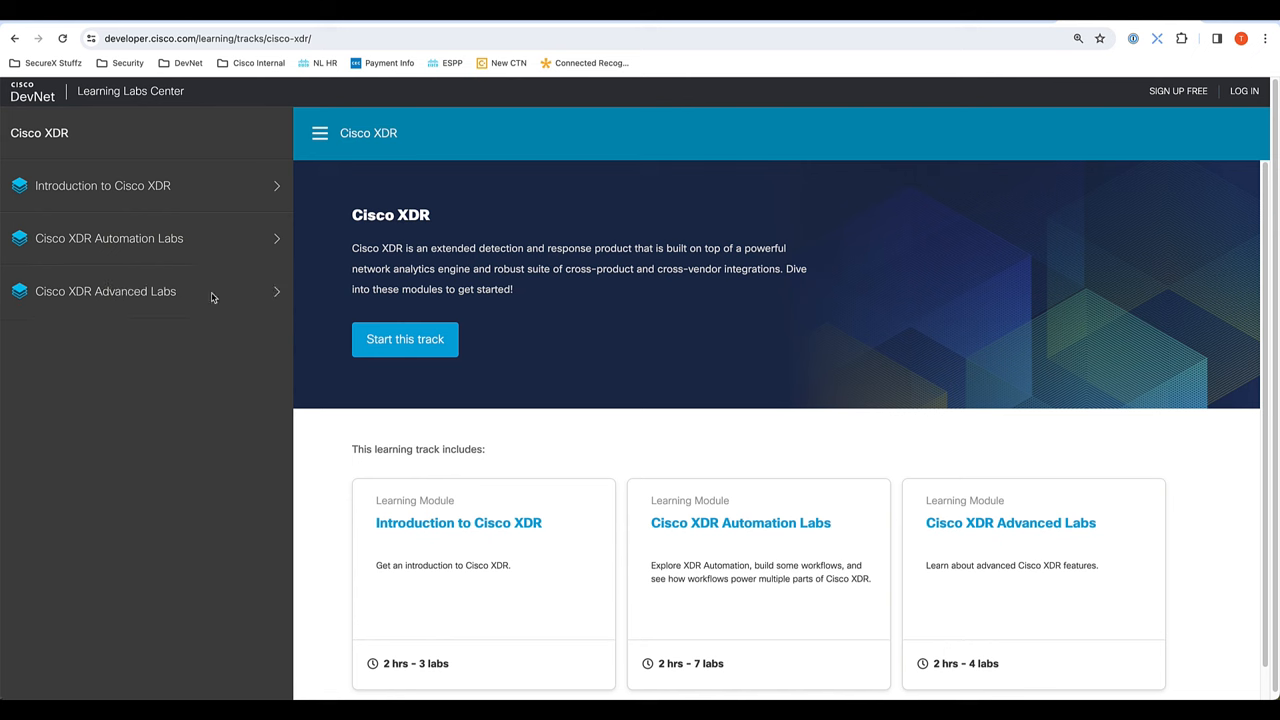
mouse_move(230, 189)
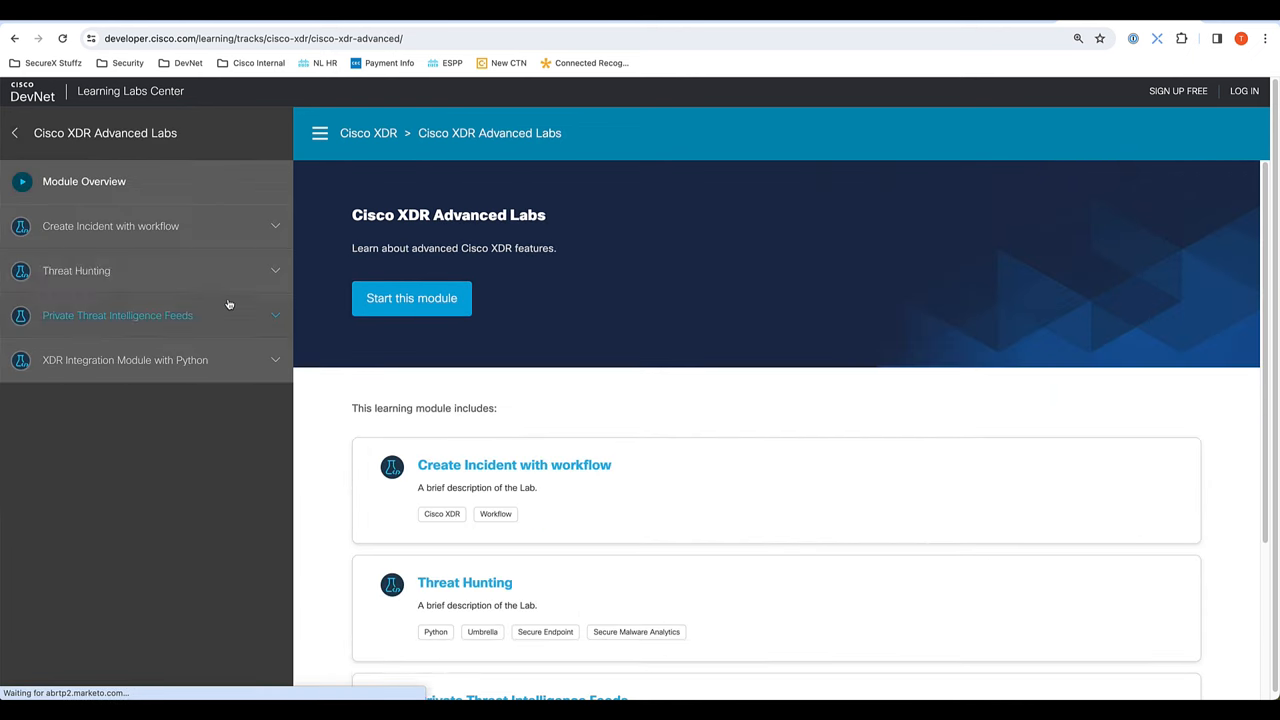
mouse_move(143, 401)
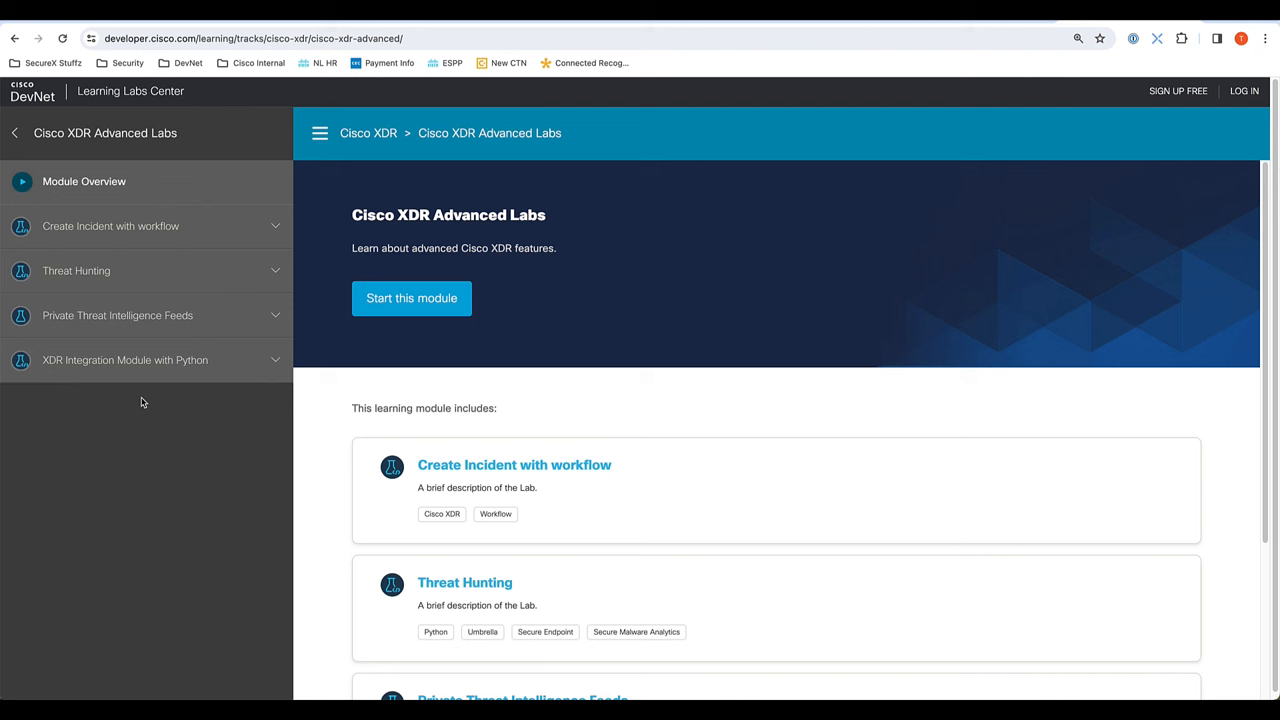
mouse_move(240, 226)
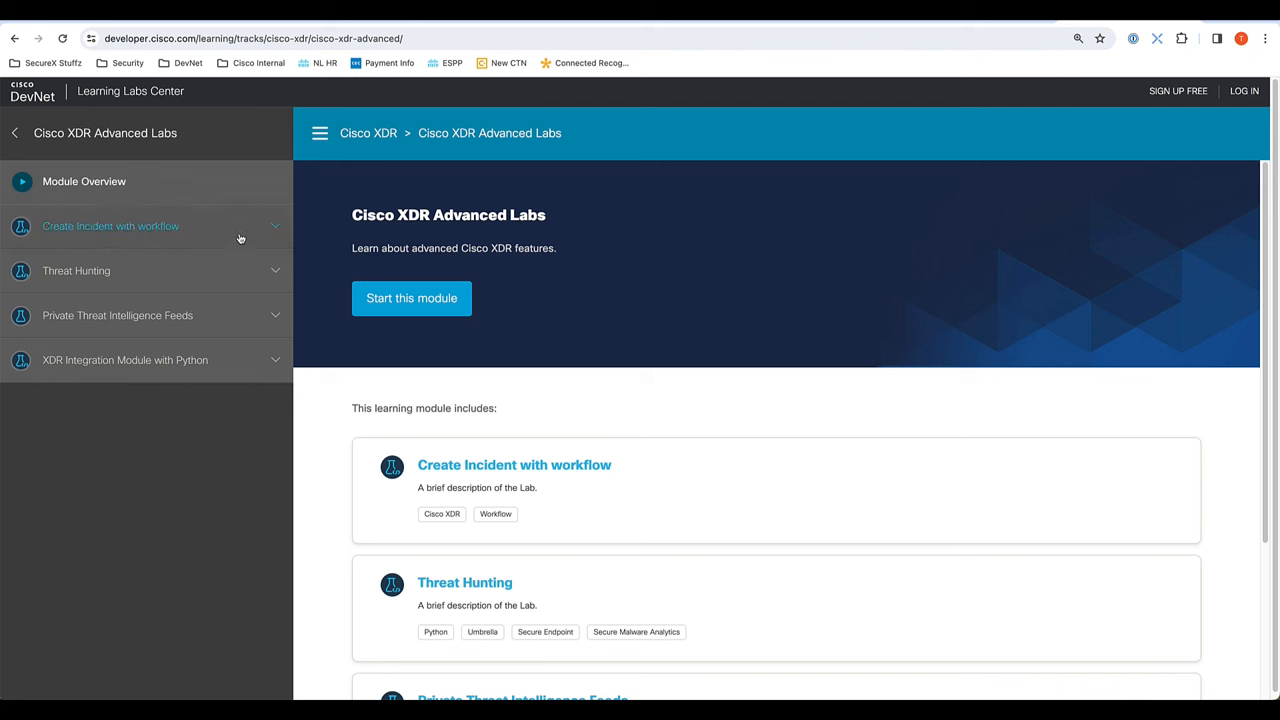